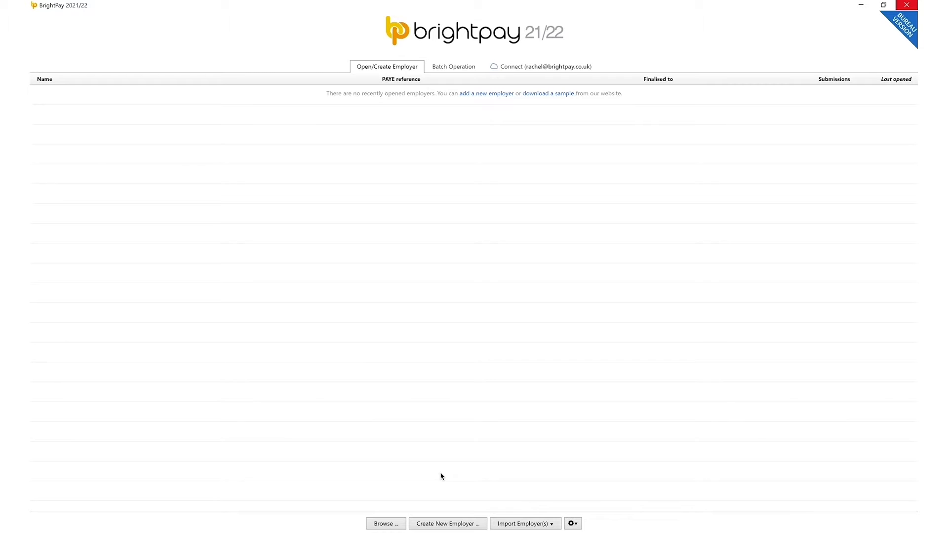
mouse_move(520, 517)
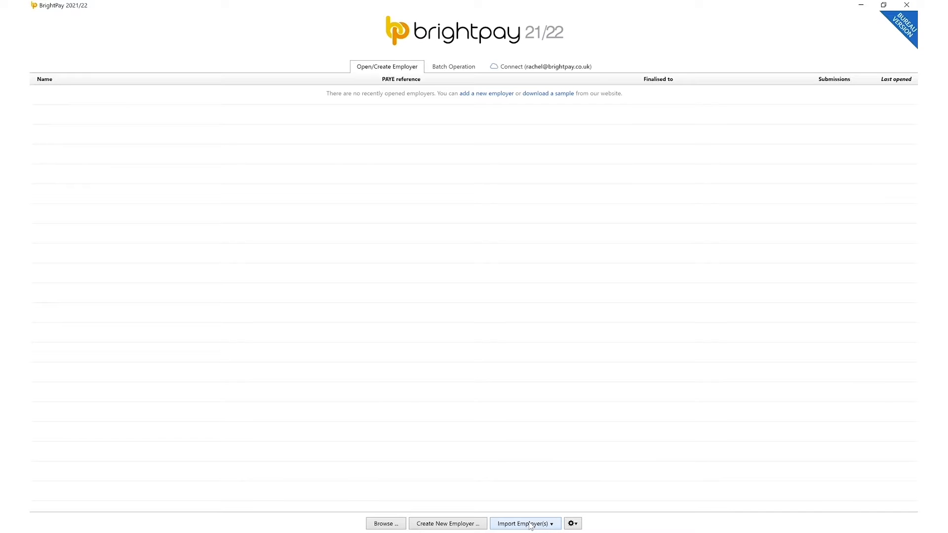
Step: Show the Import Employer(s) sources, such as KeyTime's continue mid-year and start-at-beginning options
left_click(524, 523)
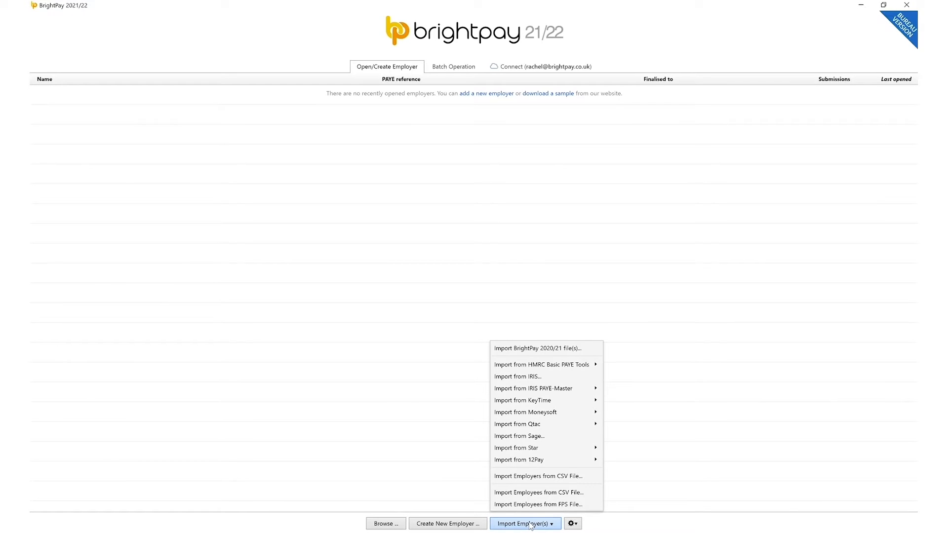
mouse_move(517, 436)
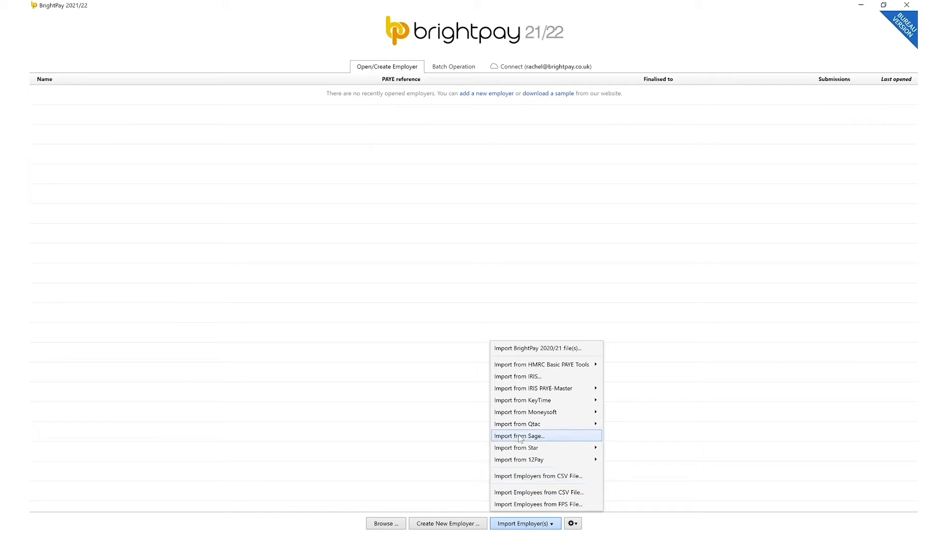
mouse_move(523, 401)
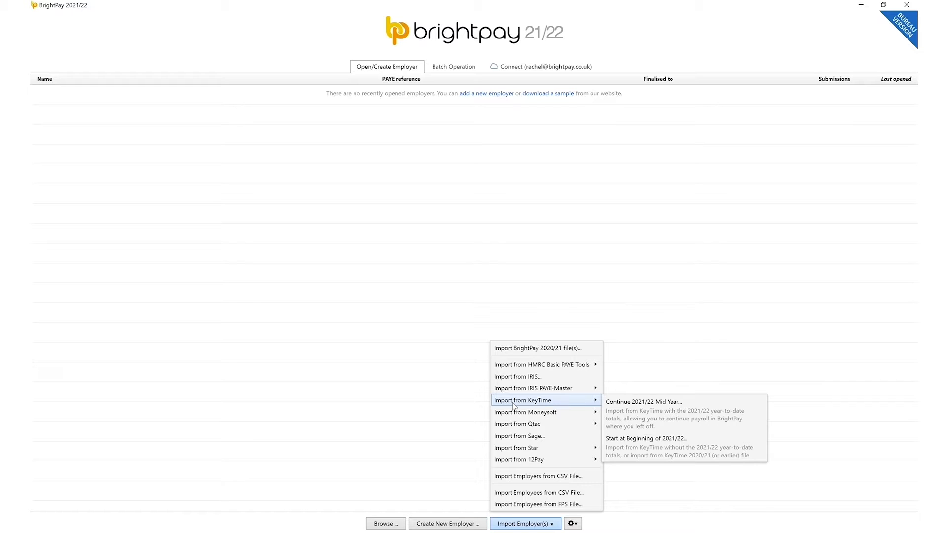
mouse_move(467, 510)
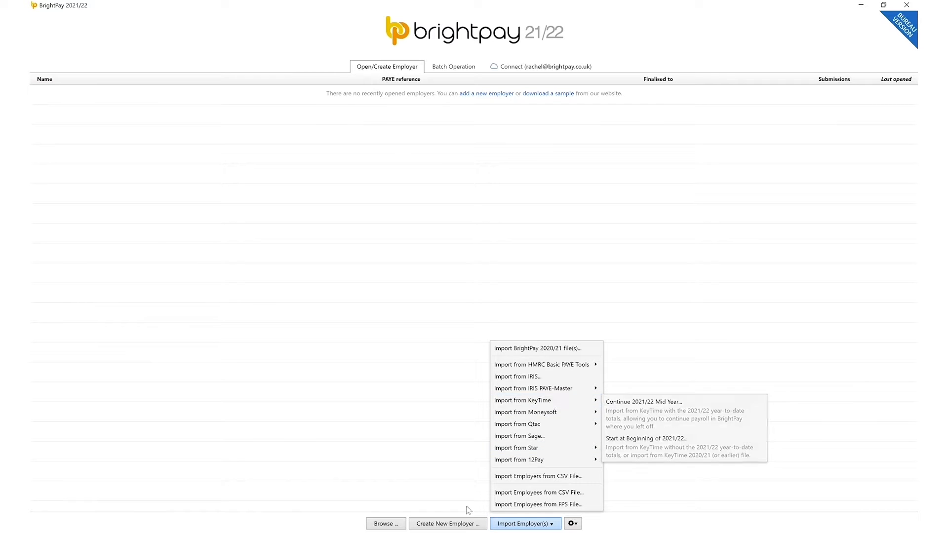
Step: Start a new employer that continues payroll partway through 2021/22
left_click(446, 524)
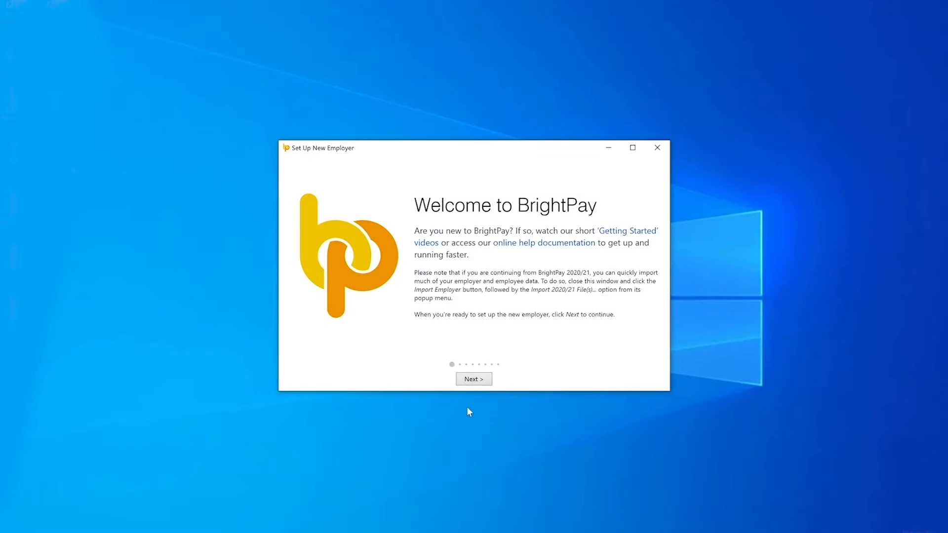
left_click(474, 380)
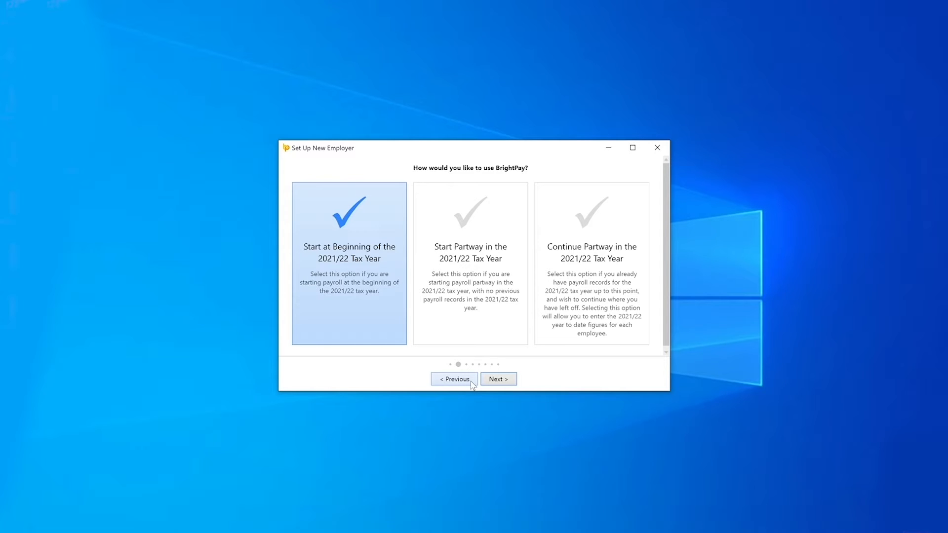
mouse_move(381, 329)
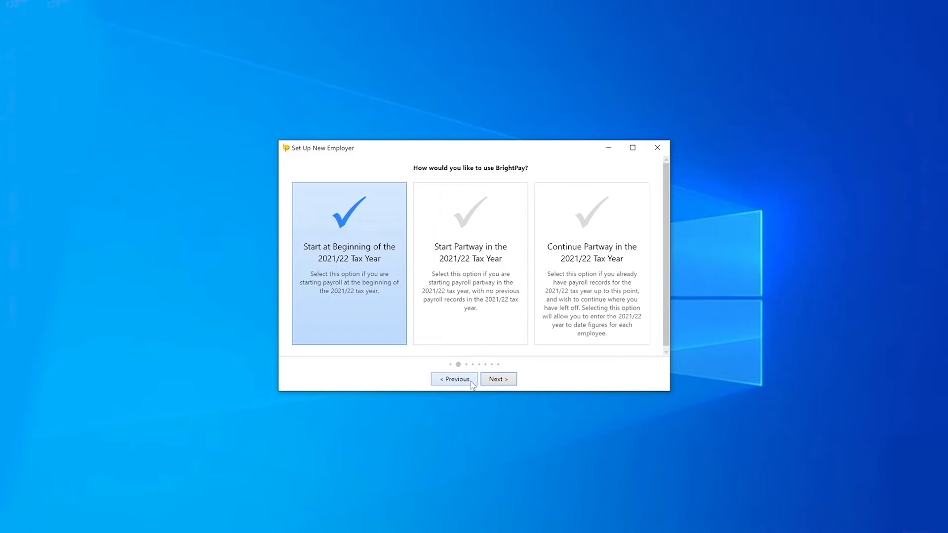
left_click(591, 264)
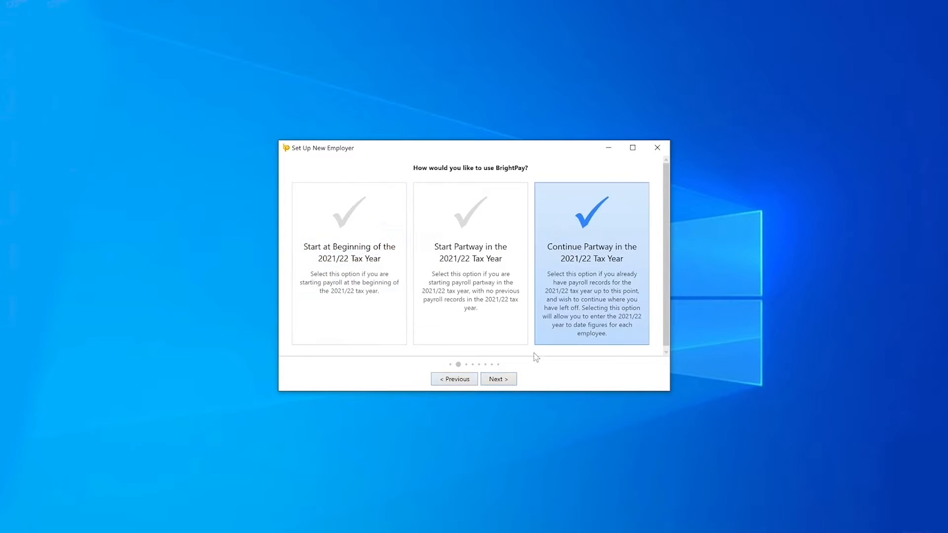
Step: Enter World of Wonder's Inverness address and PAYE references, keeping payrolled benefits
left_click(498, 379)
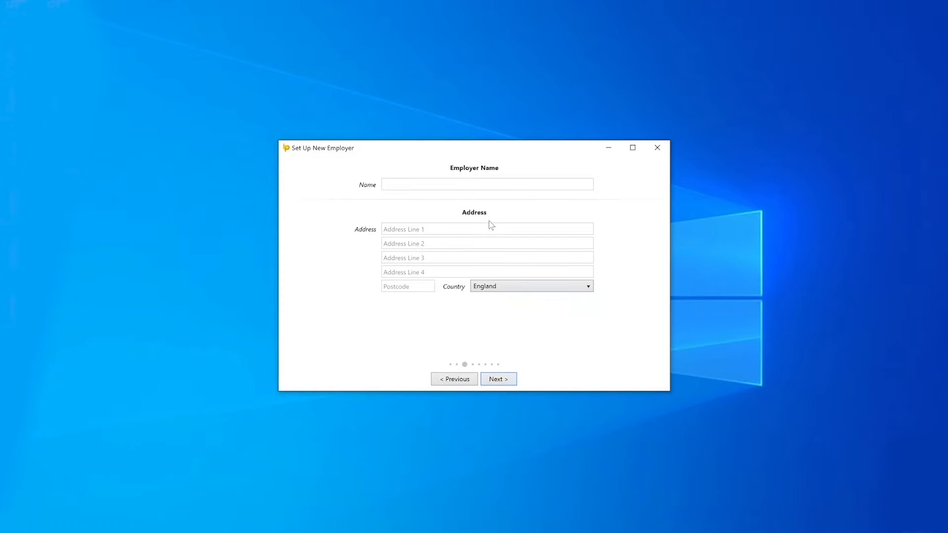
left_click(487, 184)
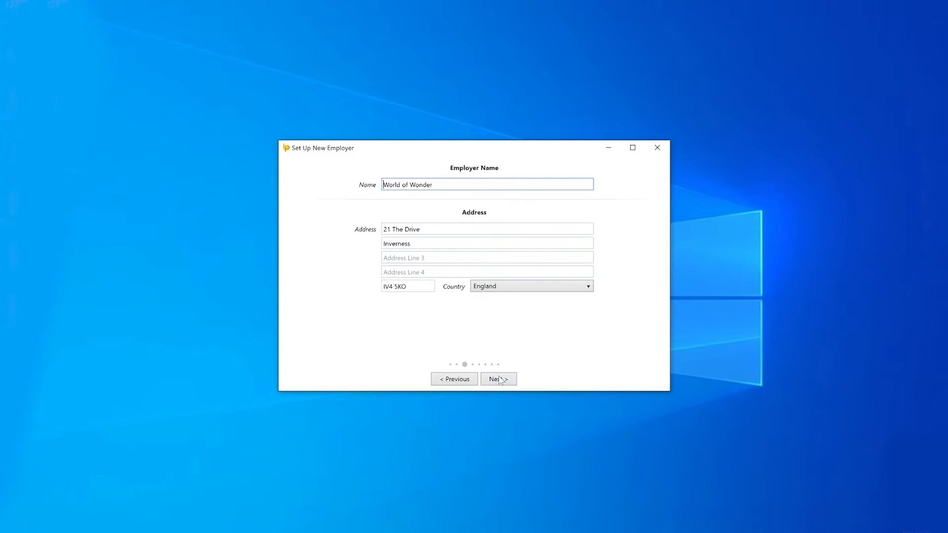
left_click(498, 379)
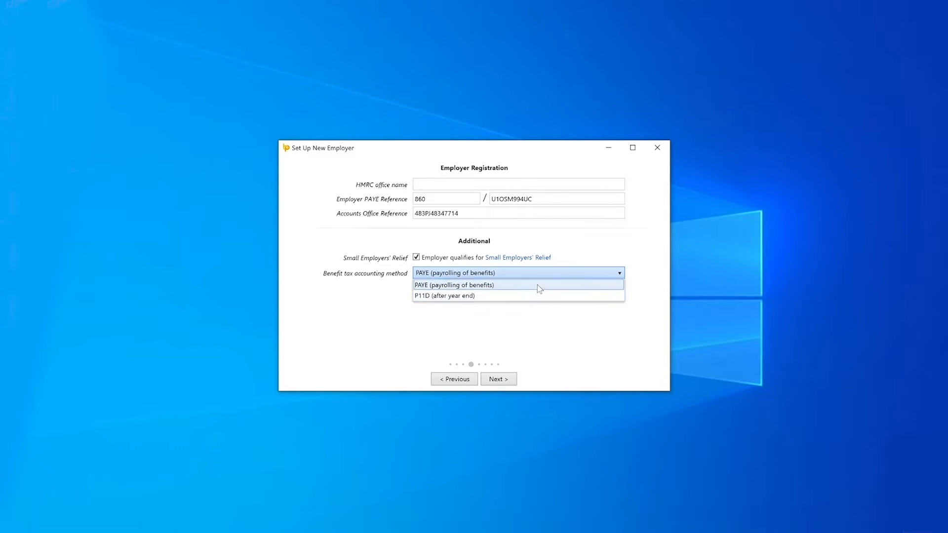
left_click(498, 379)
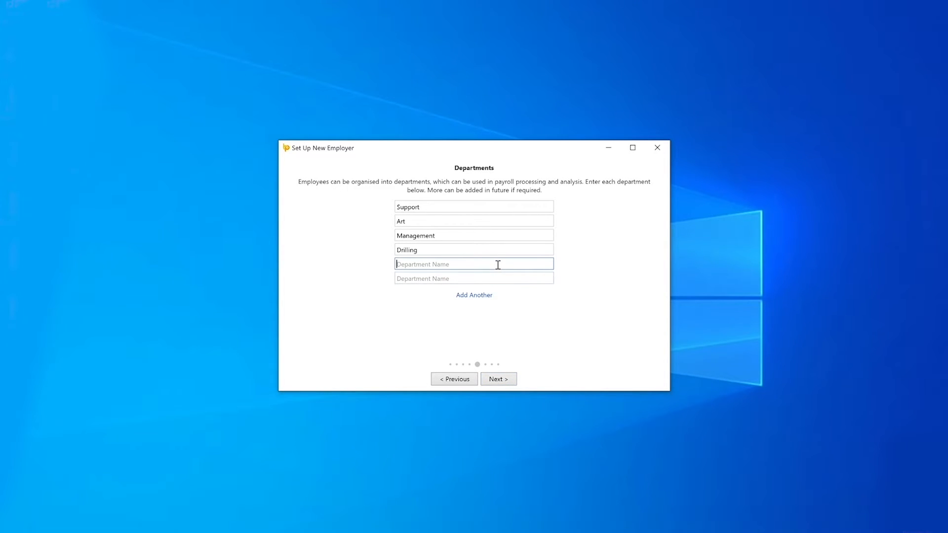
Step: Add Sales and Marketing as the final two of six departments
type("Sales")
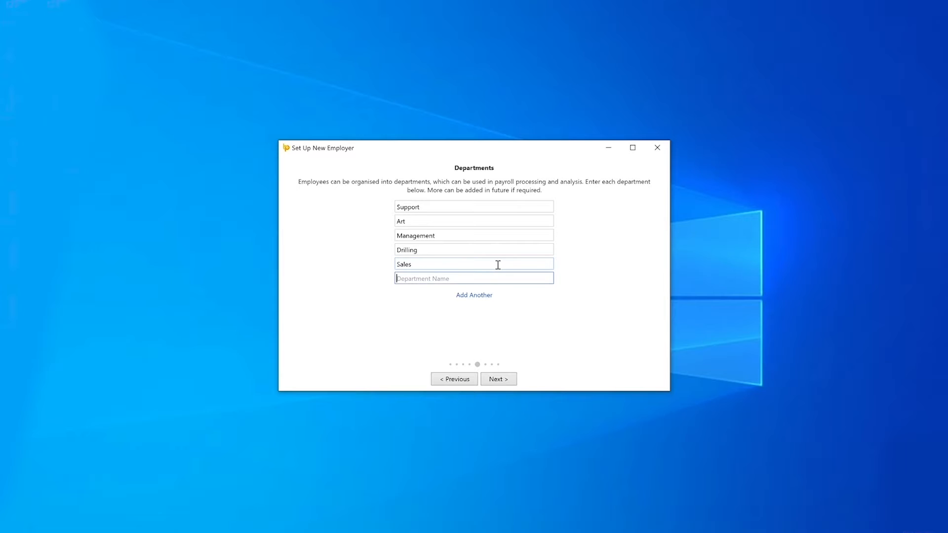
type("Marketing")
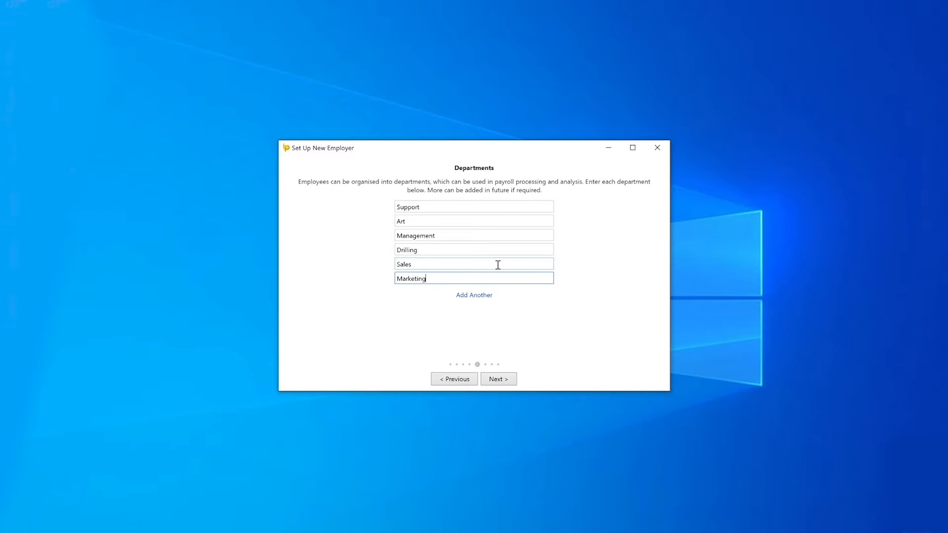
left_click(498, 380)
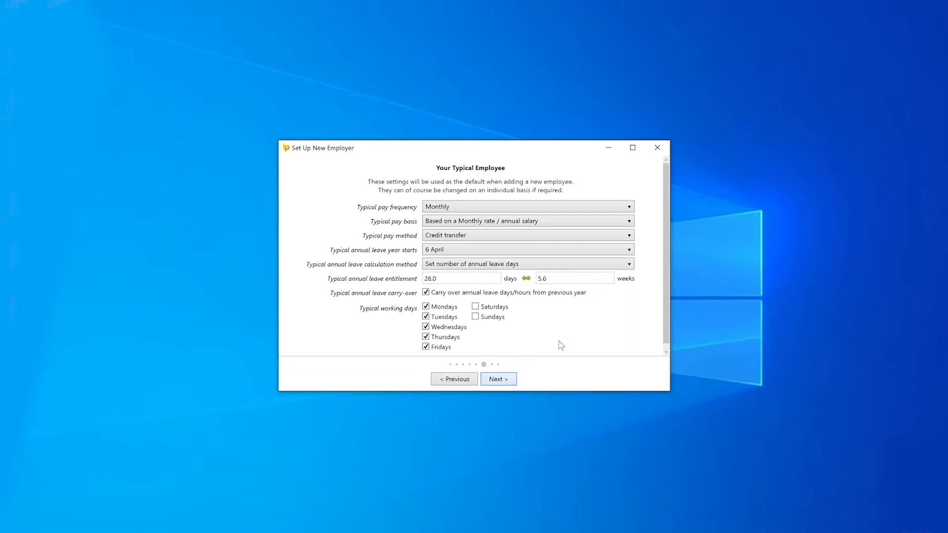
left_click(628, 207)
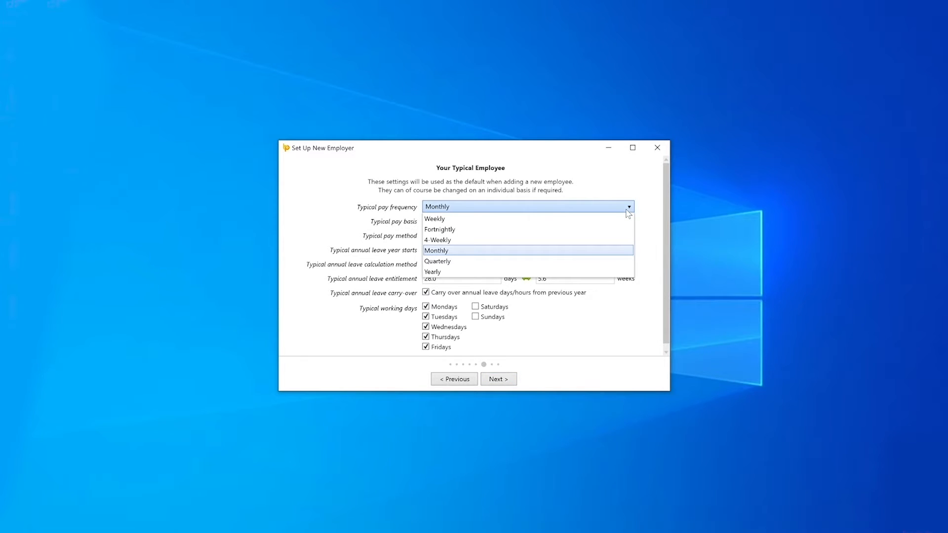
left_click(435, 250)
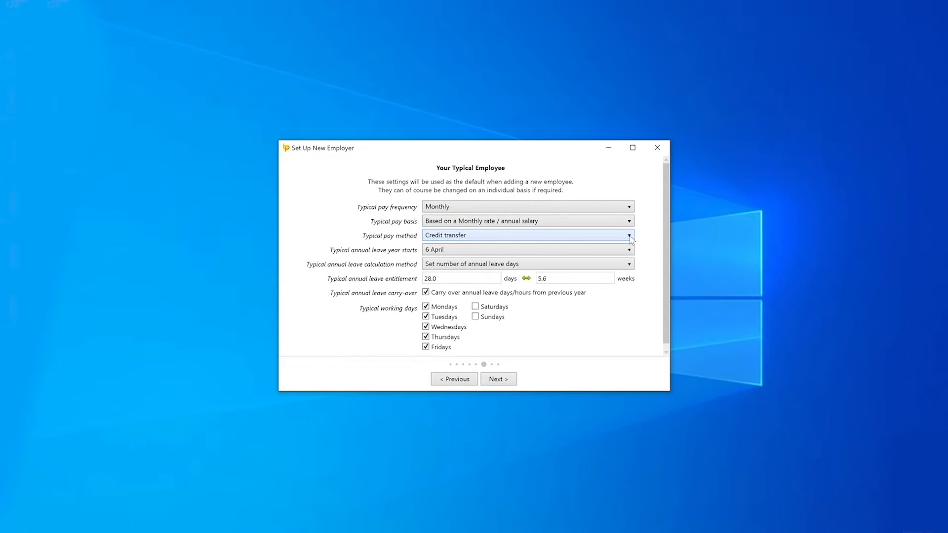
left_click(629, 264)
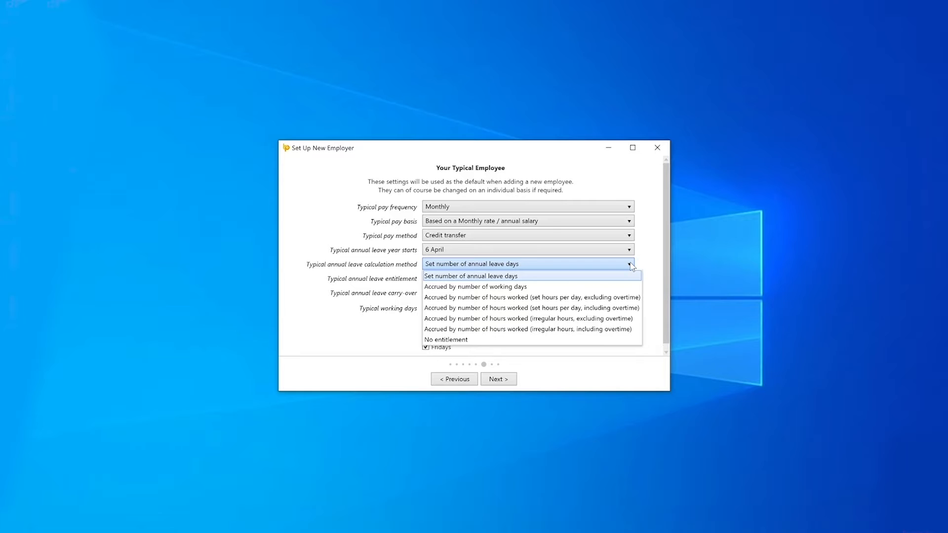
left_click(473, 275)
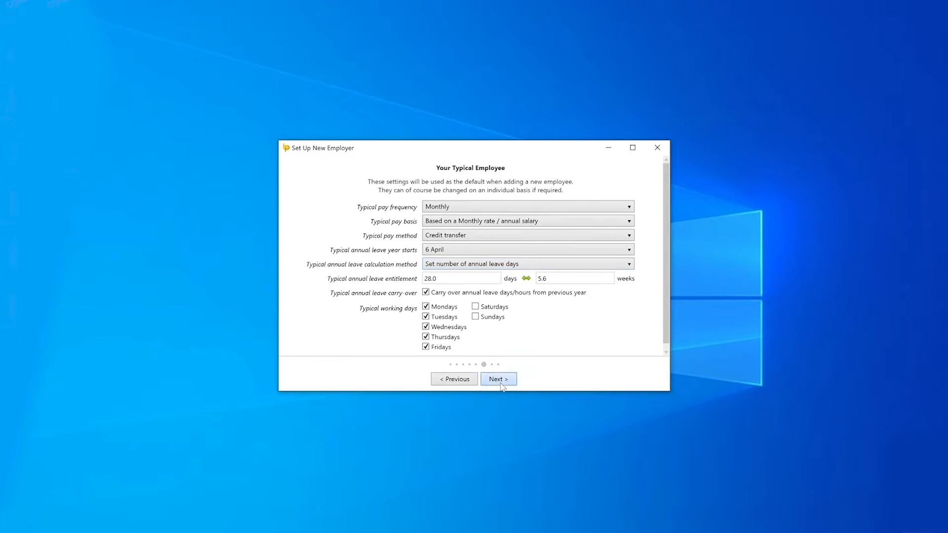
Step: Pick 1 April 2022 as the next re-enrolment date on the automatic enrolment page
left_click(498, 379)
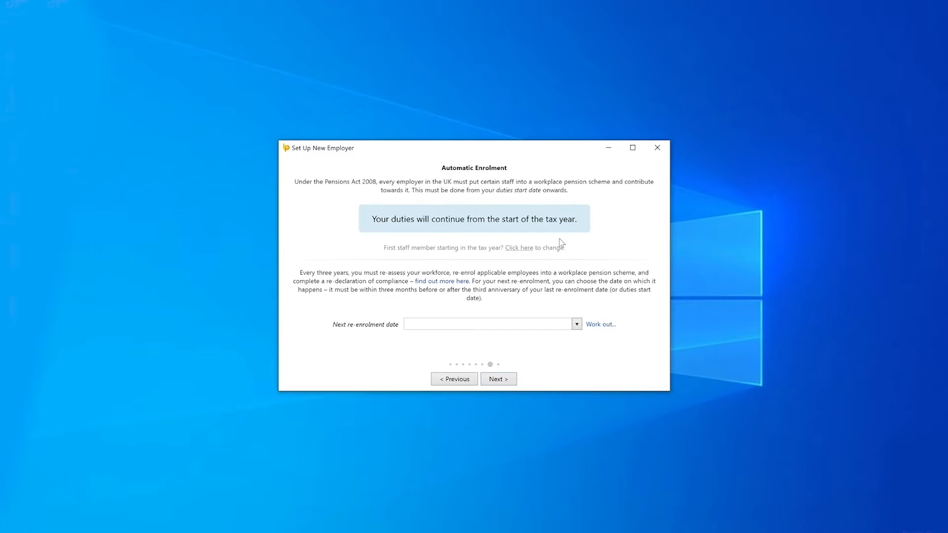
left_click(576, 324)
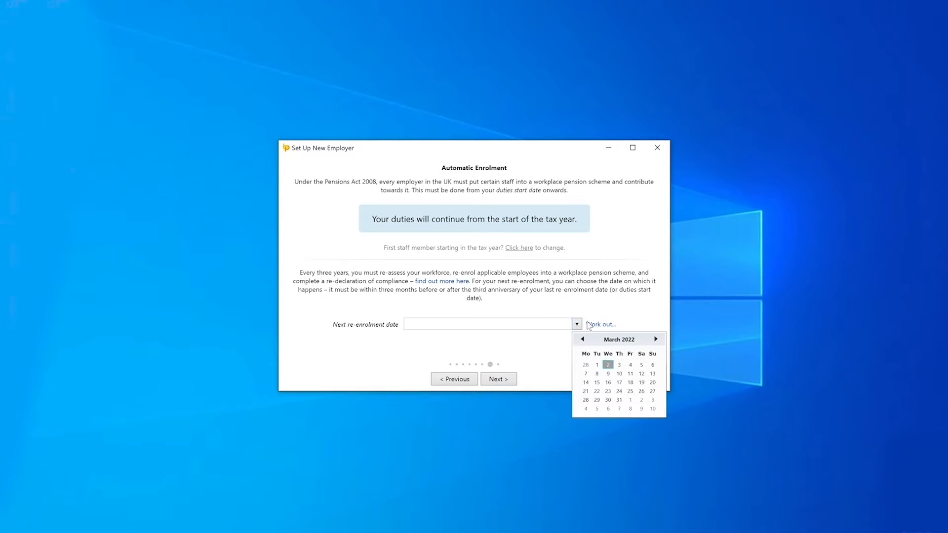
left_click(654, 339)
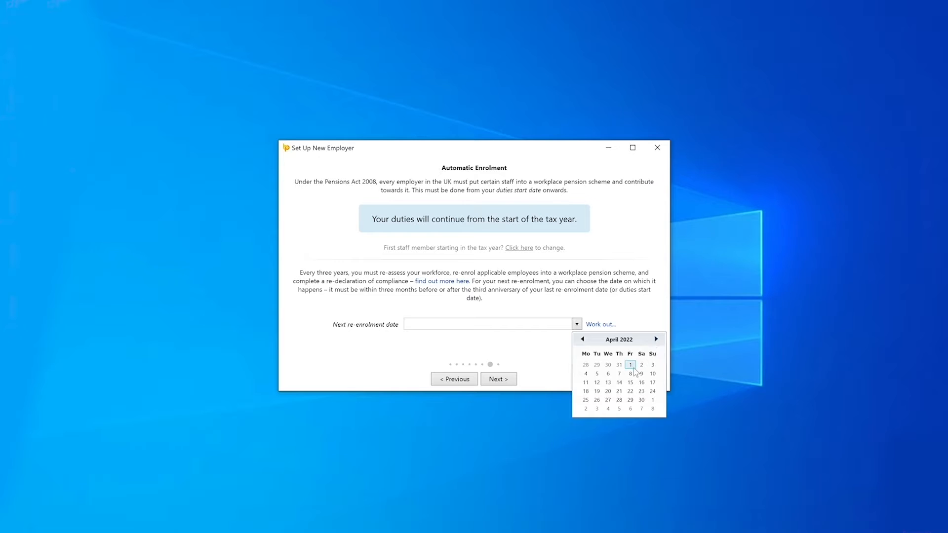
left_click(630, 364)
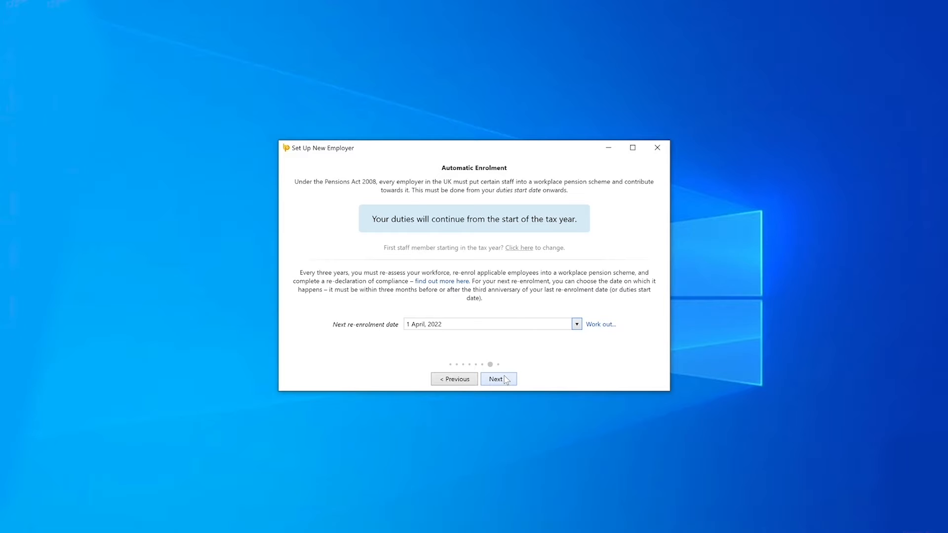
Step: Protect the employer data file with a password and finish the setup
left_click(497, 379)
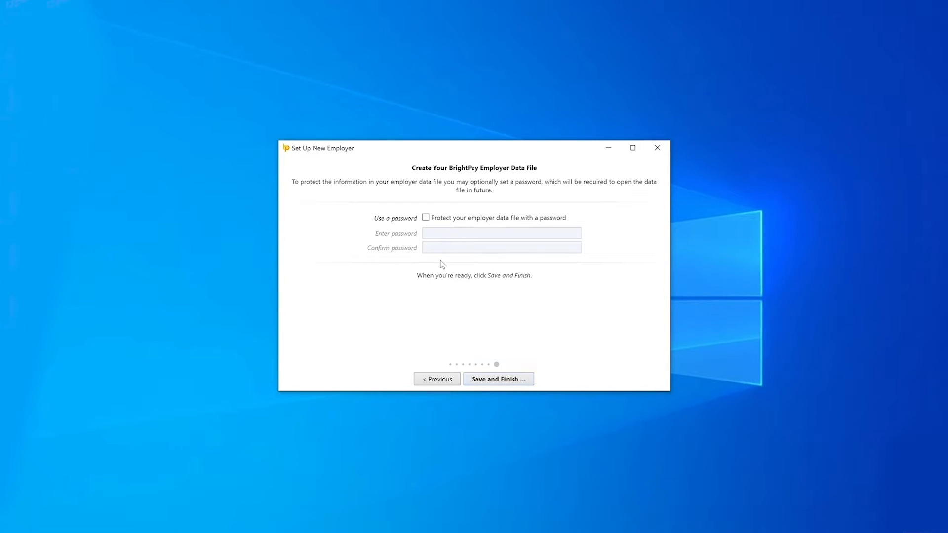
left_click(426, 218)
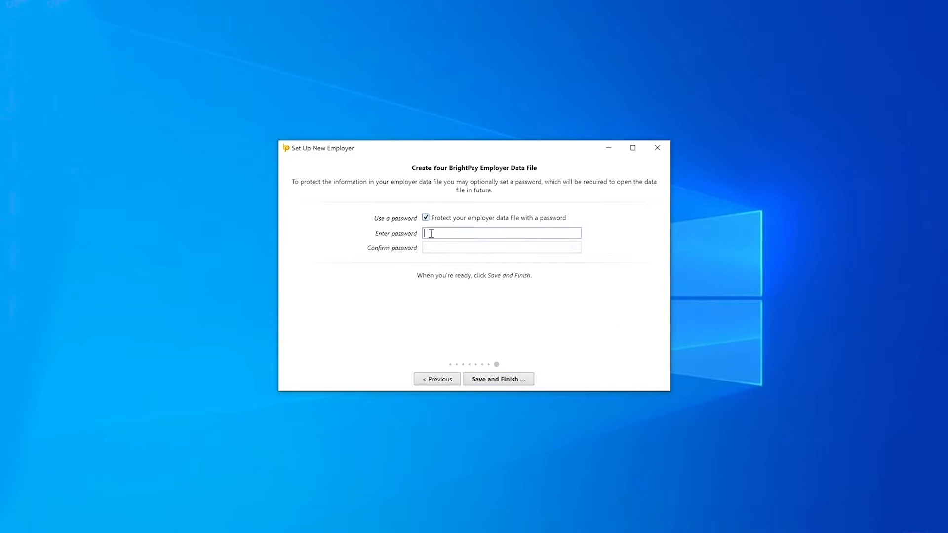
type("•••")
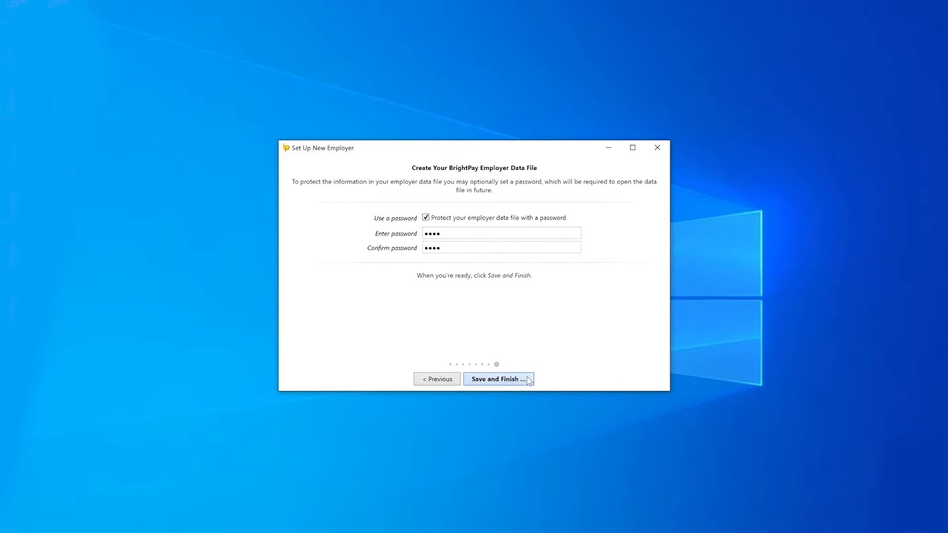
left_click(498, 379)
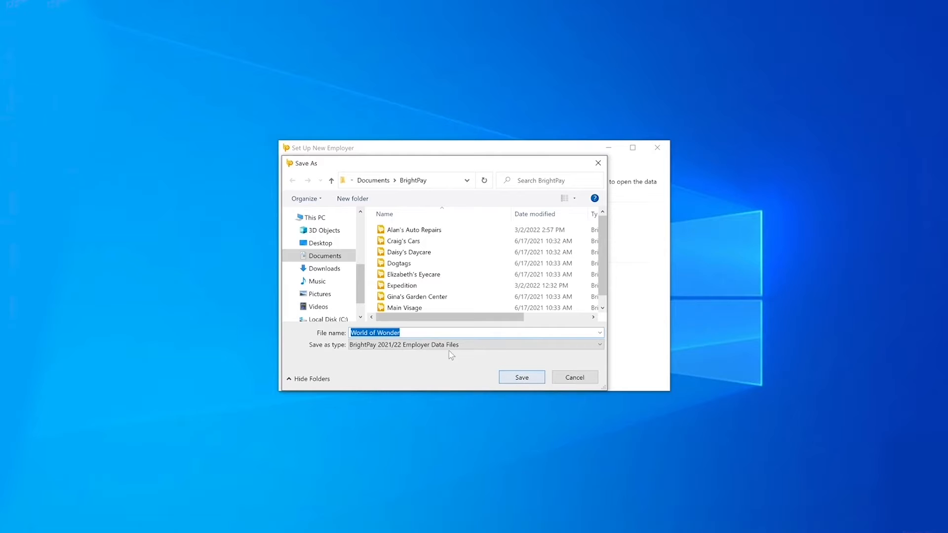
Step: Save the World of Wonder employer file to the Desktop folder
left_click(319, 242)
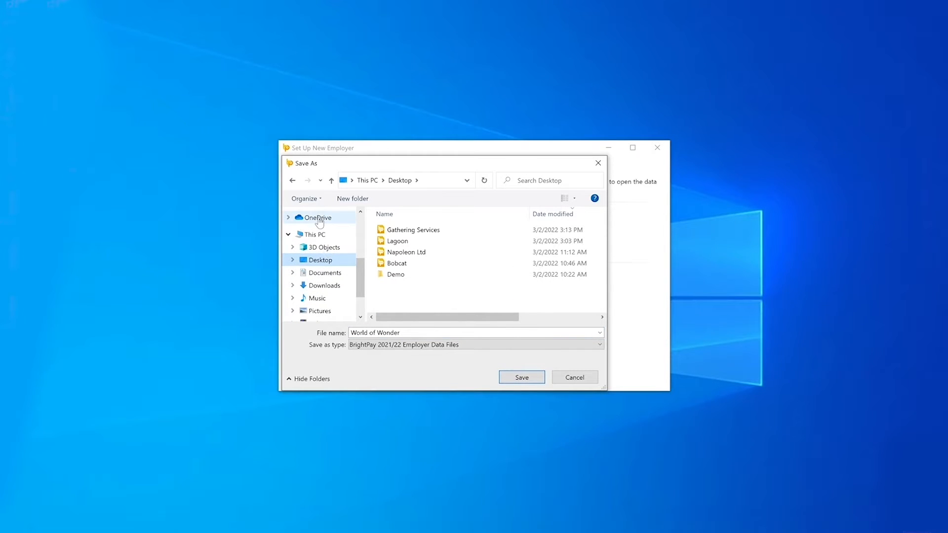
left_click(319, 217)
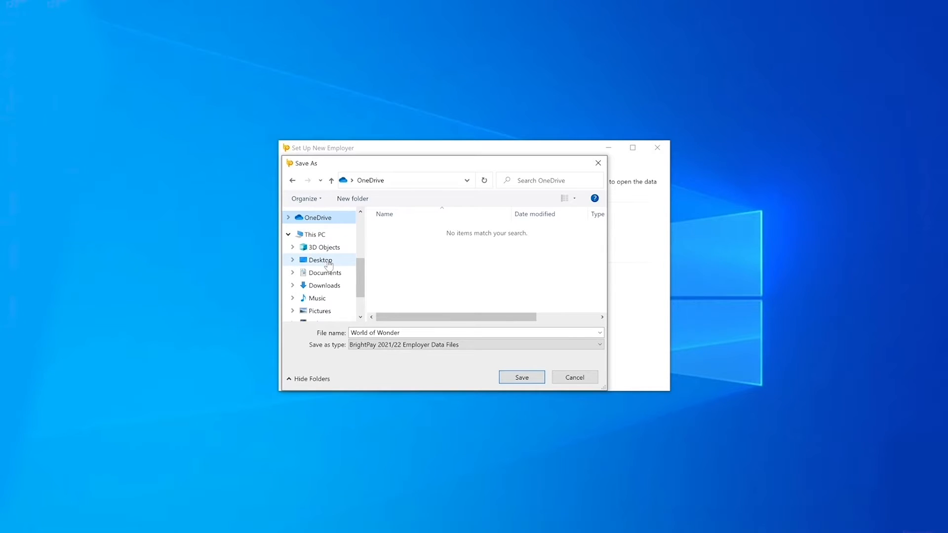
left_click(519, 376)
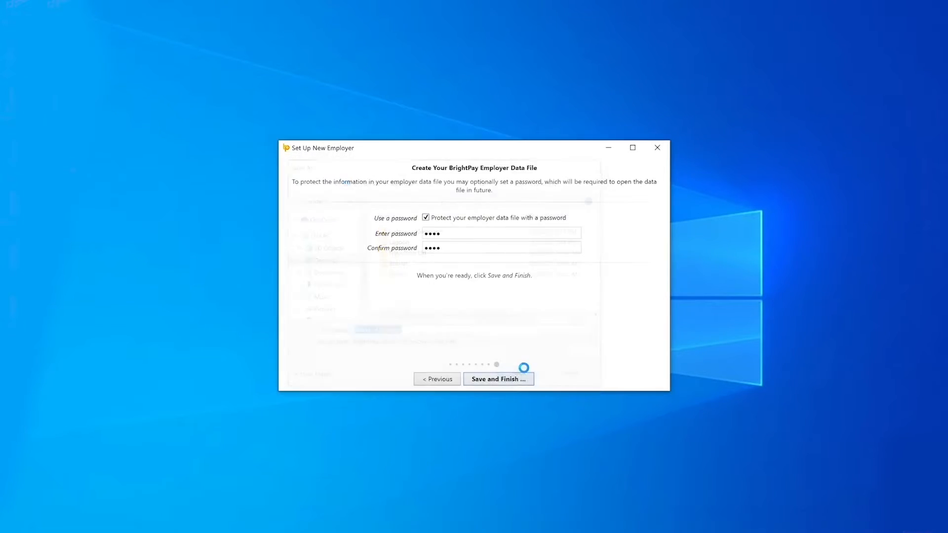
left_click(497, 379)
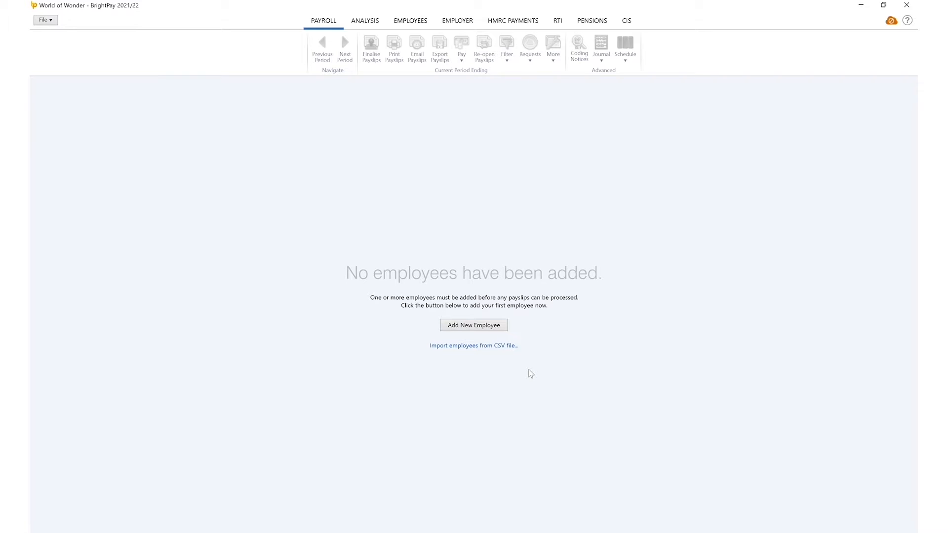
mouse_move(474, 329)
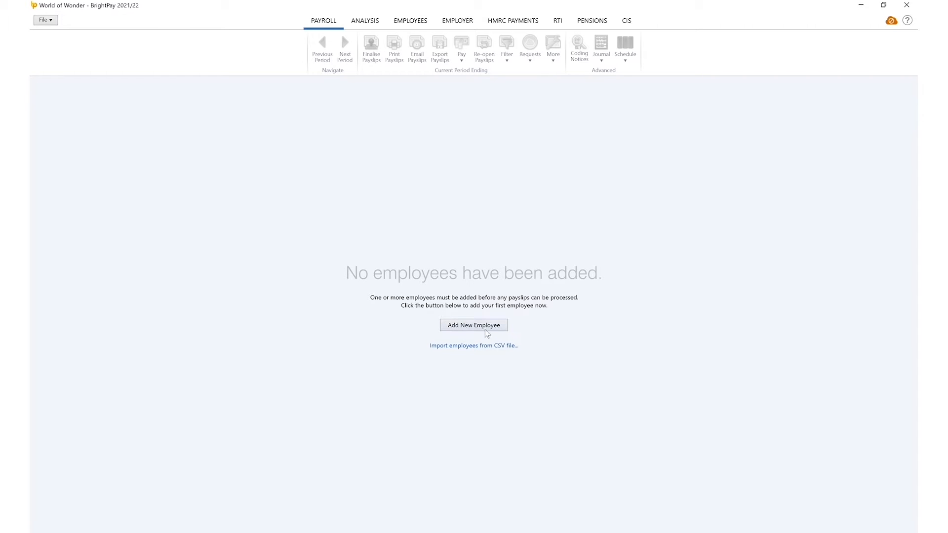
left_click(473, 325)
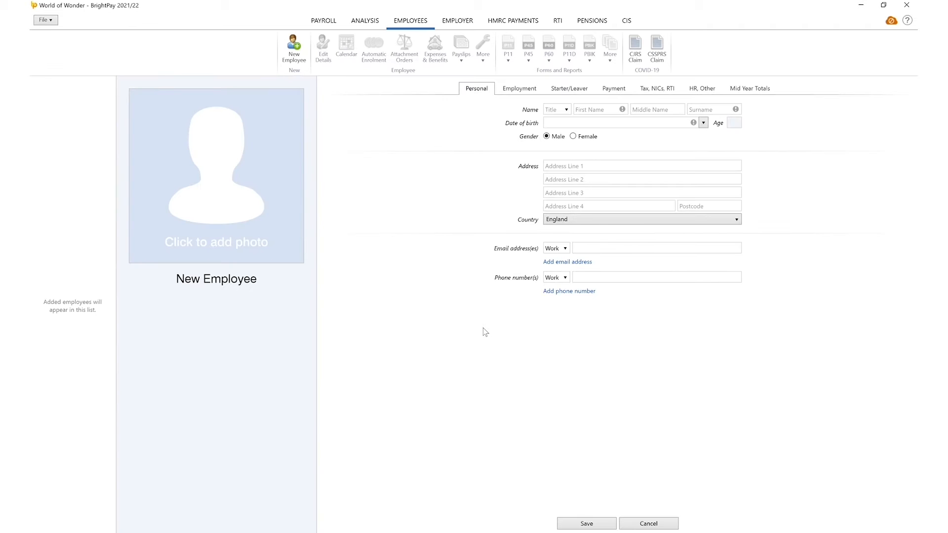
left_click(585, 523)
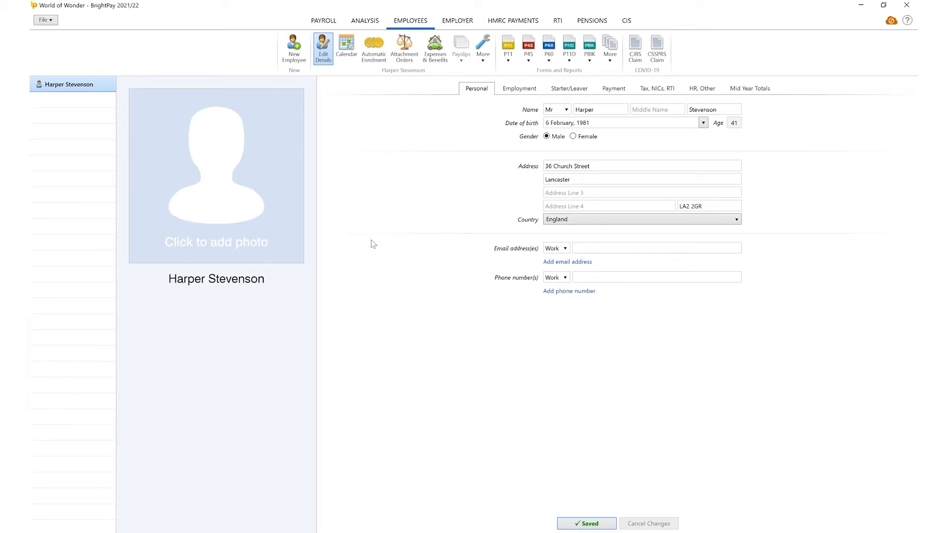
mouse_move(60, 27)
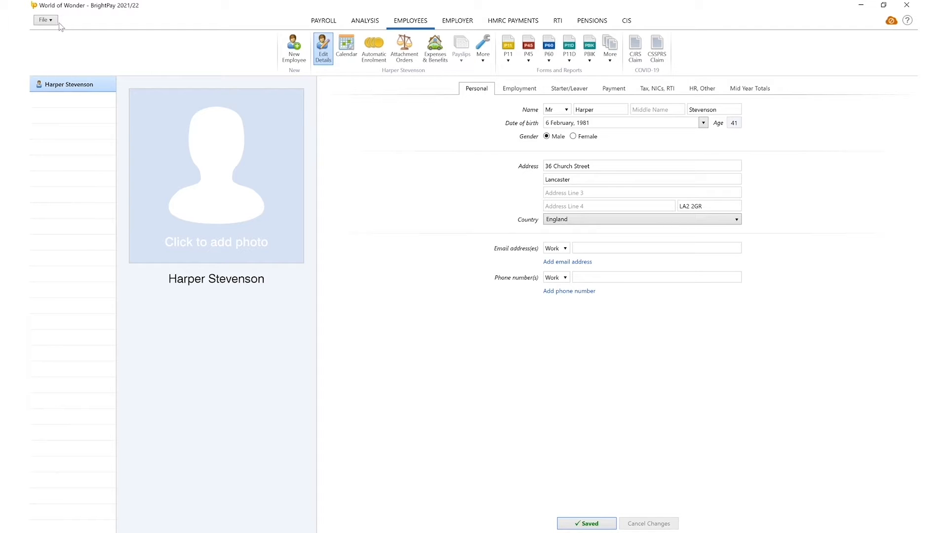
Step: Import sixteen employees from the Employees File CSV, matching columns to its header row
left_click(43, 20)
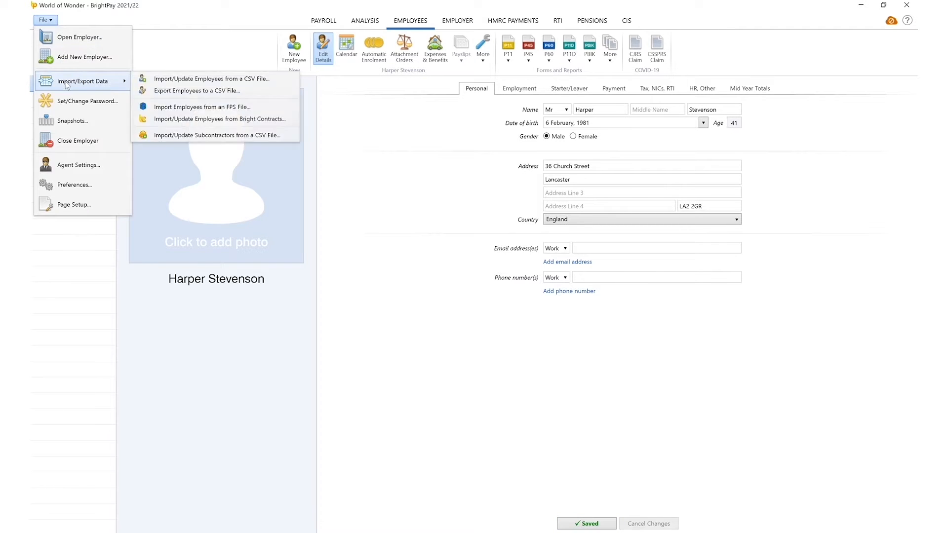
mouse_move(215, 78)
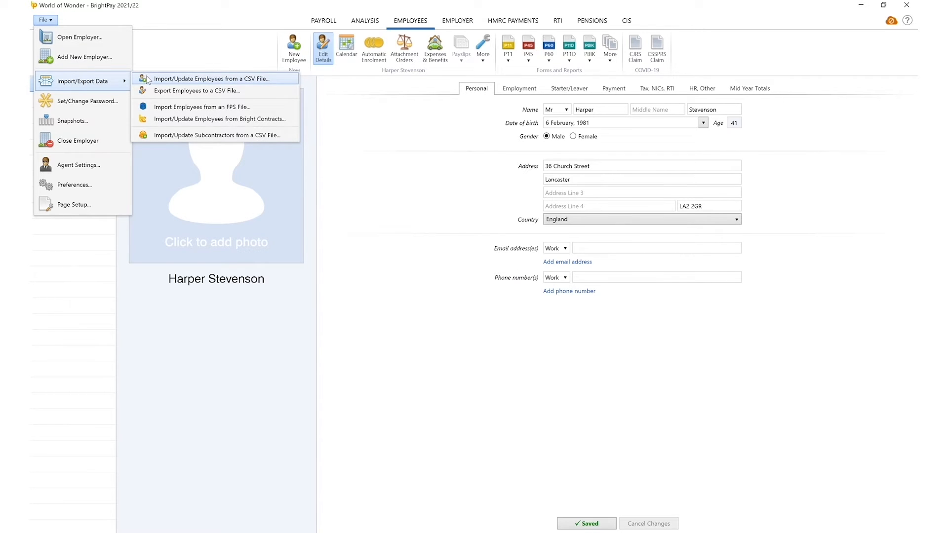
left_click(207, 78)
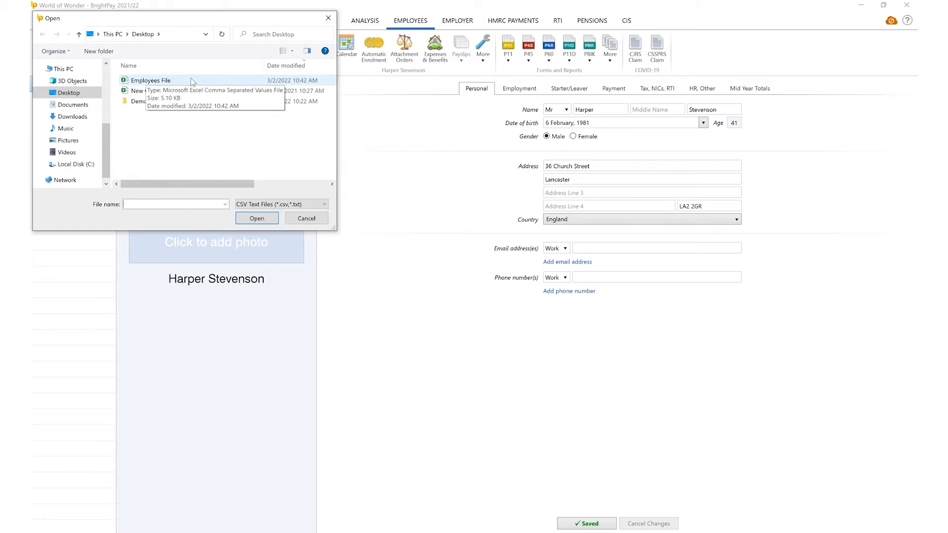
left_click(154, 80)
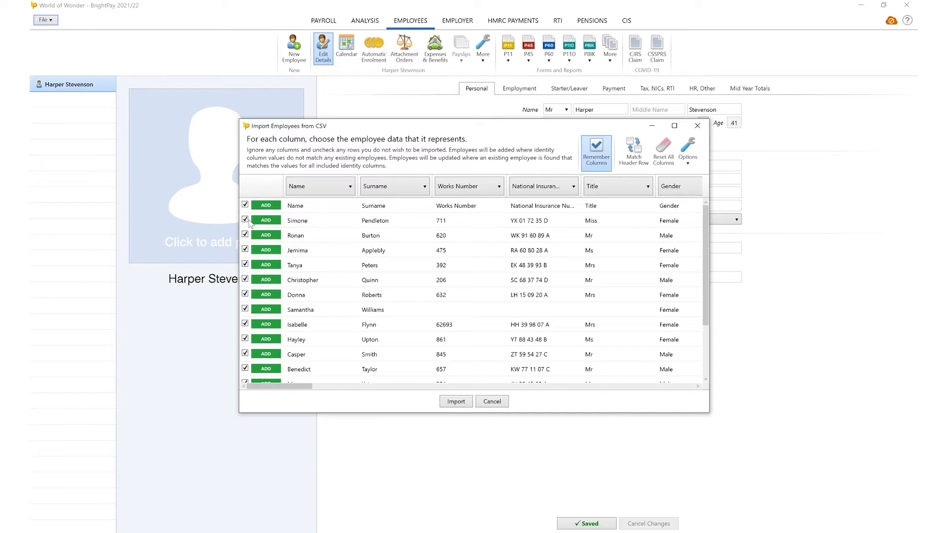
mouse_move(484, 249)
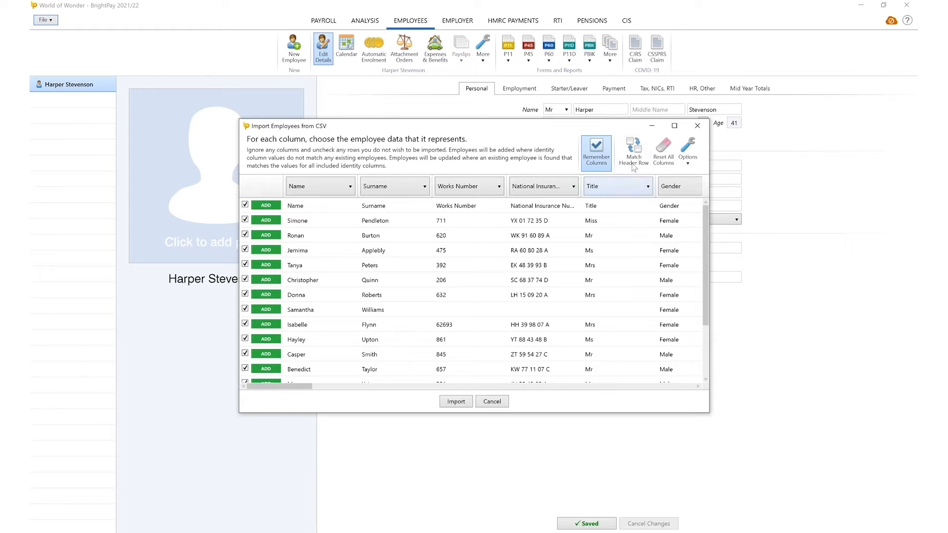
left_click(633, 151)
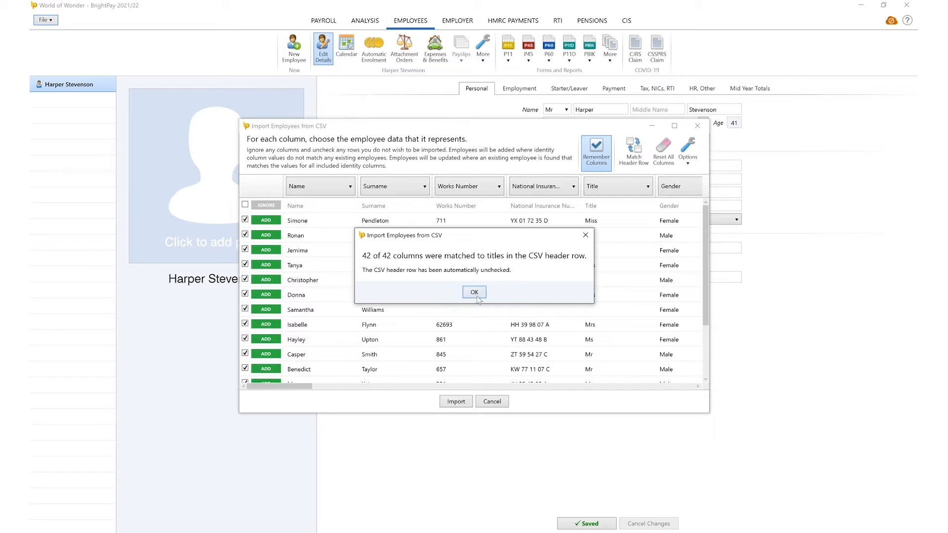
left_click(474, 292)
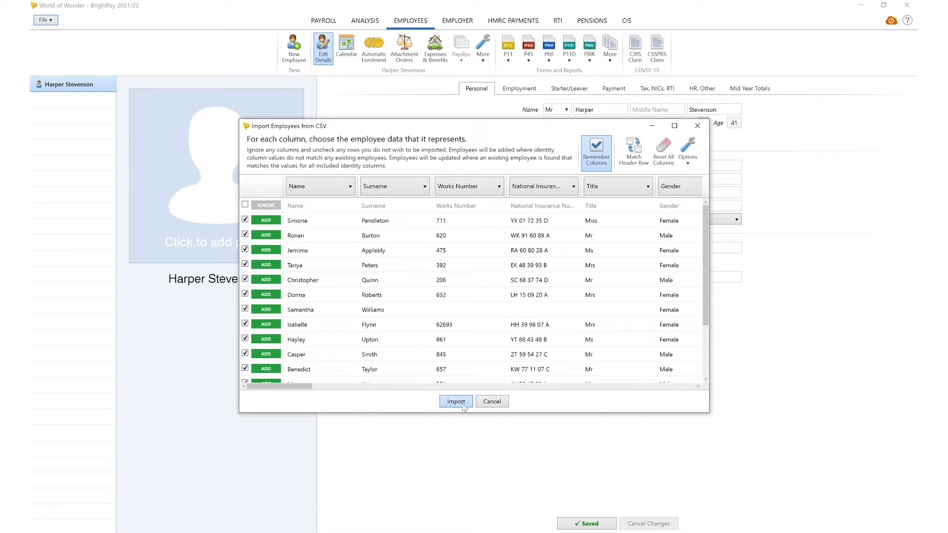
left_click(455, 401)
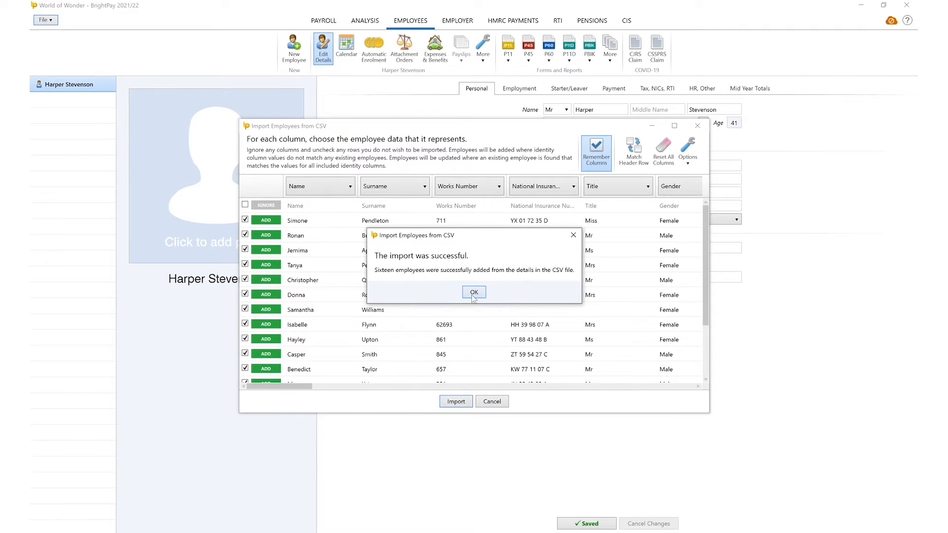
left_click(474, 292)
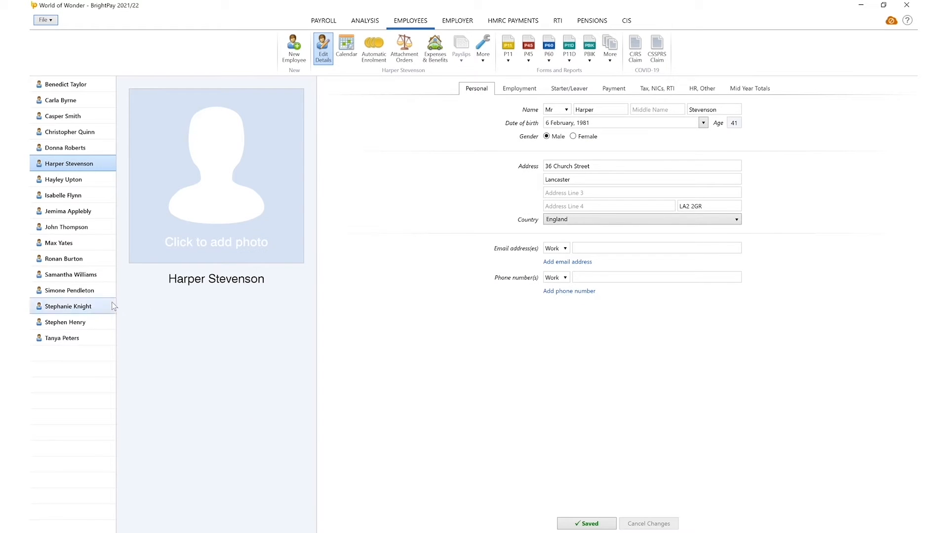
mouse_move(154, 307)
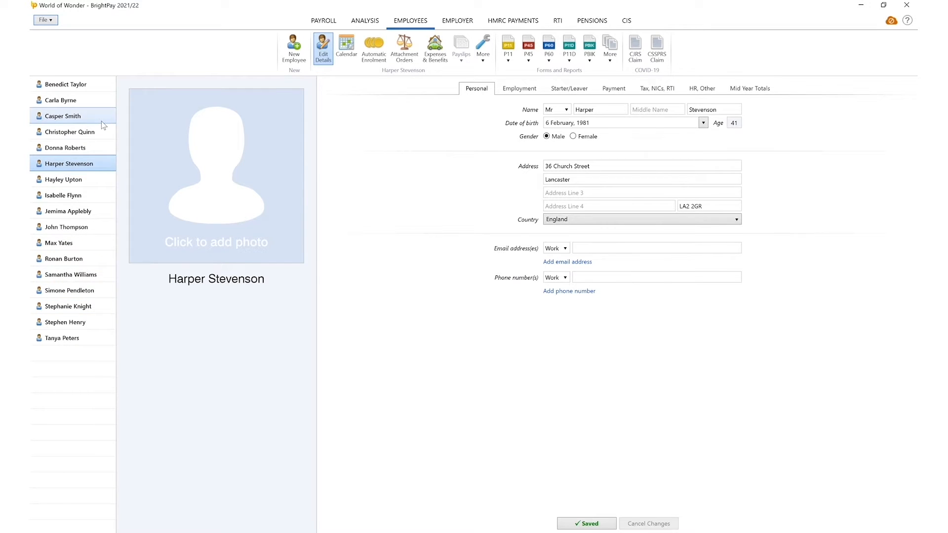
left_click(63, 116)
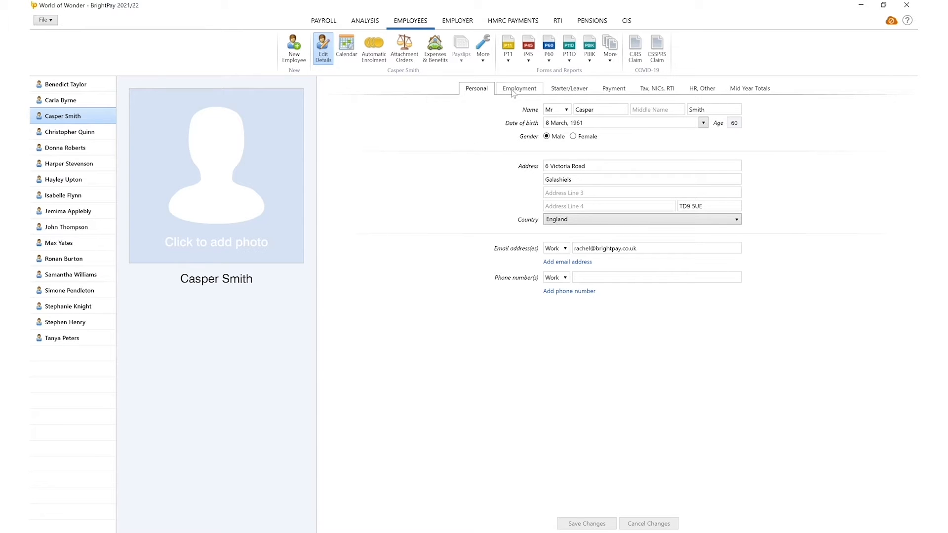
left_click(569, 88)
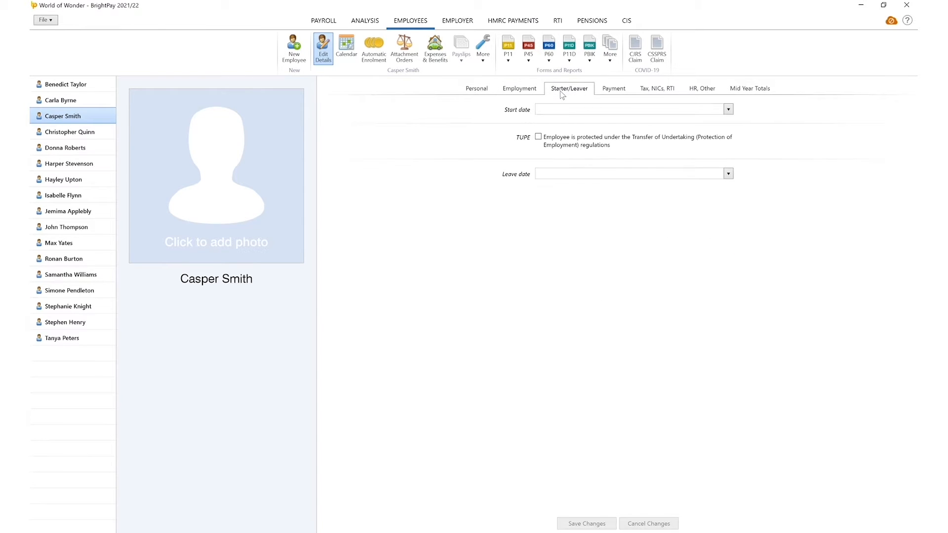
left_click(613, 88)
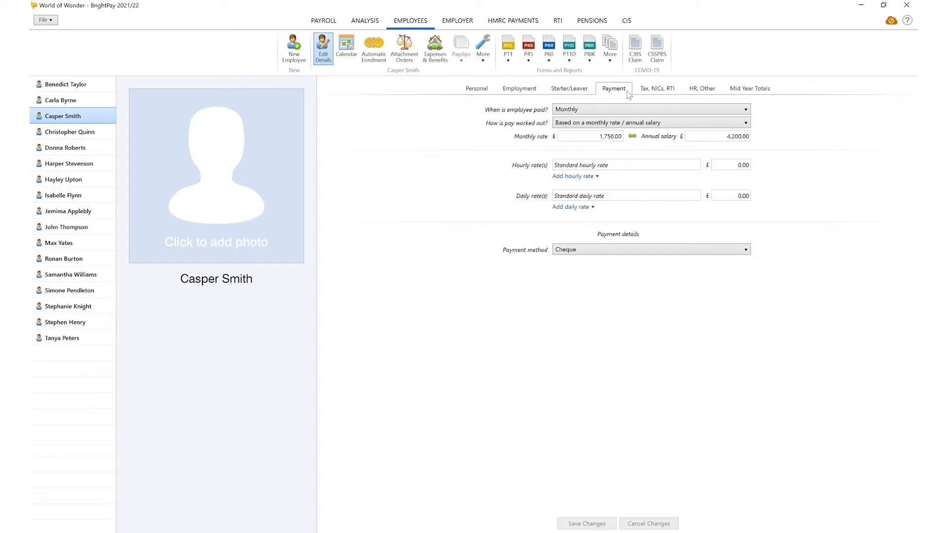
left_click(656, 88)
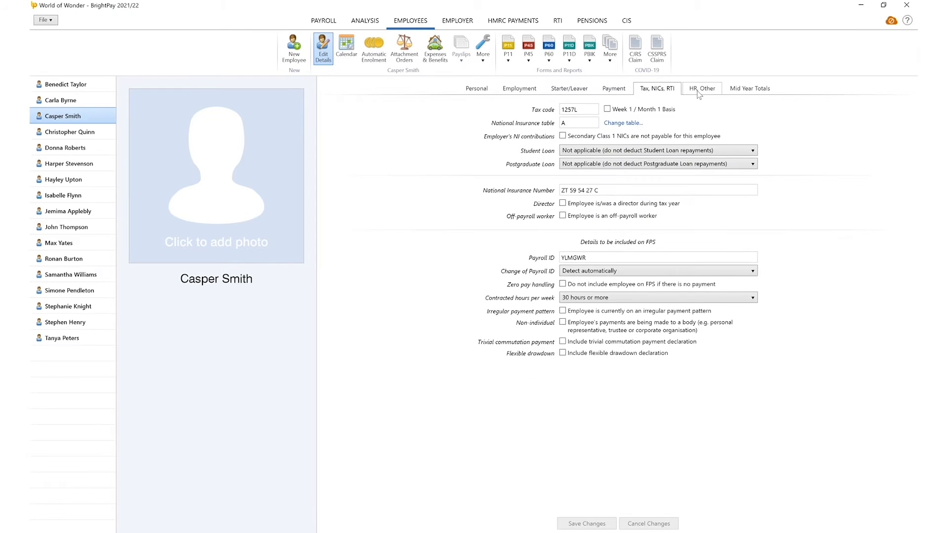
left_click(749, 88)
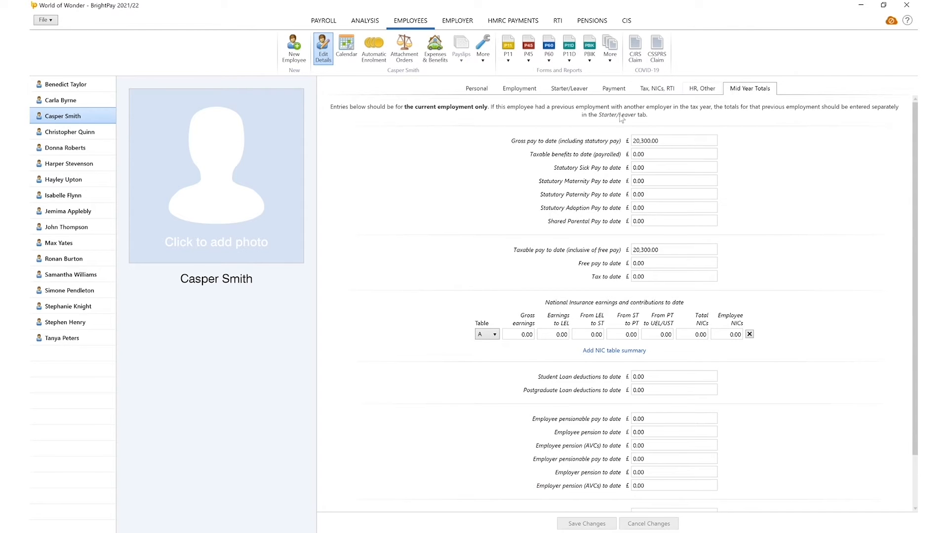
left_click(477, 88)
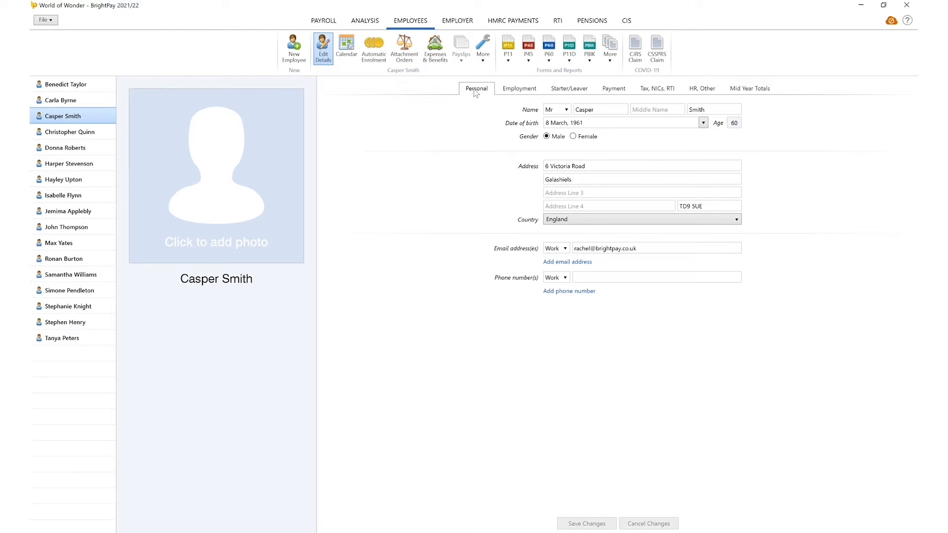
mouse_move(489, 92)
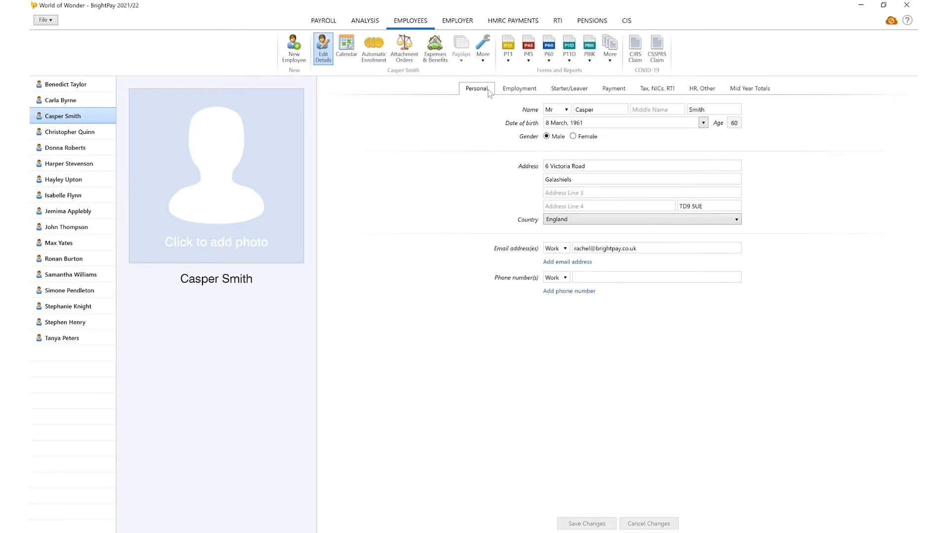
mouse_move(112, 116)
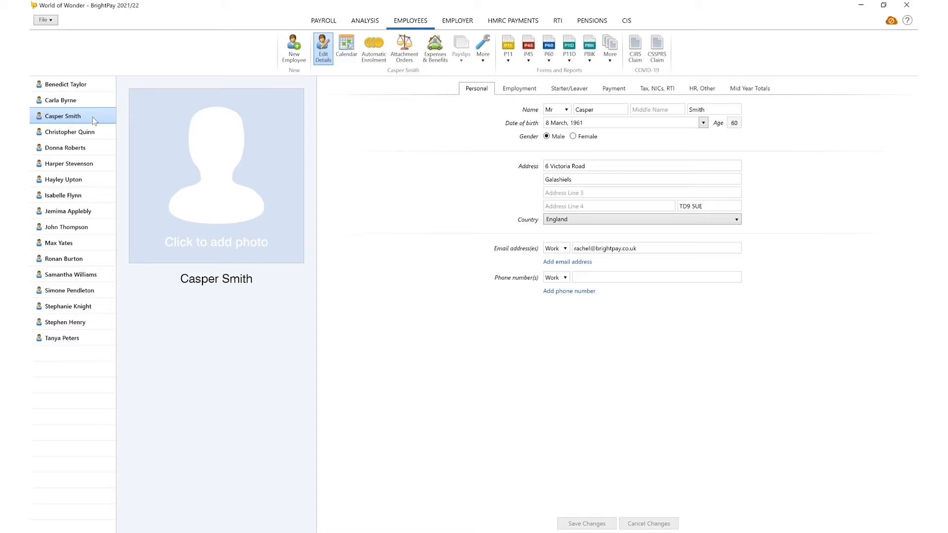
left_click(70, 132)
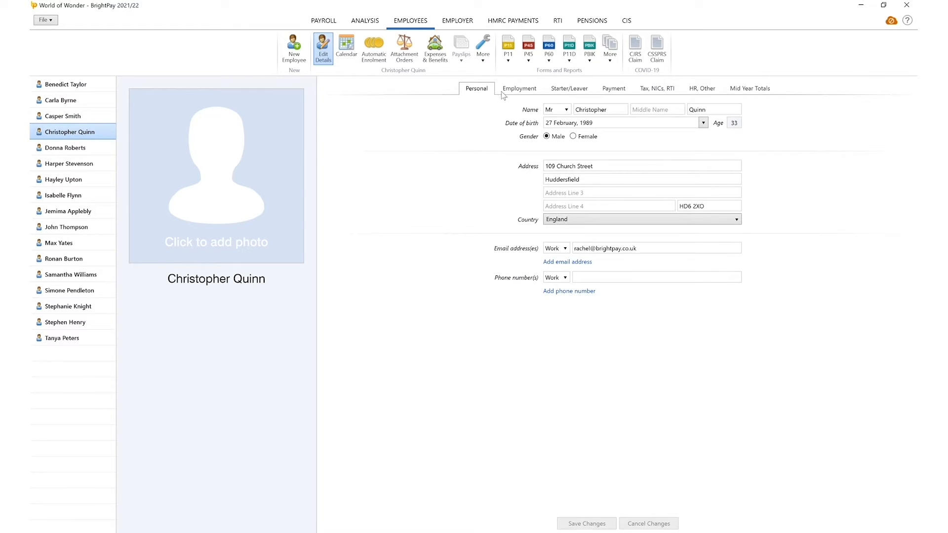
left_click(568, 89)
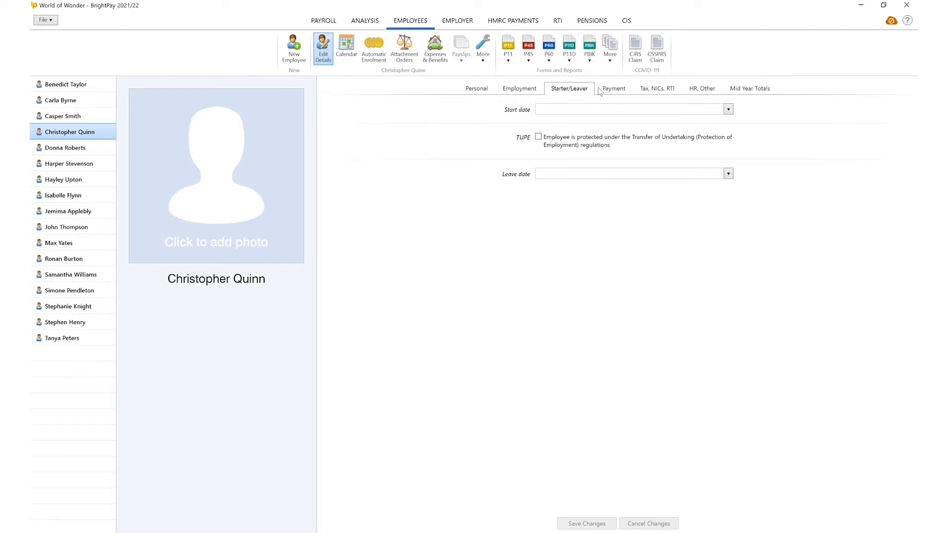
left_click(656, 89)
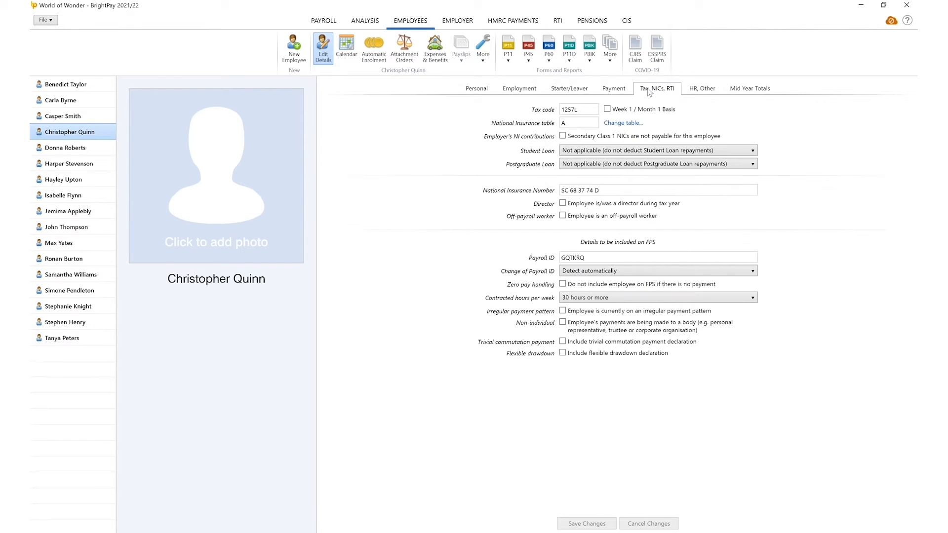
mouse_move(380, 108)
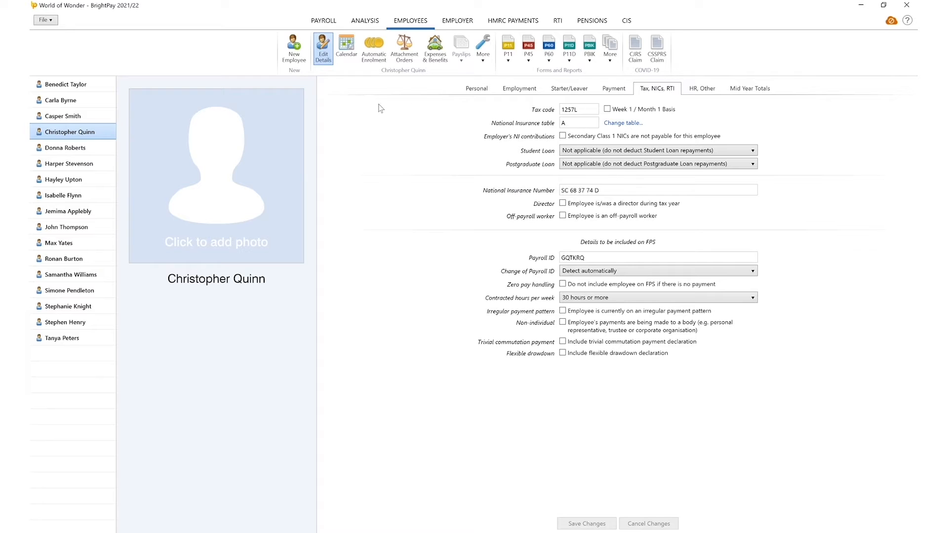
Step: Set the payroll's first week ending to 1 April 2022 and open Month 1
left_click(323, 20)
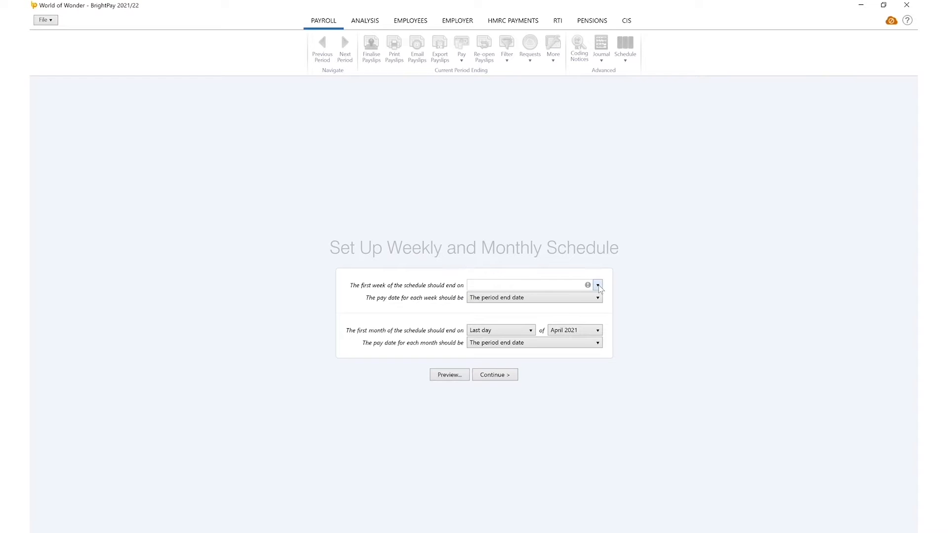
left_click(597, 285)
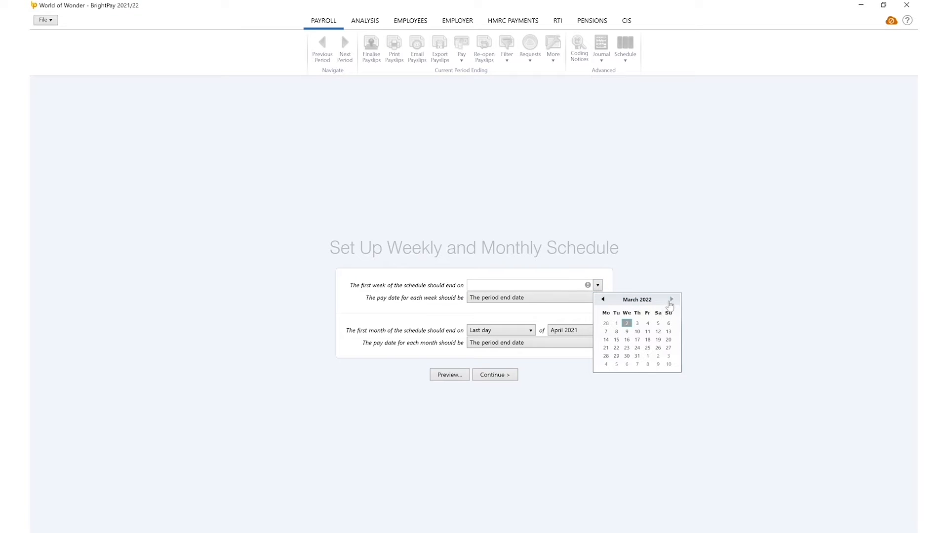
left_click(670, 299)
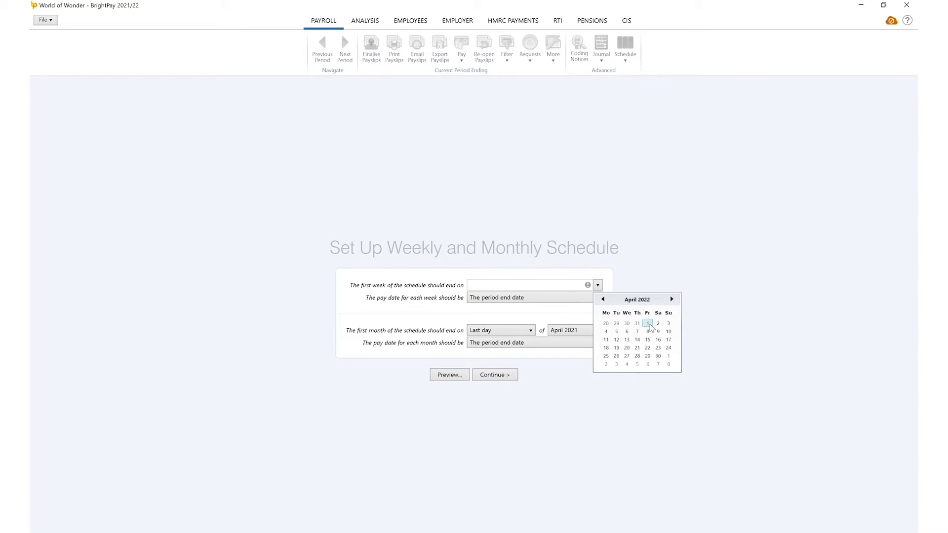
left_click(647, 323)
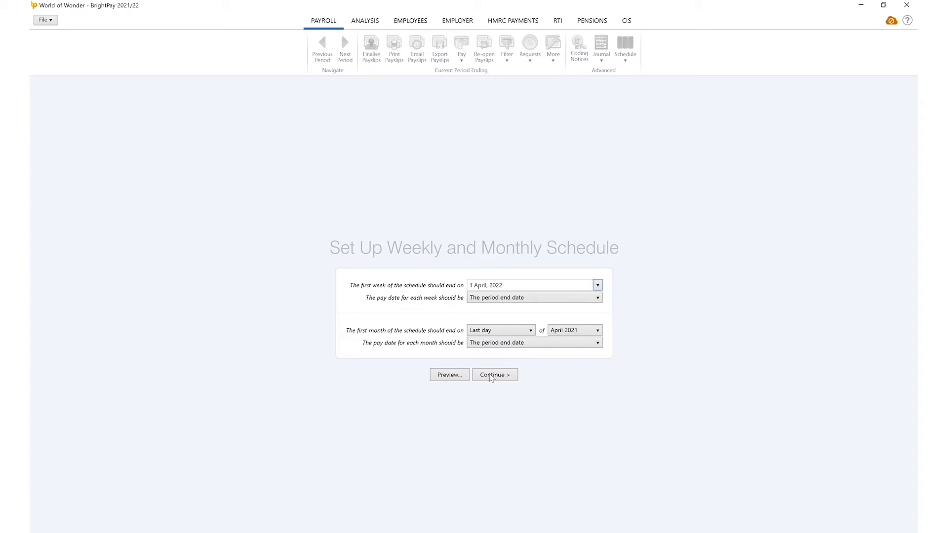
left_click(494, 374)
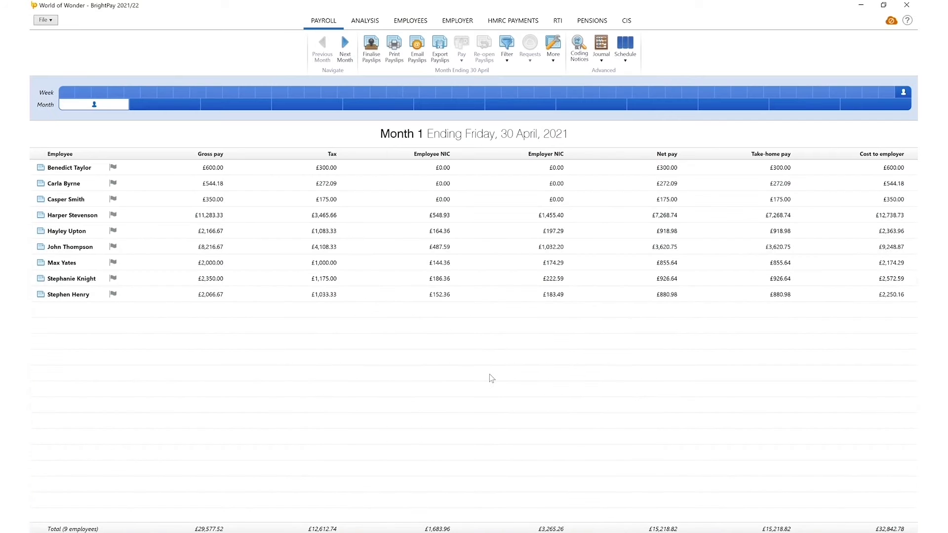
mouse_move(483, 375)
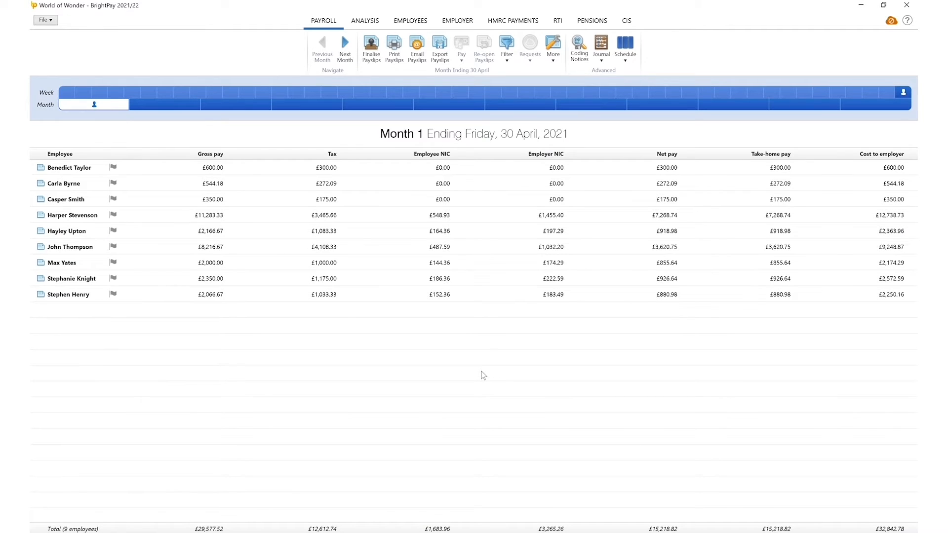
mouse_move(462, 375)
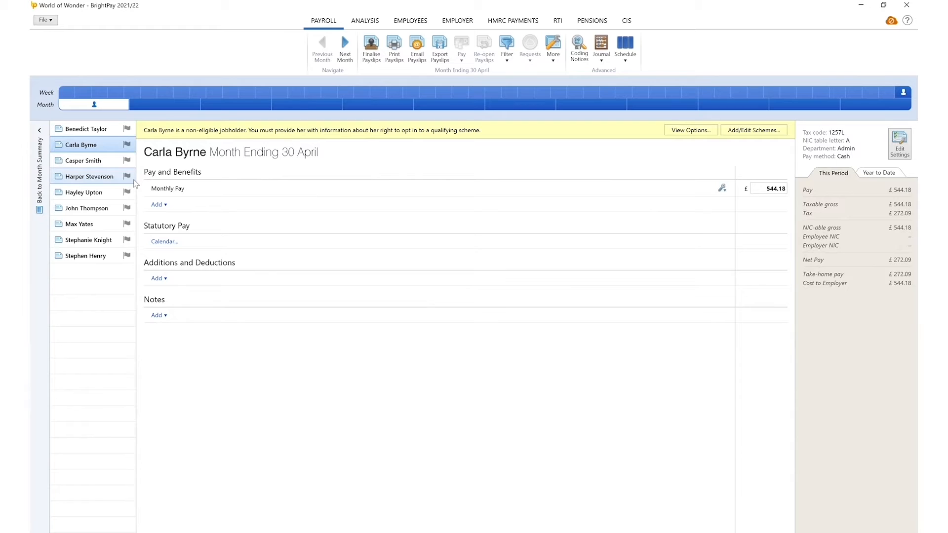
mouse_move(641, 162)
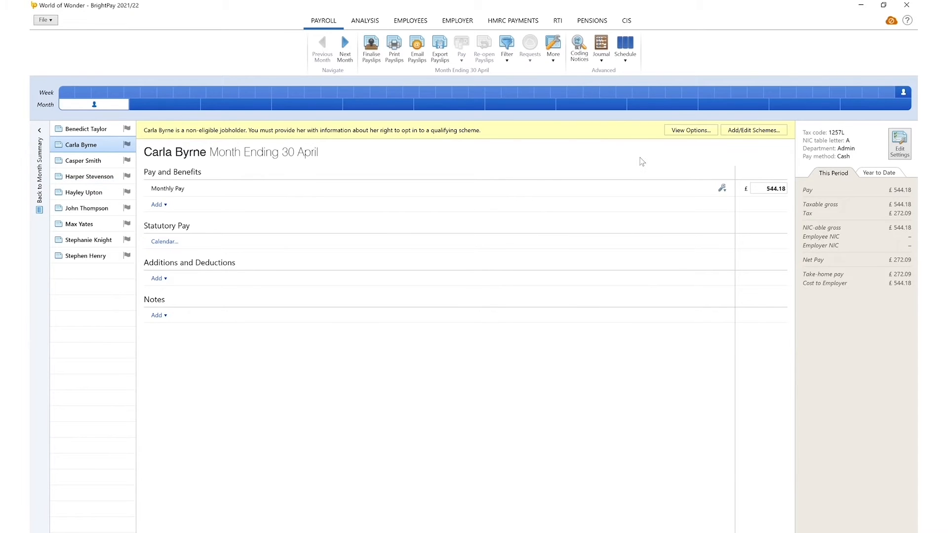
Step: Switch to the Pensions area, which shows no pension schemes added yet
left_click(592, 20)
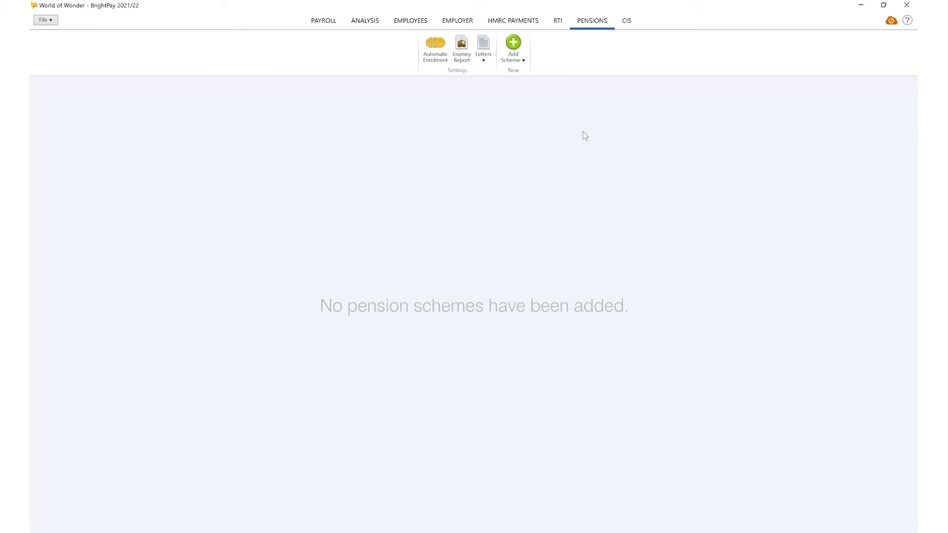
Step: Review the automatic enrolment duties and list qualifying providers under Add Scheme
left_click(435, 50)
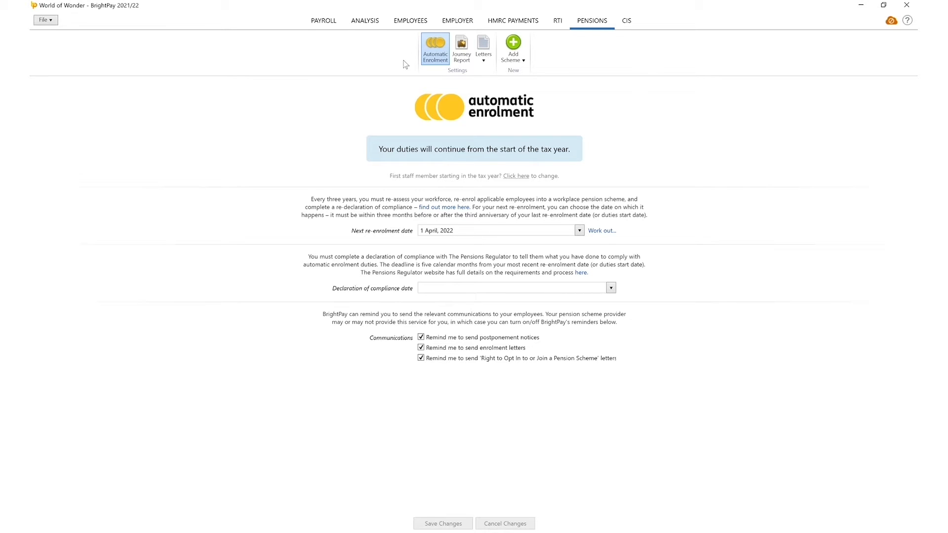
mouse_move(411, 65)
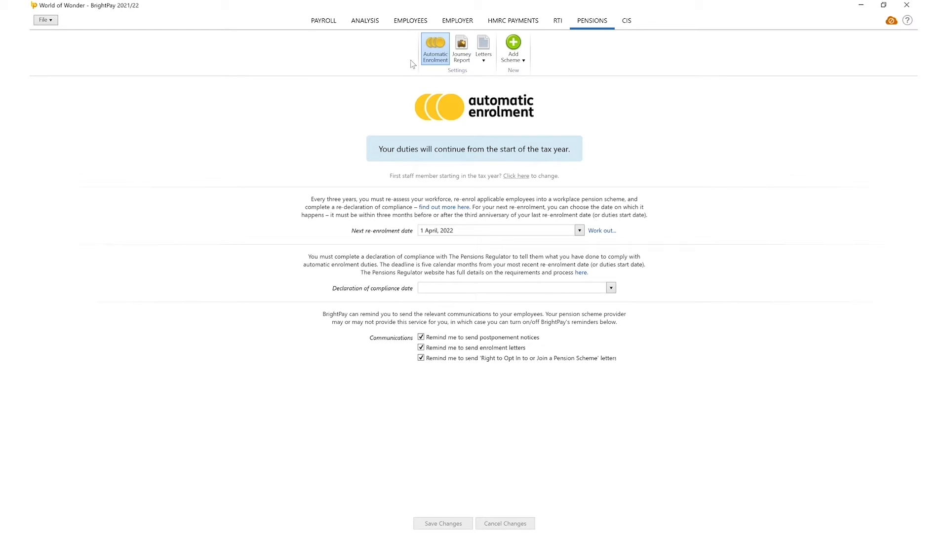
left_click(513, 49)
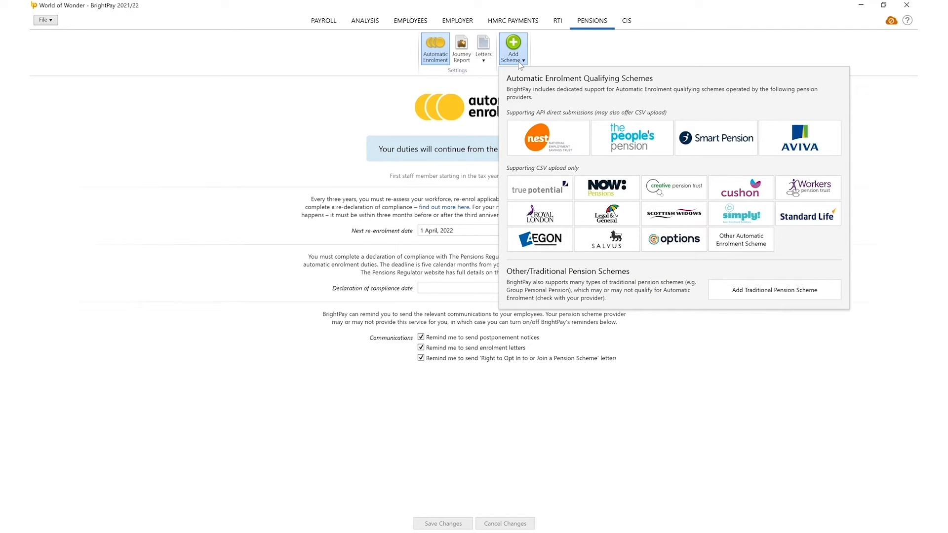
left_click(547, 137)
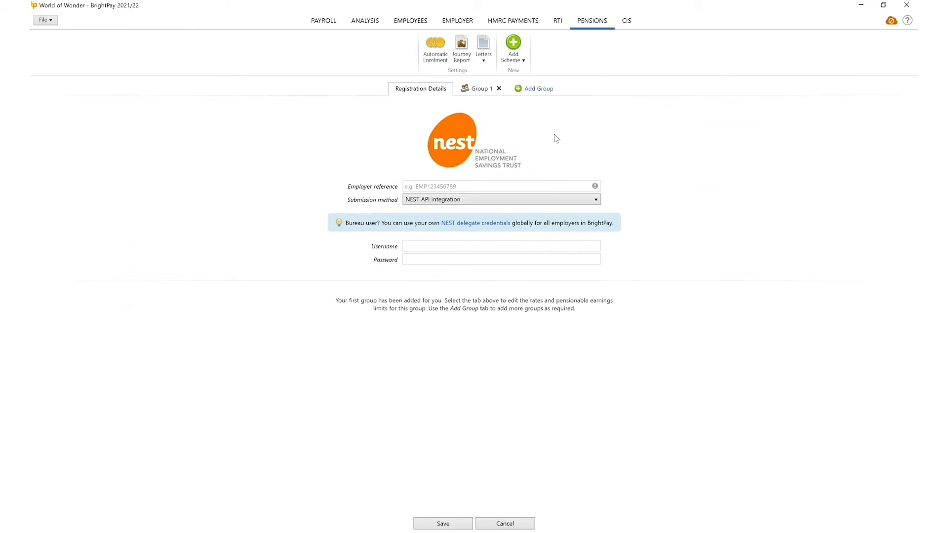
left_click(501, 186)
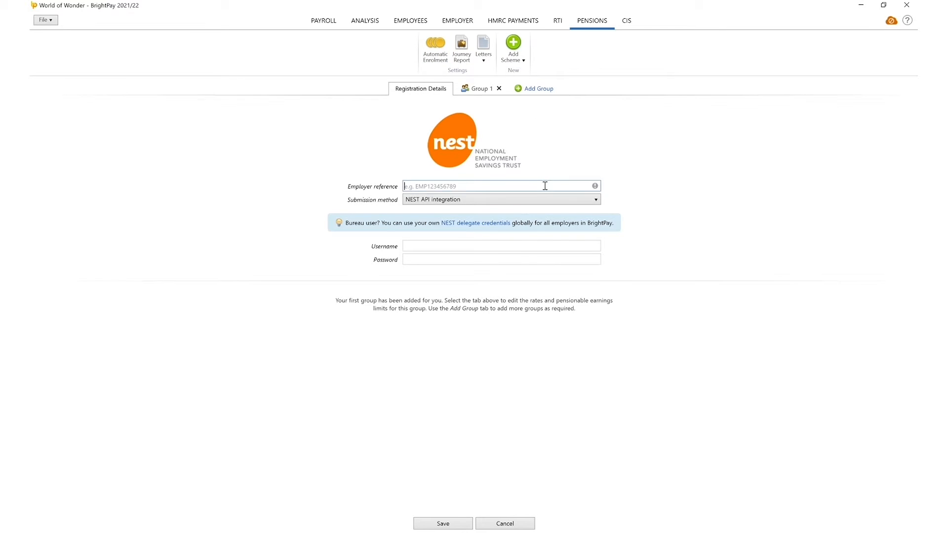
type("EMP123456789")
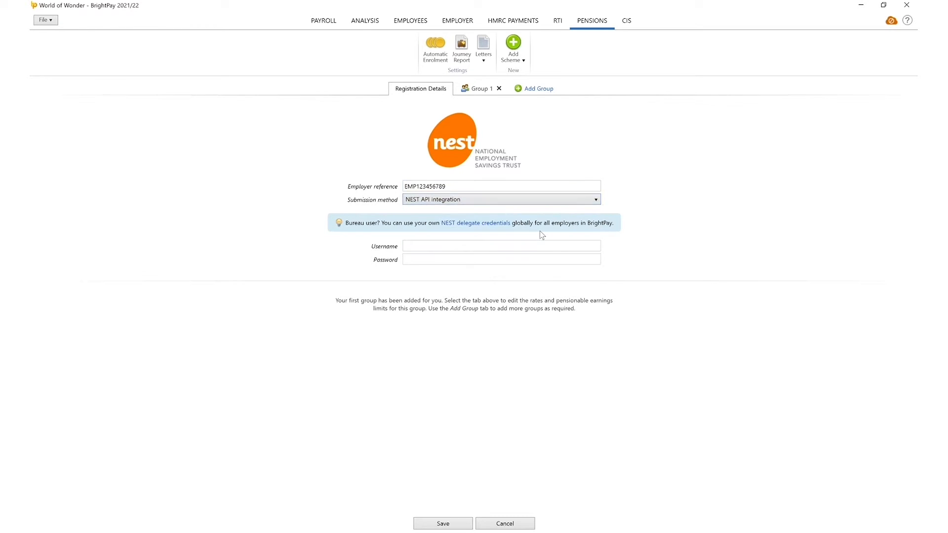
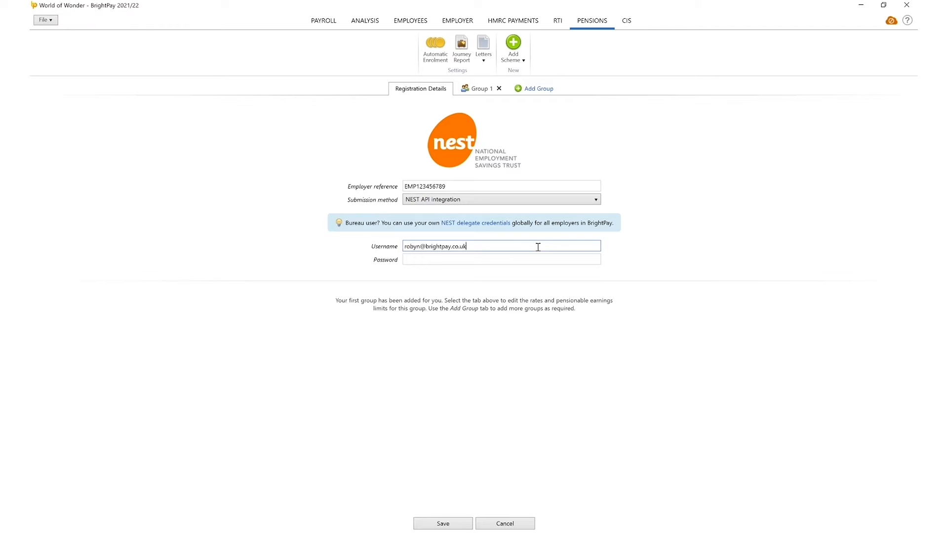
type("••••")
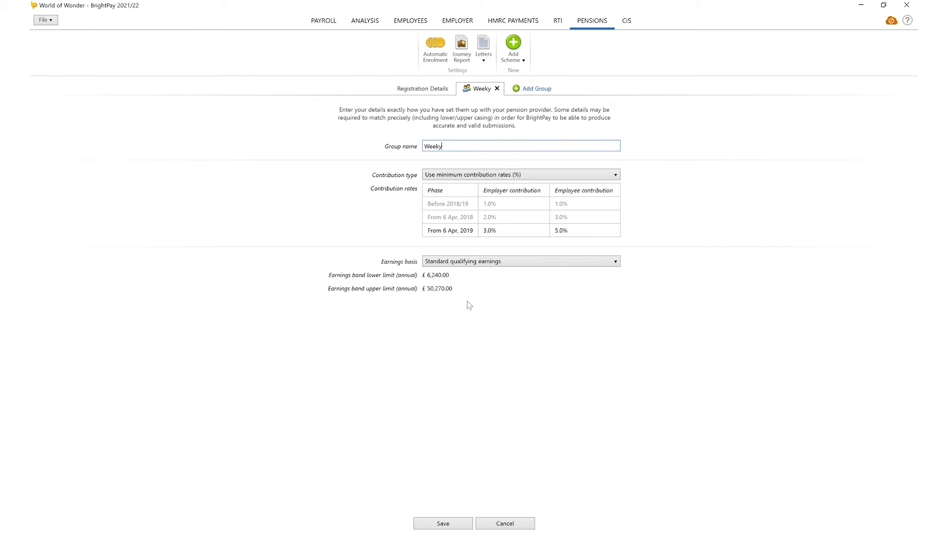
Step: Rename contribution Group 1 to Weekly, save the scheme, and return to the weekly payroll
type("l")
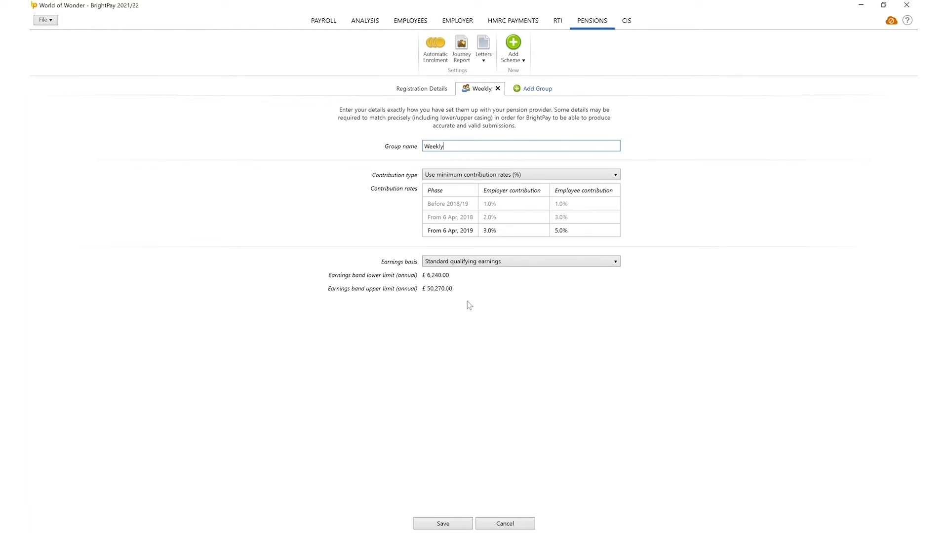
left_click(442, 523)
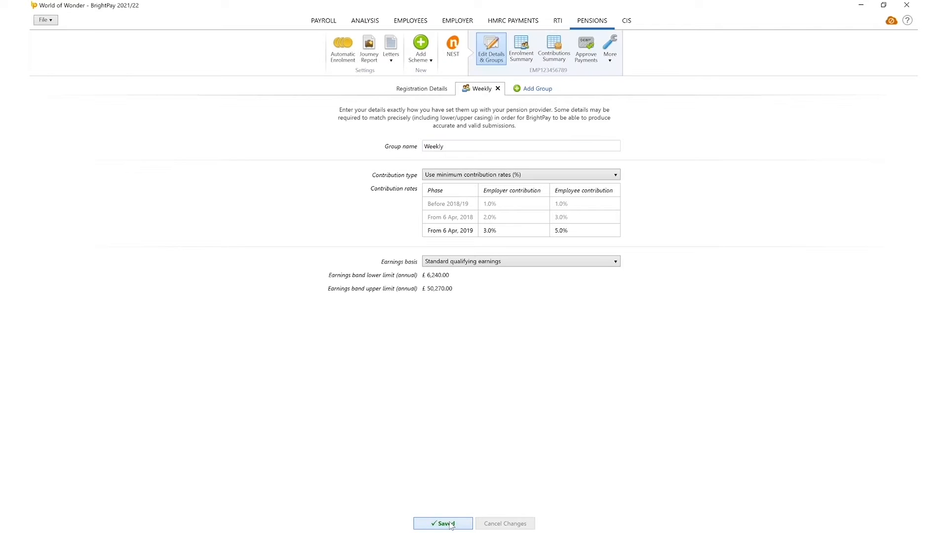
left_click(442, 524)
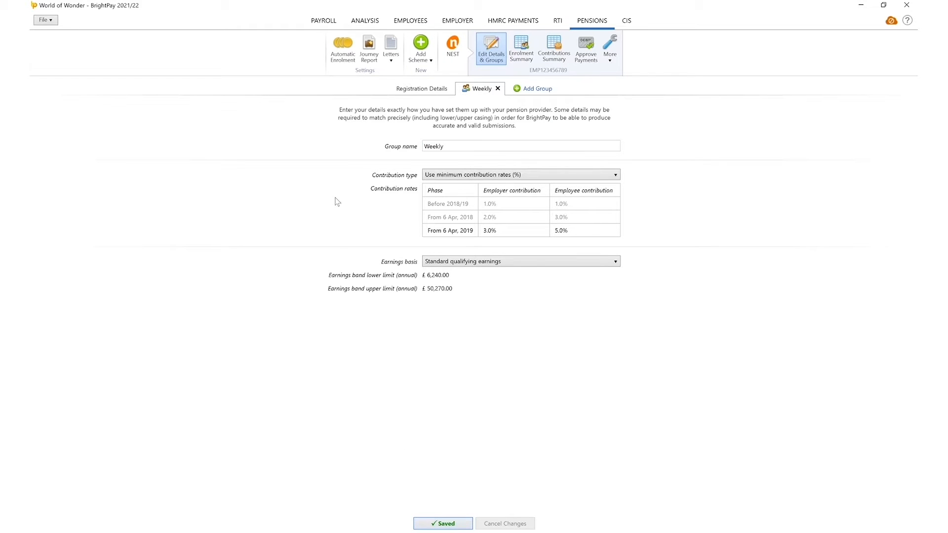
left_click(323, 19)
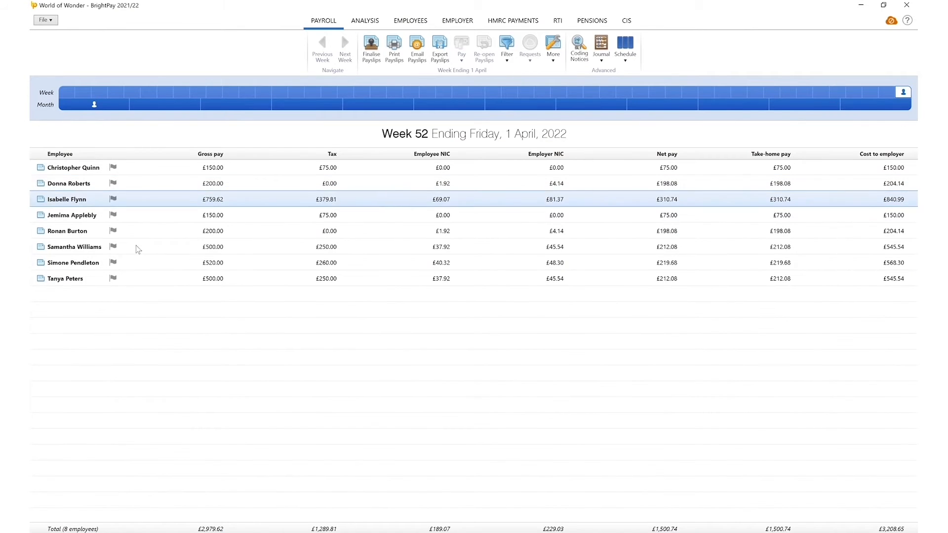
double_click(69, 199)
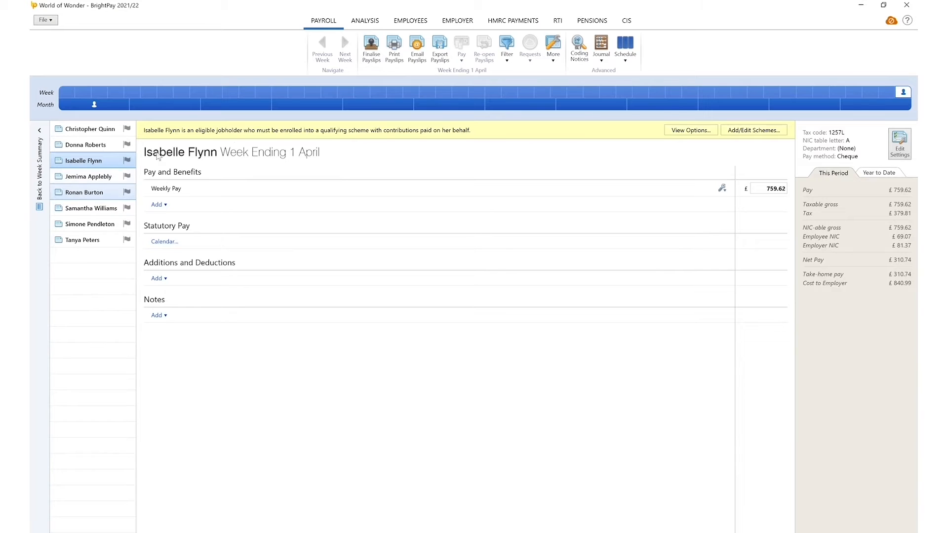
left_click(689, 130)
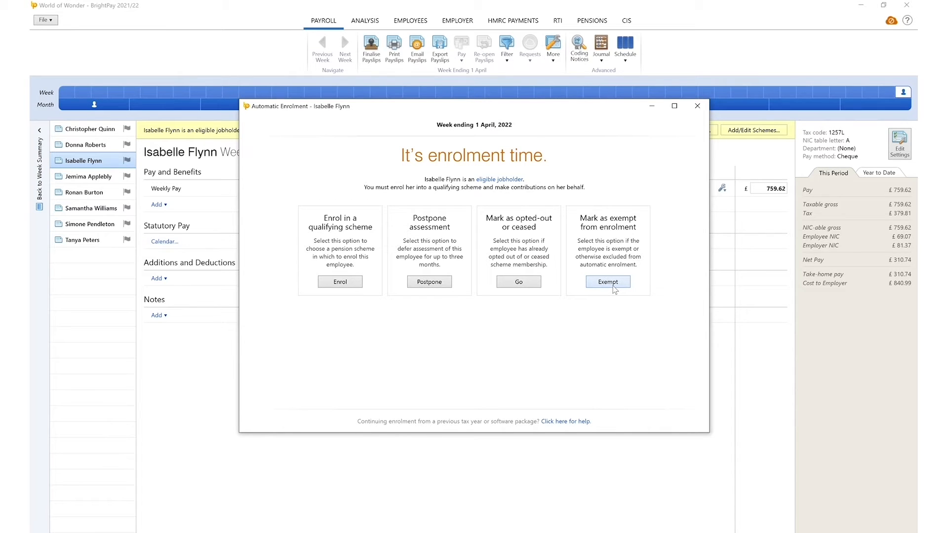
mouse_move(314, 307)
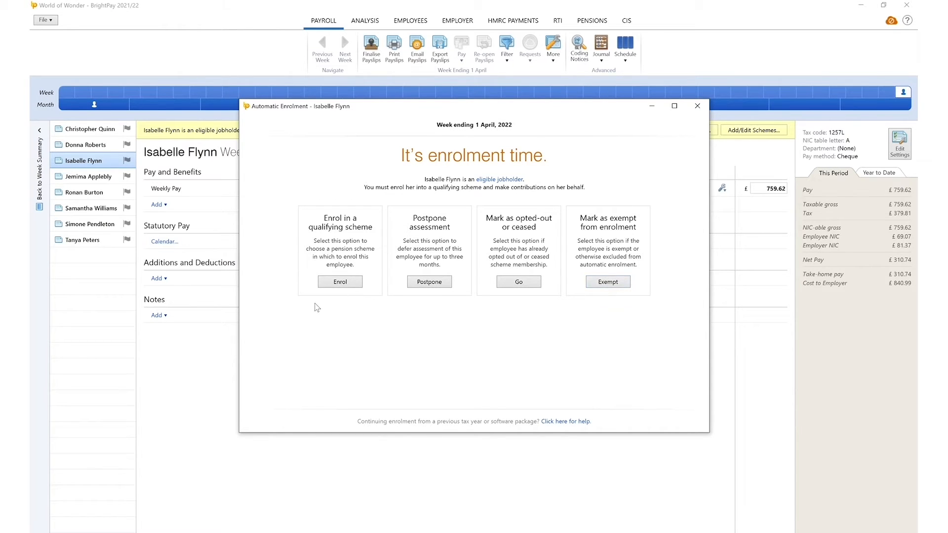
left_click(339, 281)
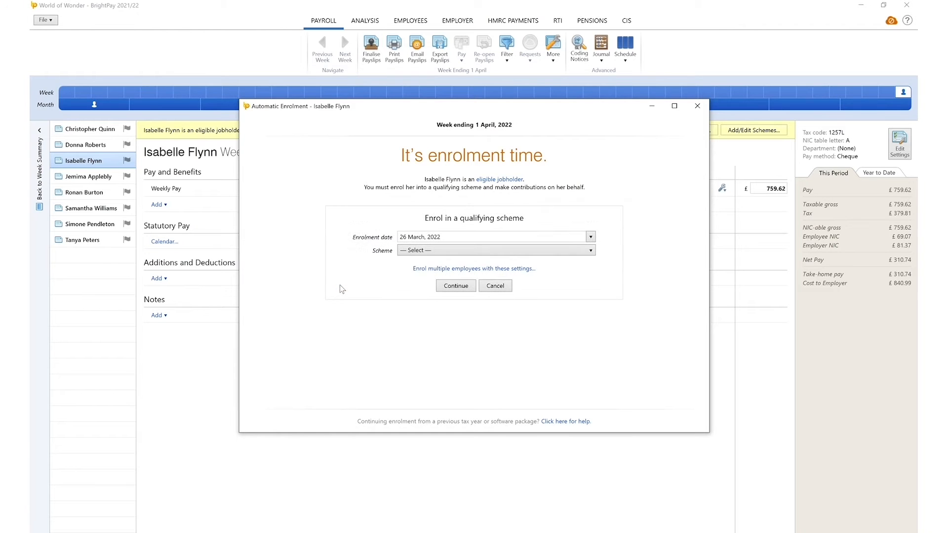
left_click(495, 250)
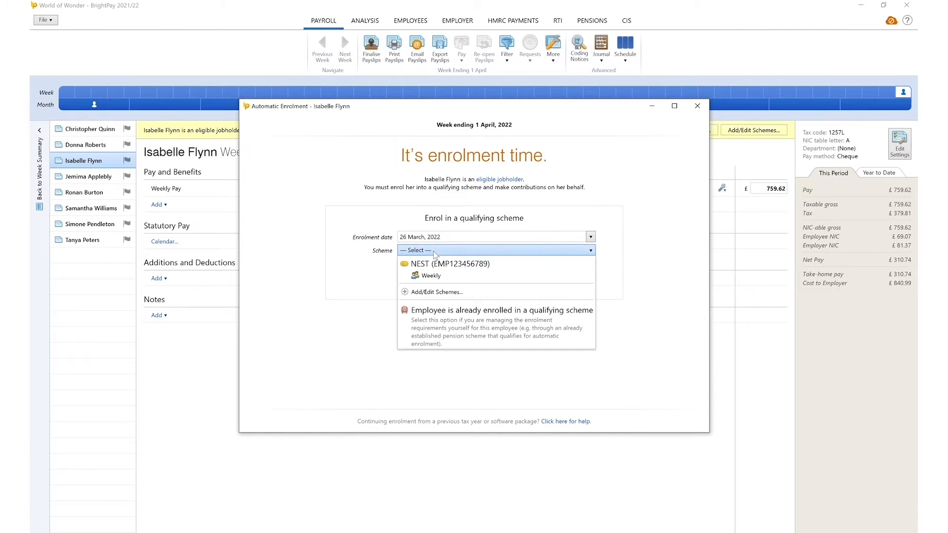
left_click(430, 275)
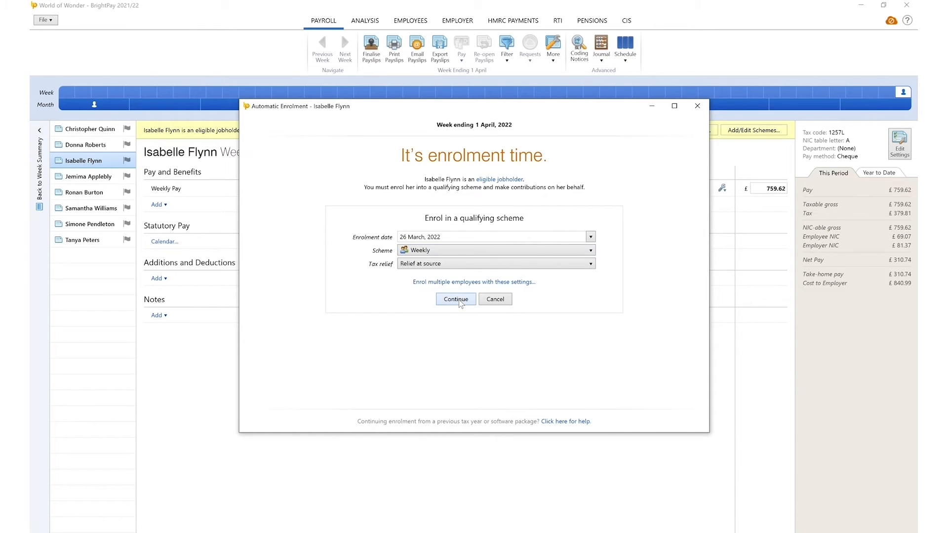
left_click(590, 263)
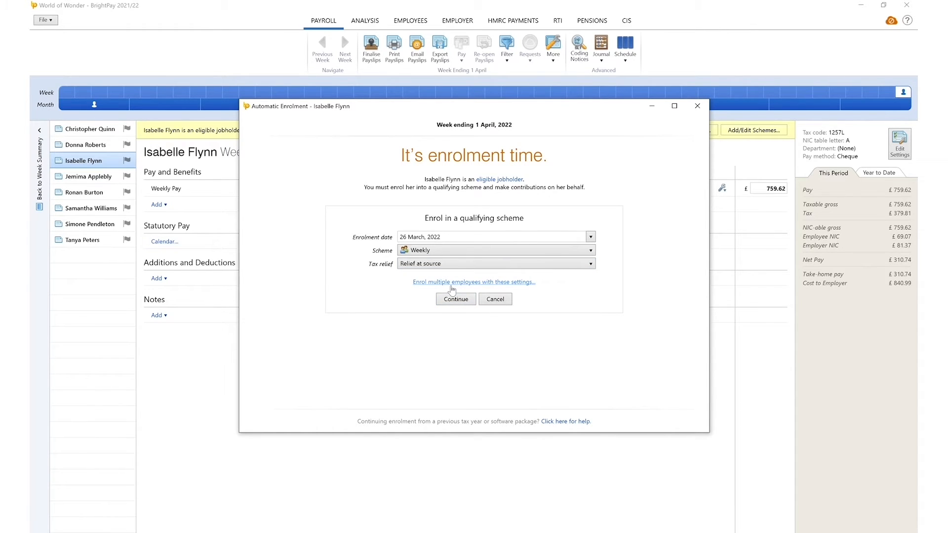
left_click(474, 282)
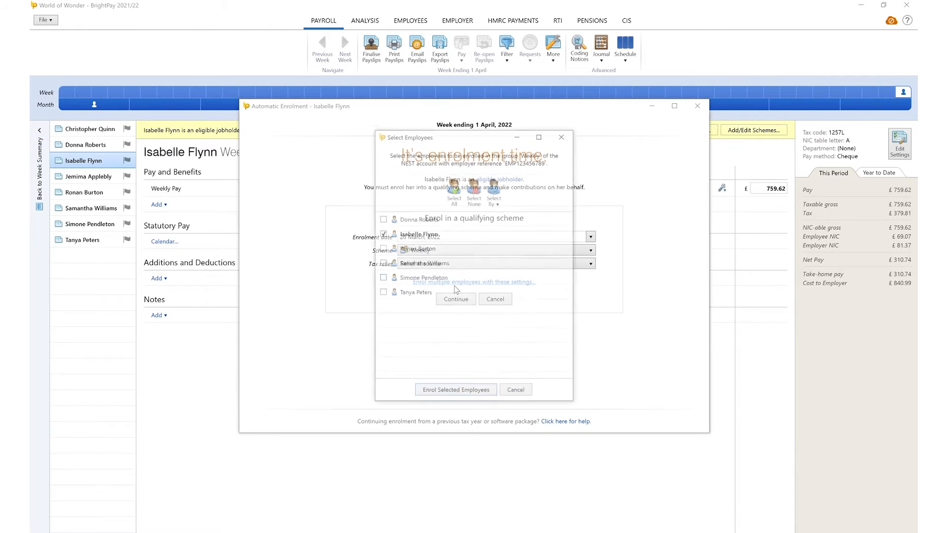
left_click(453, 192)
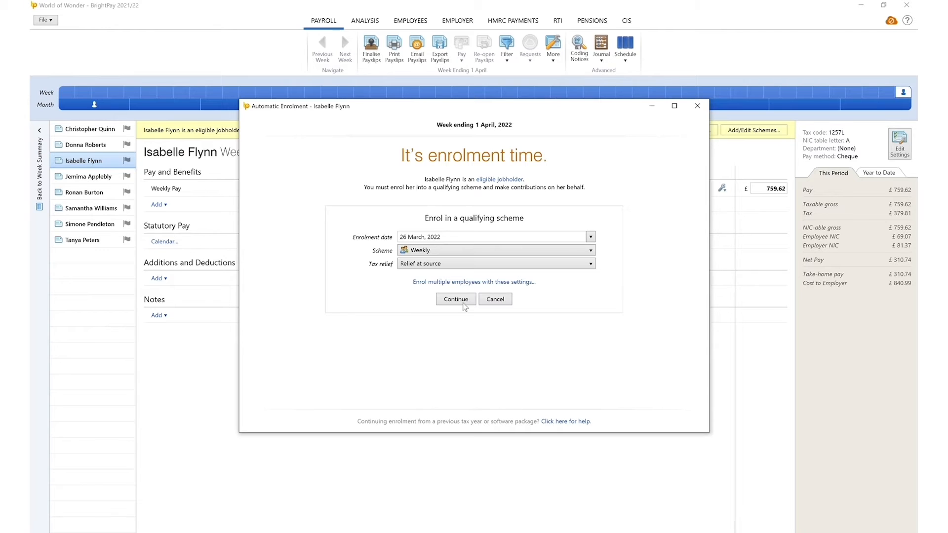
left_click(455, 299)
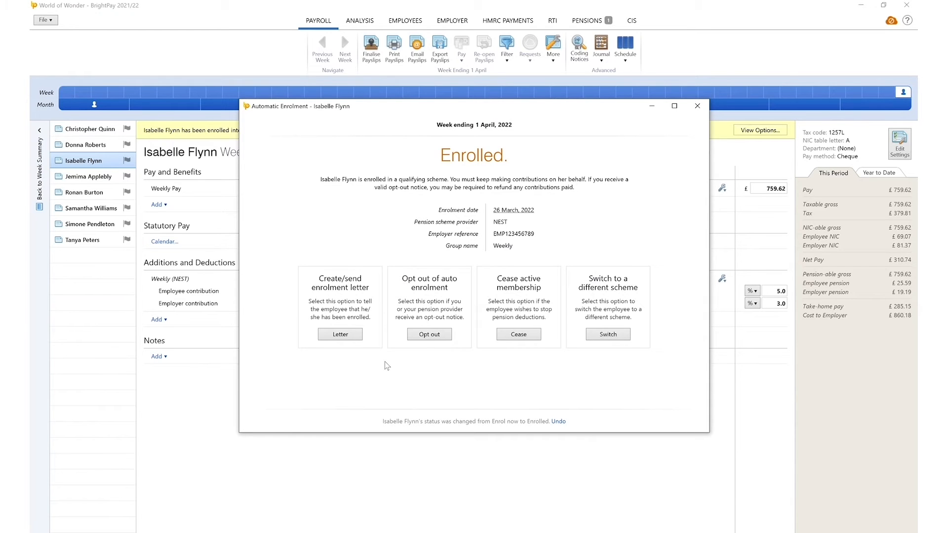
Step: Mark the enrolment letters as done for multiple employees and confirm
left_click(339, 334)
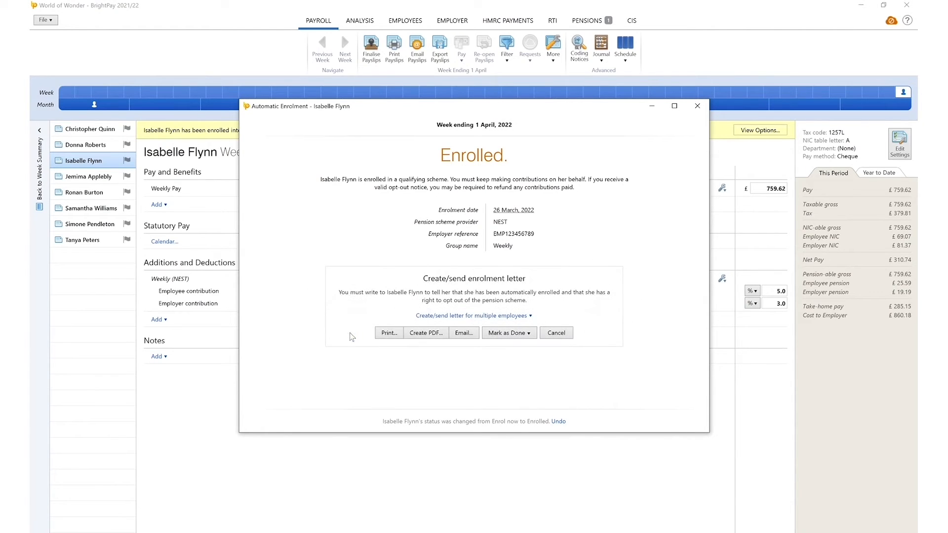
left_click(508, 332)
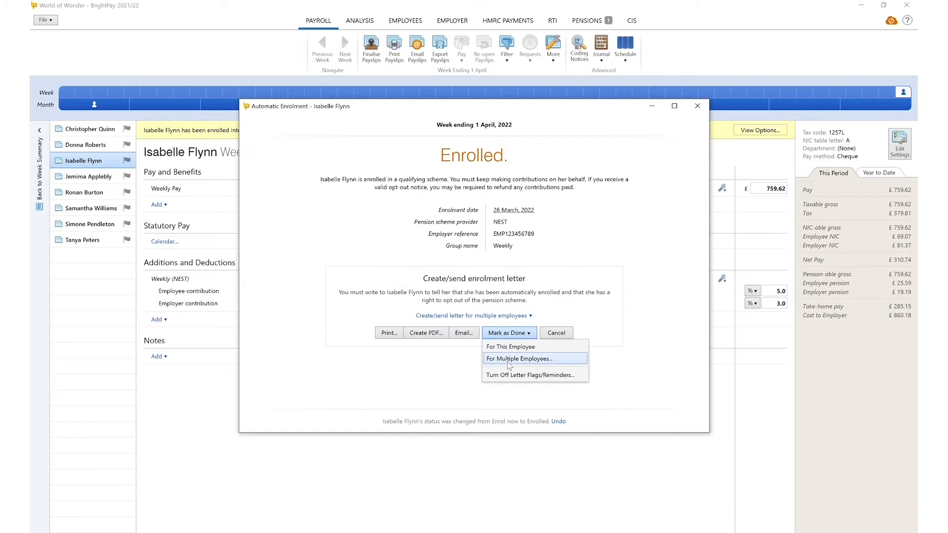
left_click(518, 358)
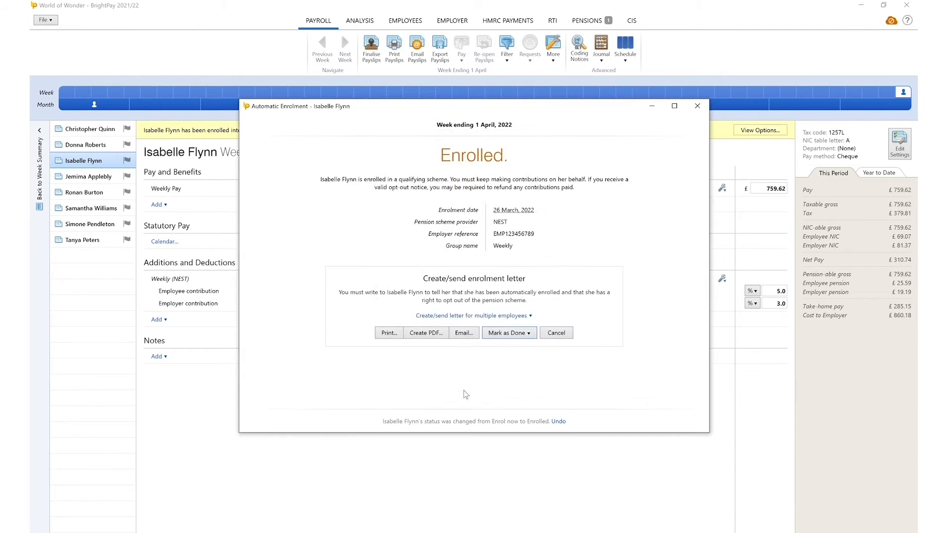
left_click(506, 332)
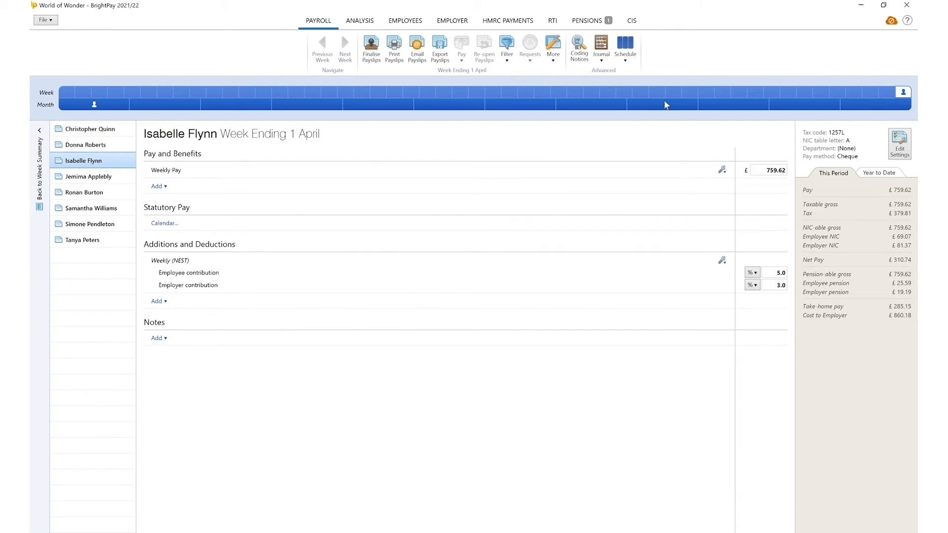
Step: View the NEST Enrolment Summary listing six Weekly group enrolees from 26/03/2022
left_click(586, 20)
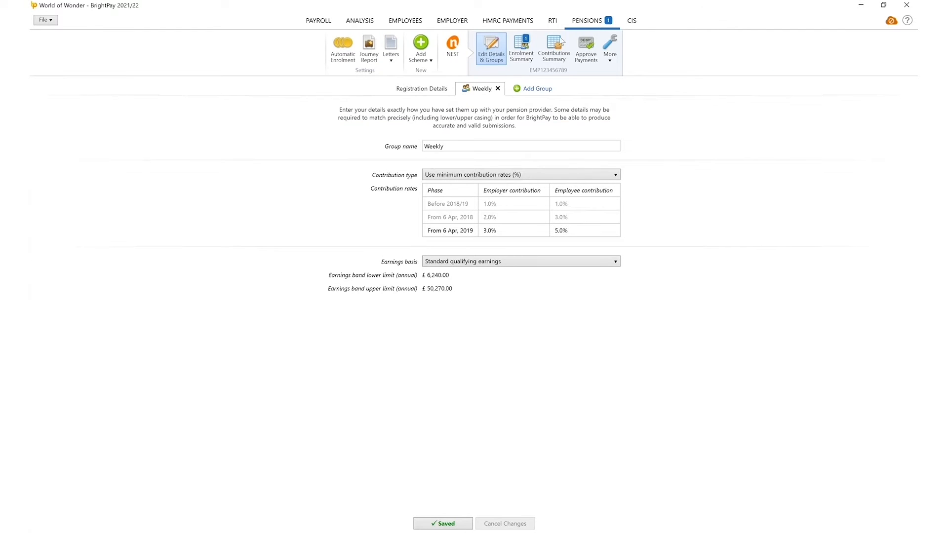
left_click(521, 49)
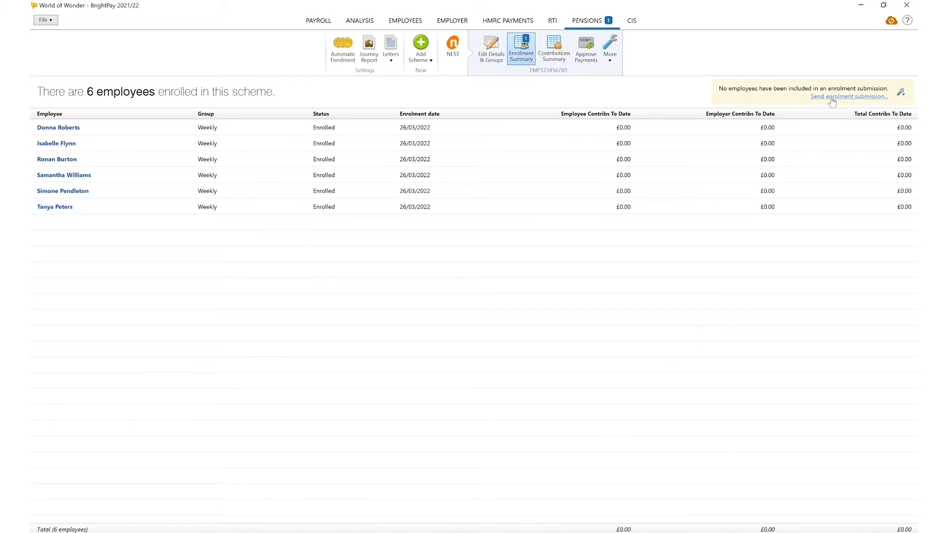
left_click(901, 92)
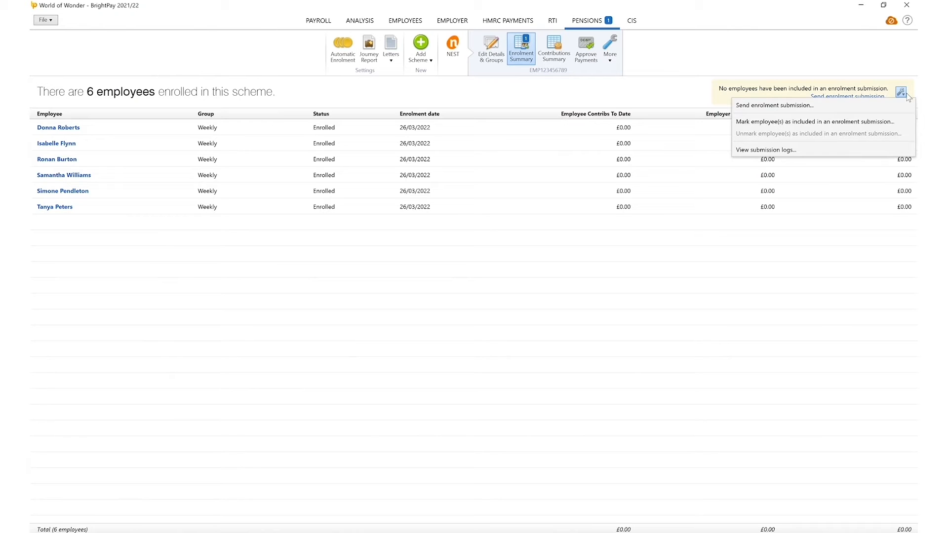
Step: Mark all six NEST enrolees as included in a submission, then view HMRC Payments
left_click(816, 121)
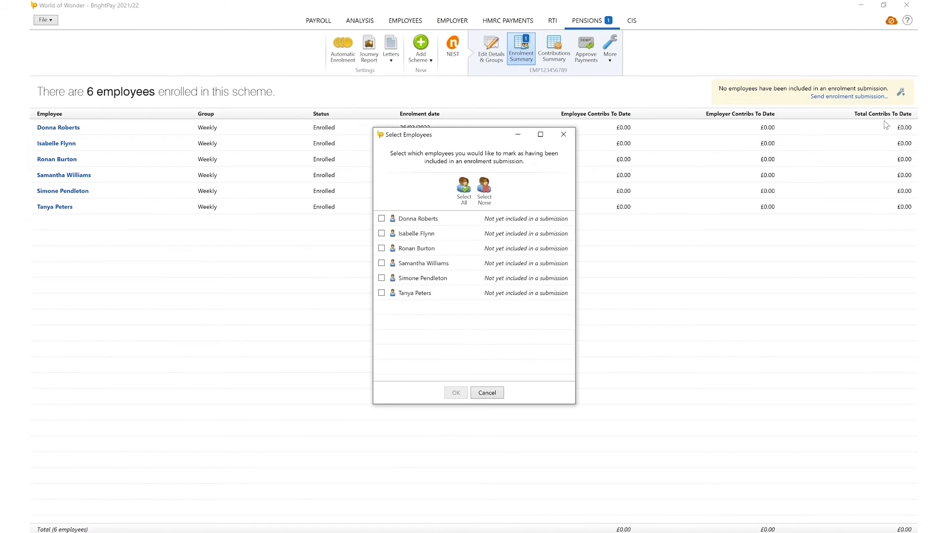
left_click(463, 187)
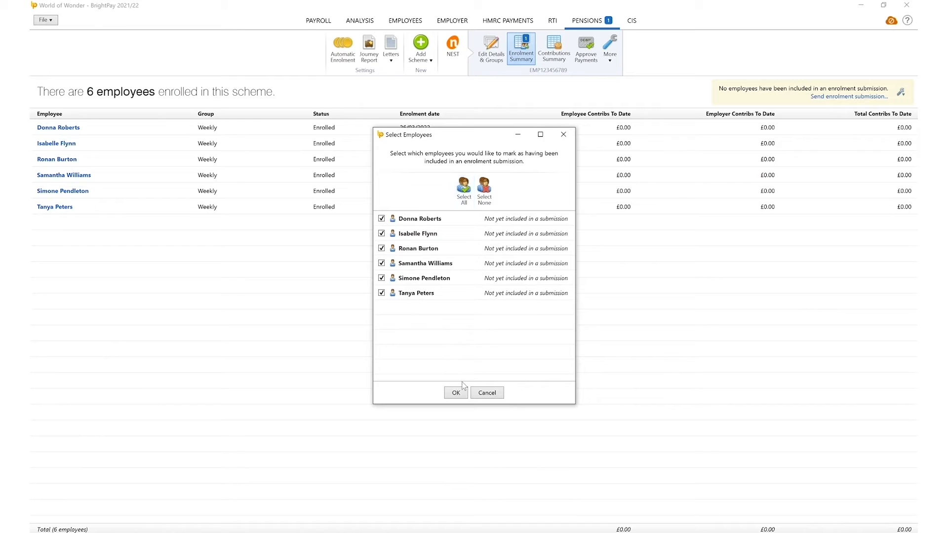
left_click(456, 392)
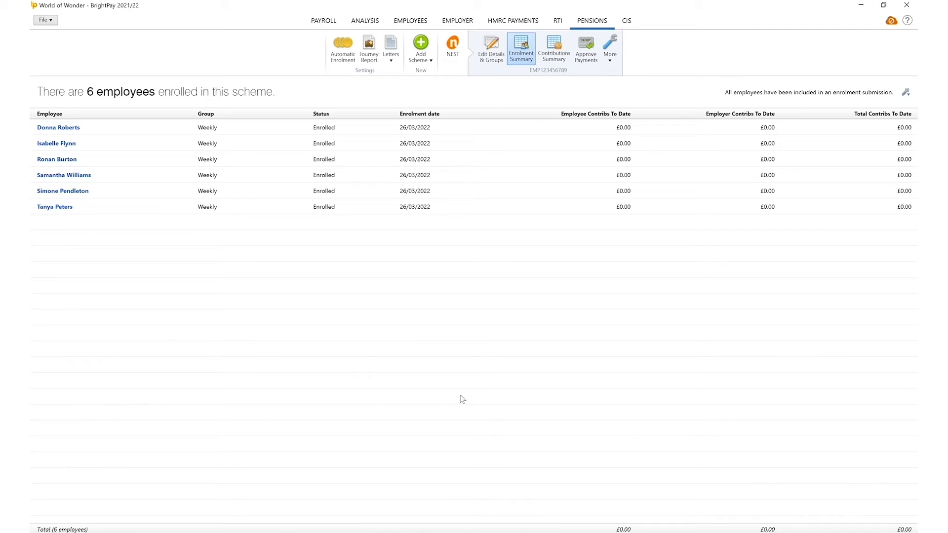
mouse_move(461, 392)
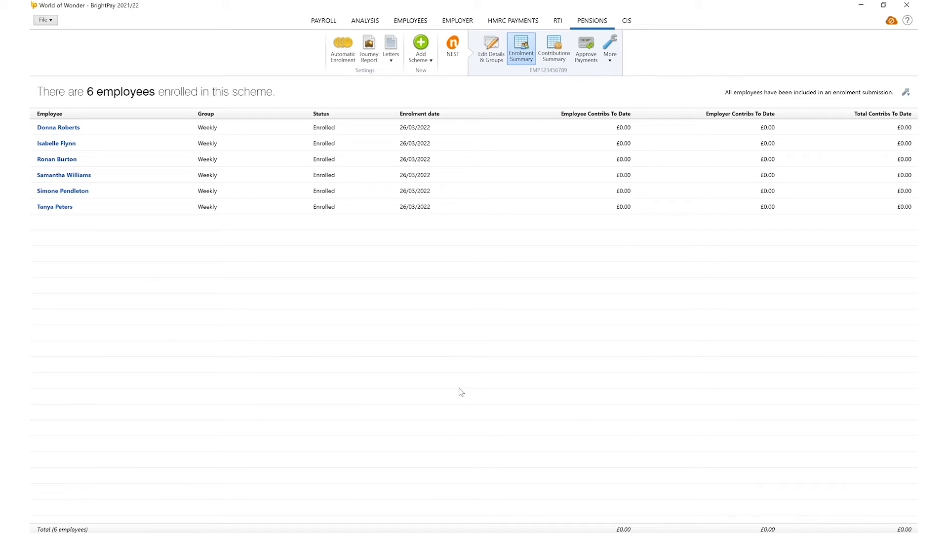
mouse_move(512, 144)
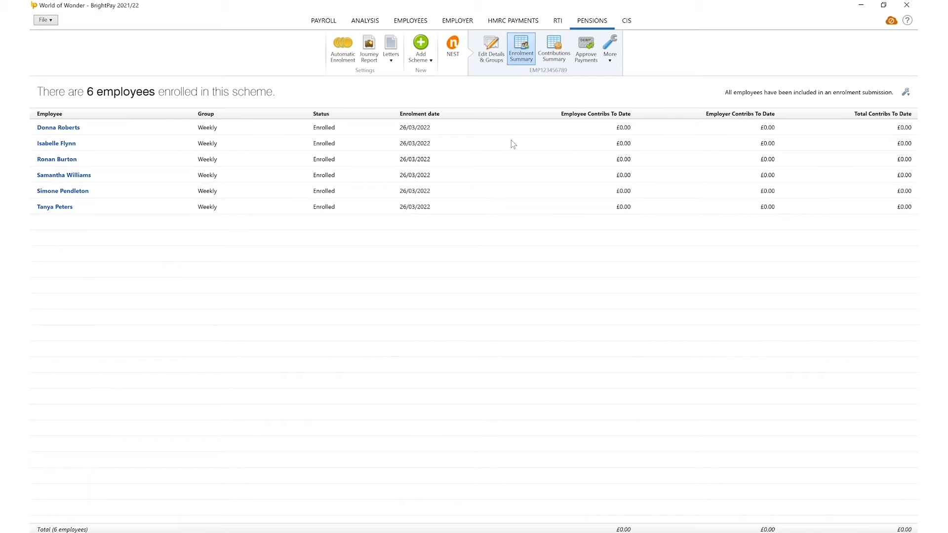
left_click(512, 21)
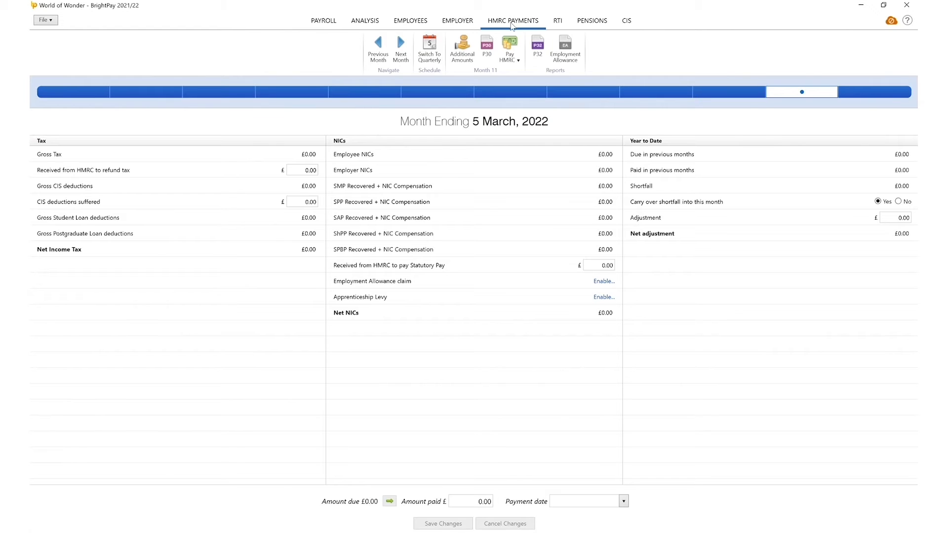
mouse_move(526, 210)
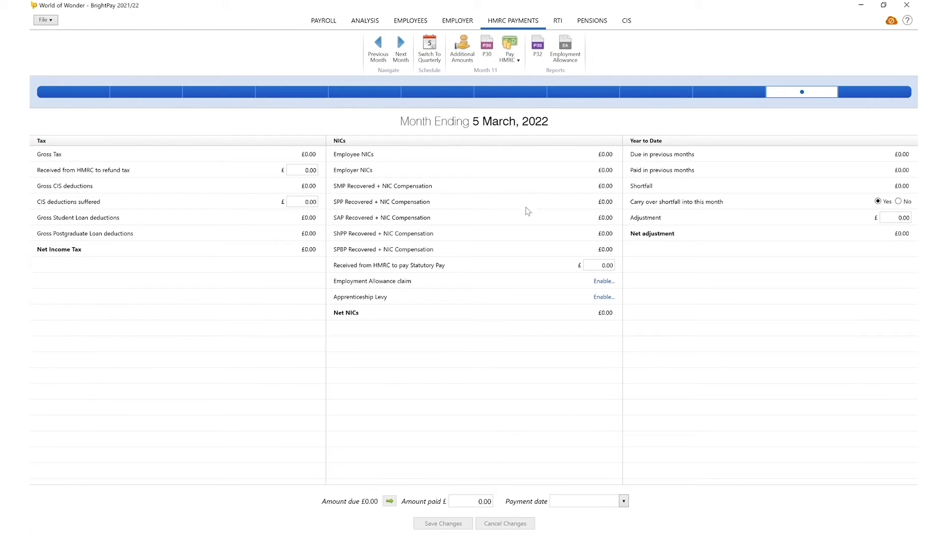
Step: Enable the Employment Allowance claim, answering Yes to the eligibility questions and confirming the EPS was sent
left_click(603, 281)
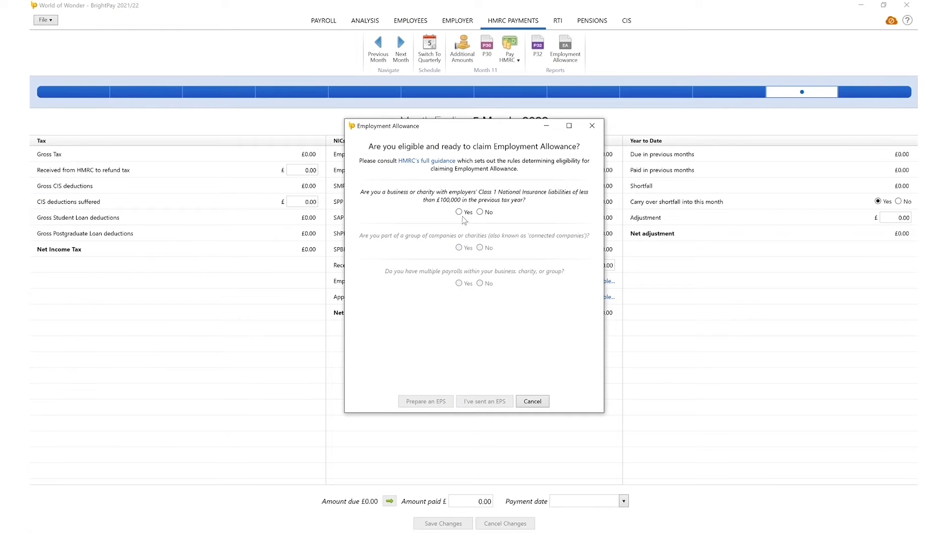
left_click(459, 212)
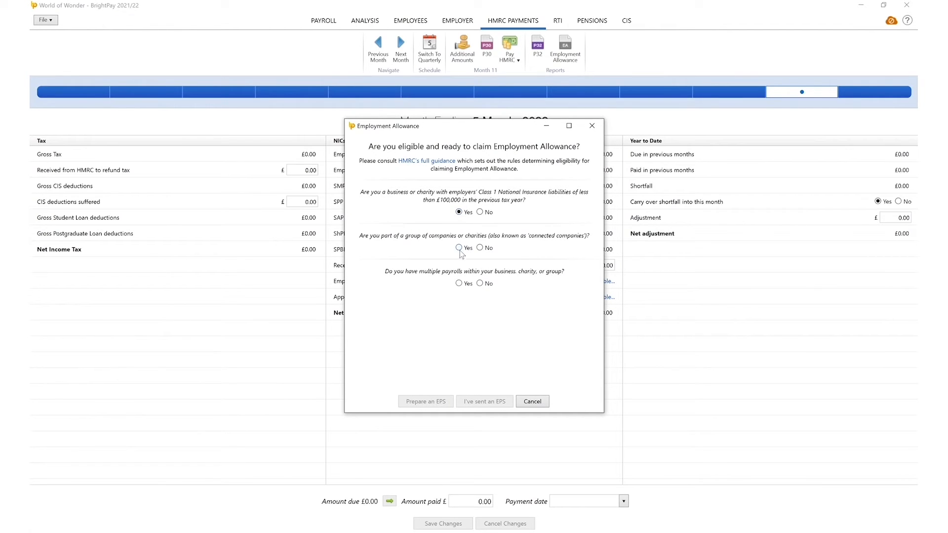
left_click(458, 247)
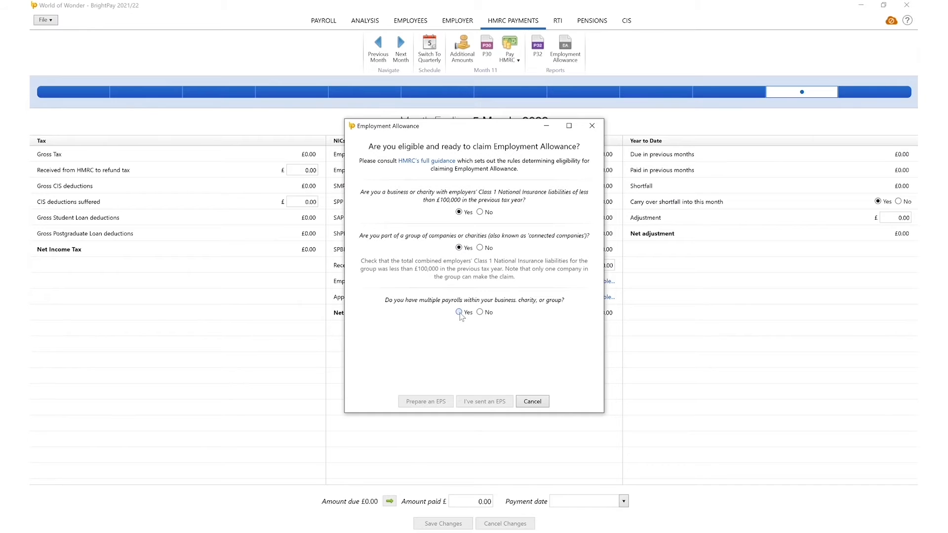
left_click(459, 312)
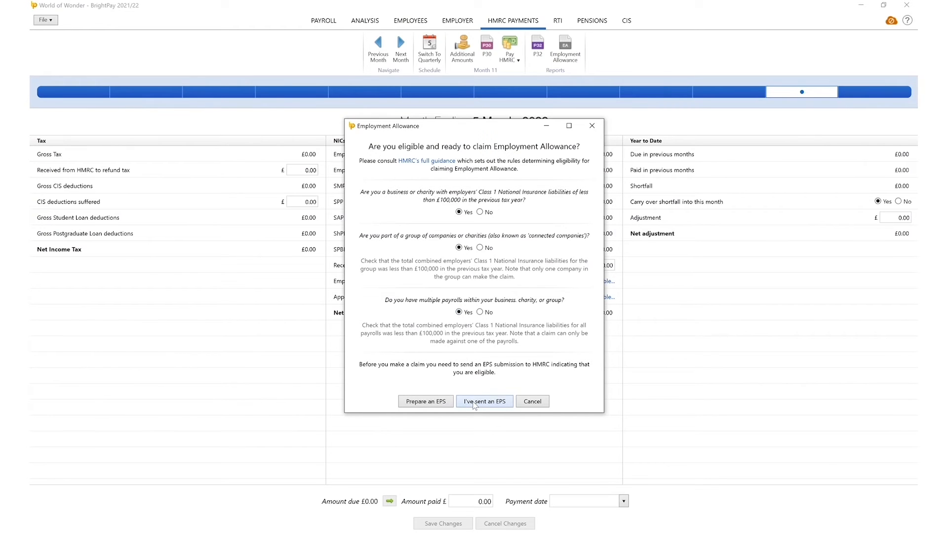
left_click(483, 400)
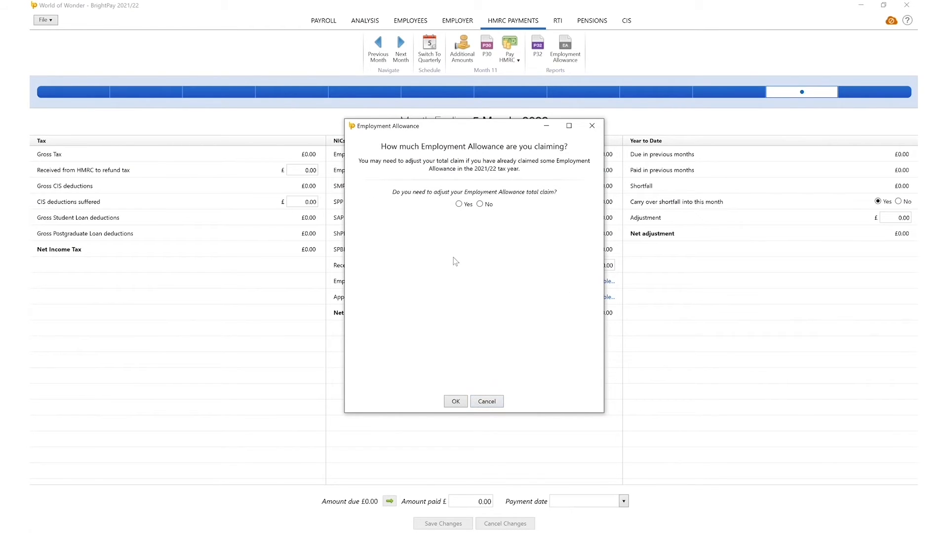
Step: Change the 2021/22 total Employment Allowance claim from 4,000 to 3,500
left_click(459, 204)
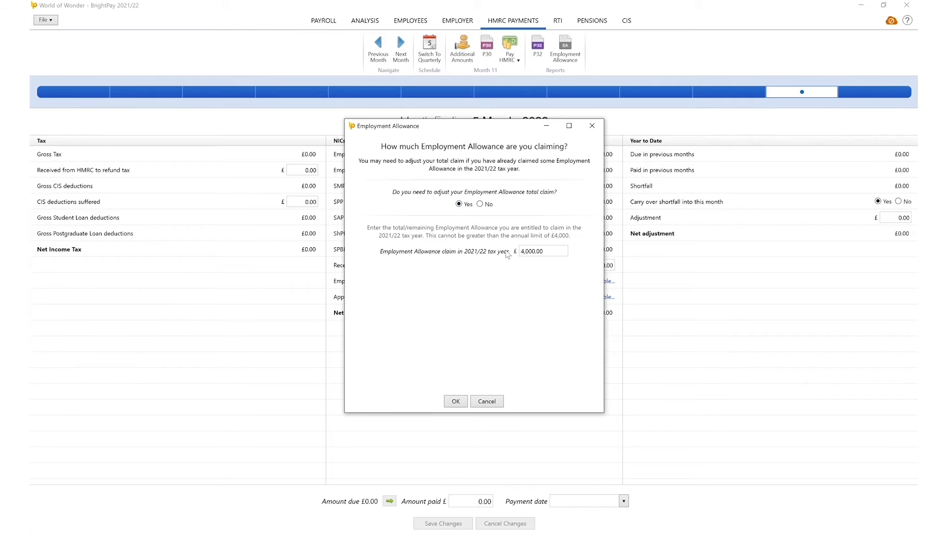
left_click(541, 251)
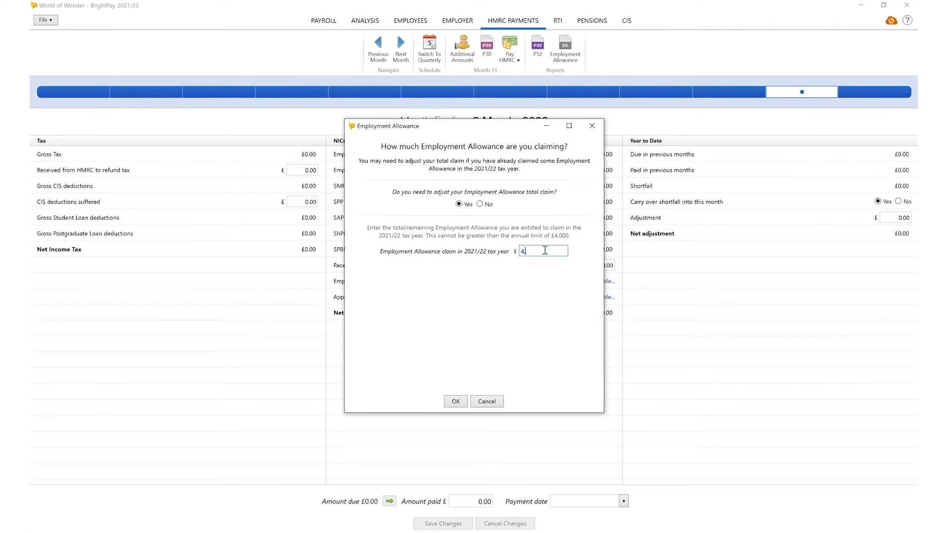
key("Backspace")
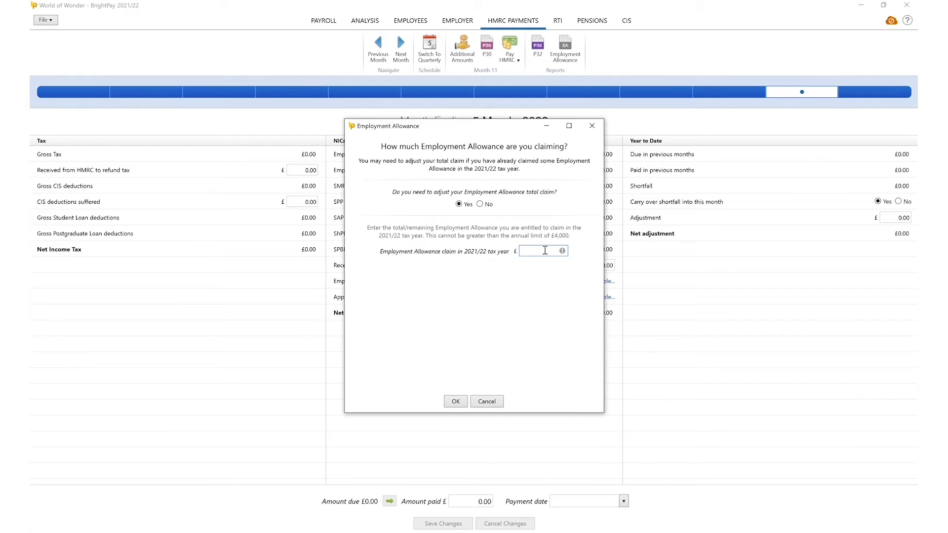
type("3,500")
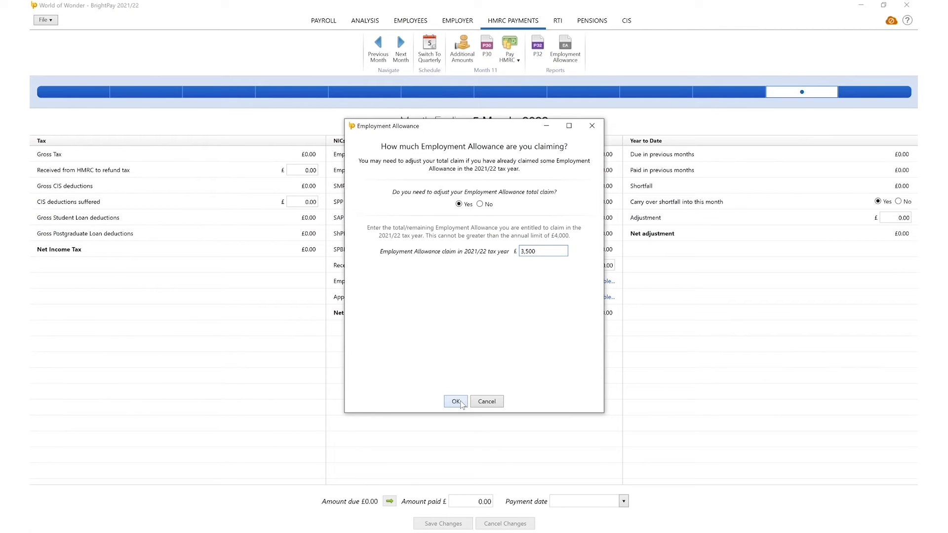
left_click(455, 401)
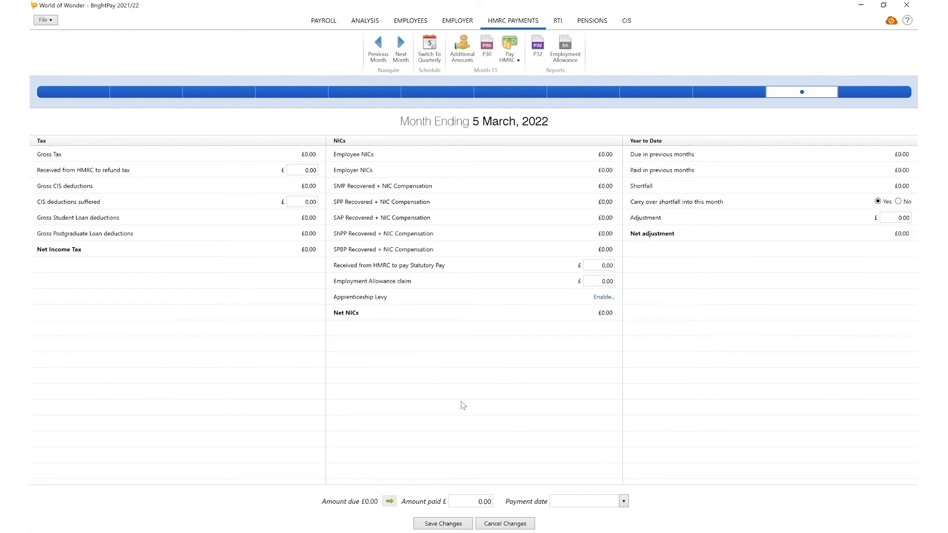
mouse_move(363, 214)
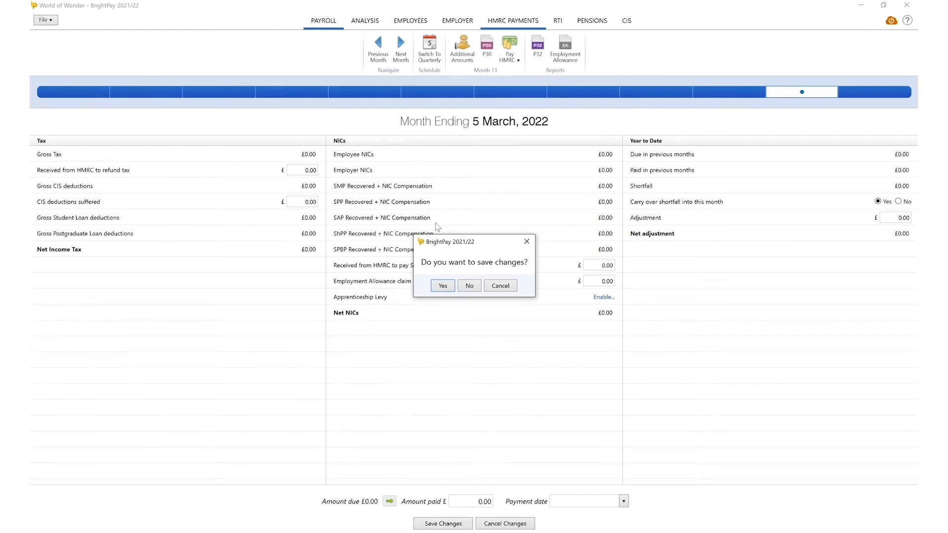
Step: Save the allowance changes and finalise all eight week ending 1 April payslips
left_click(468, 286)
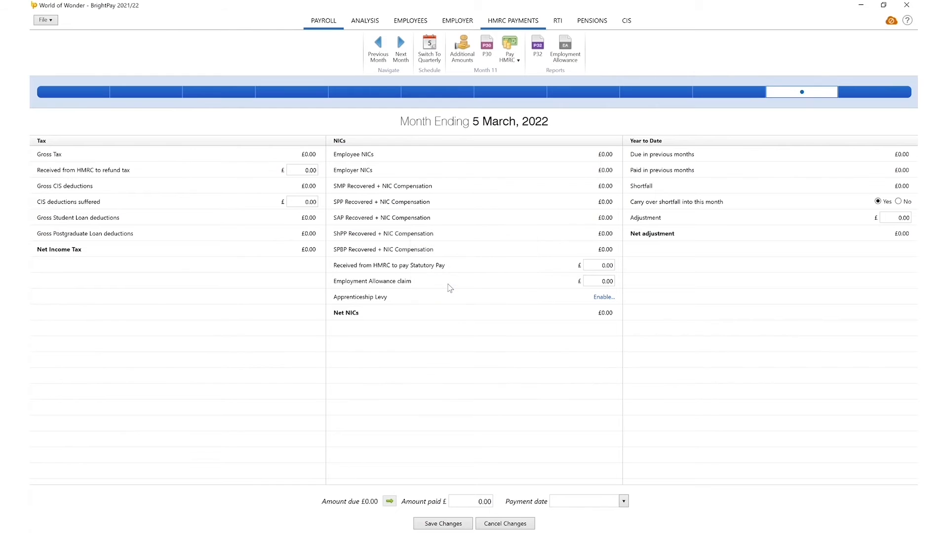
left_click(323, 20)
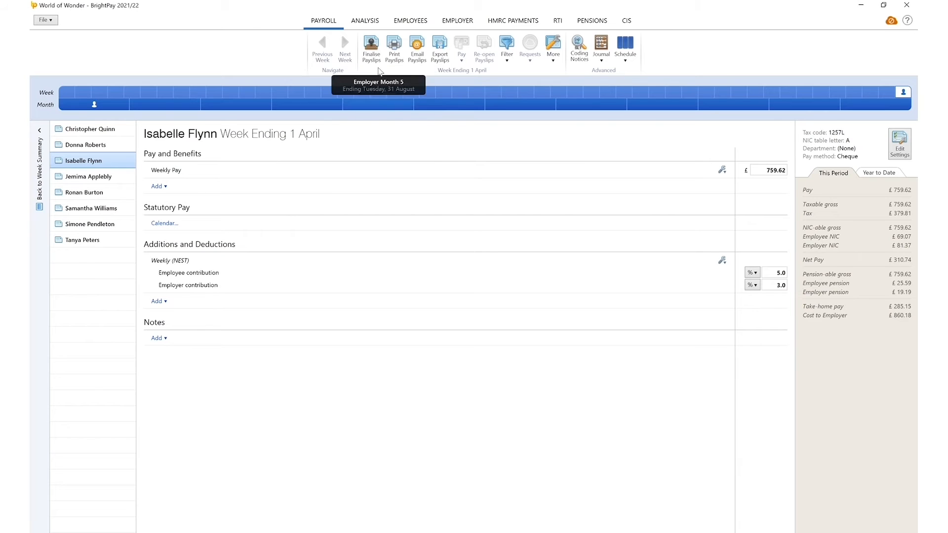
left_click(370, 49)
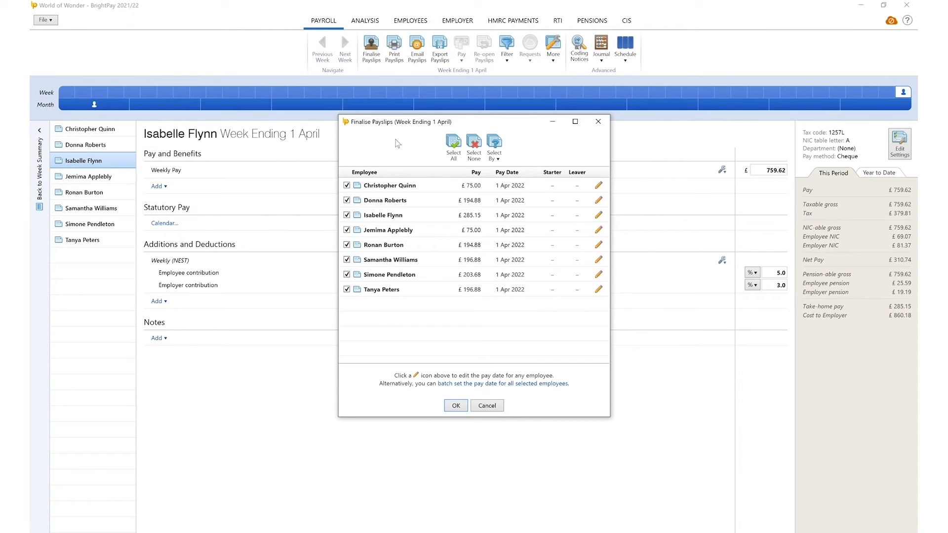
mouse_move(455, 337)
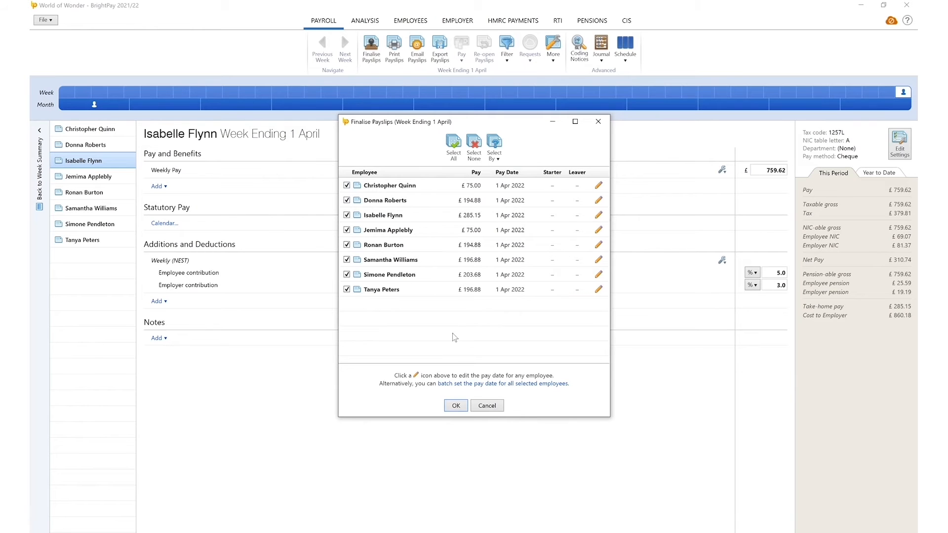
left_click(456, 405)
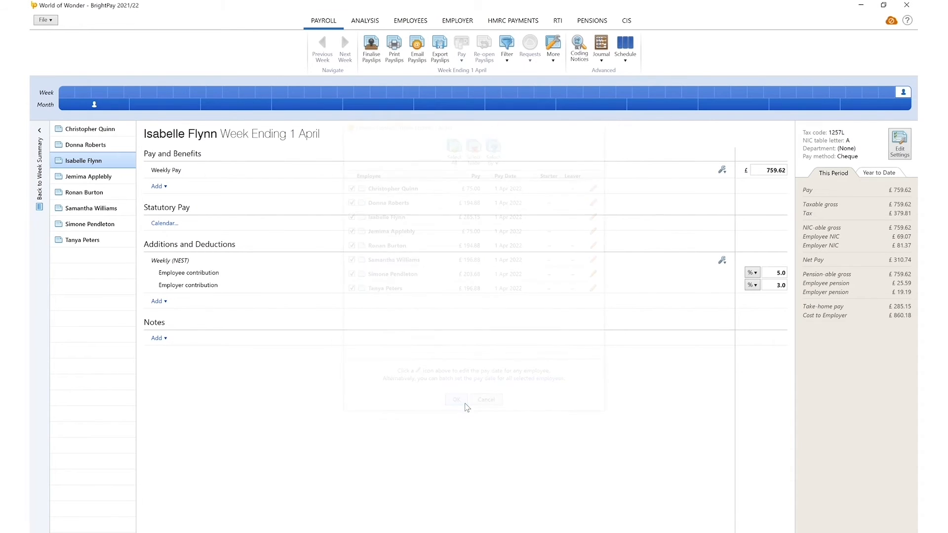
left_click(456, 400)
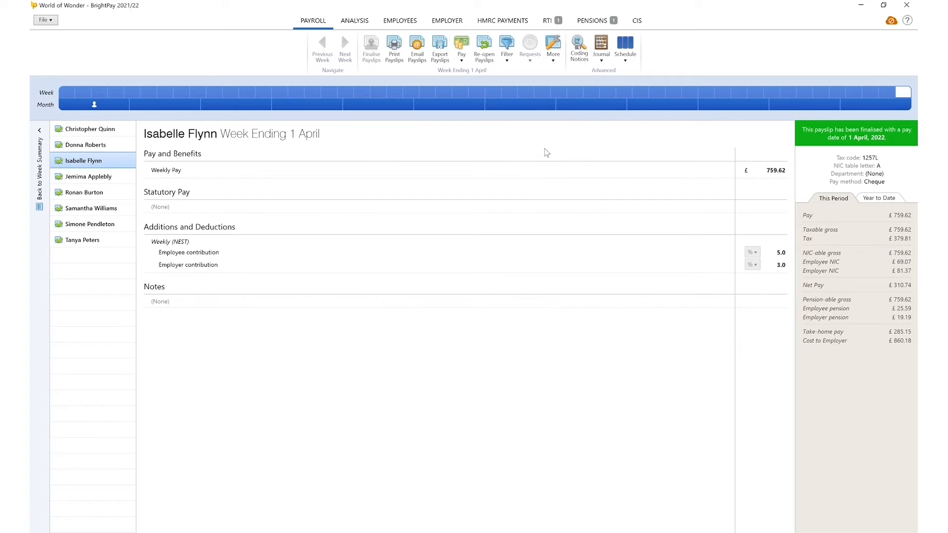
left_click(547, 20)
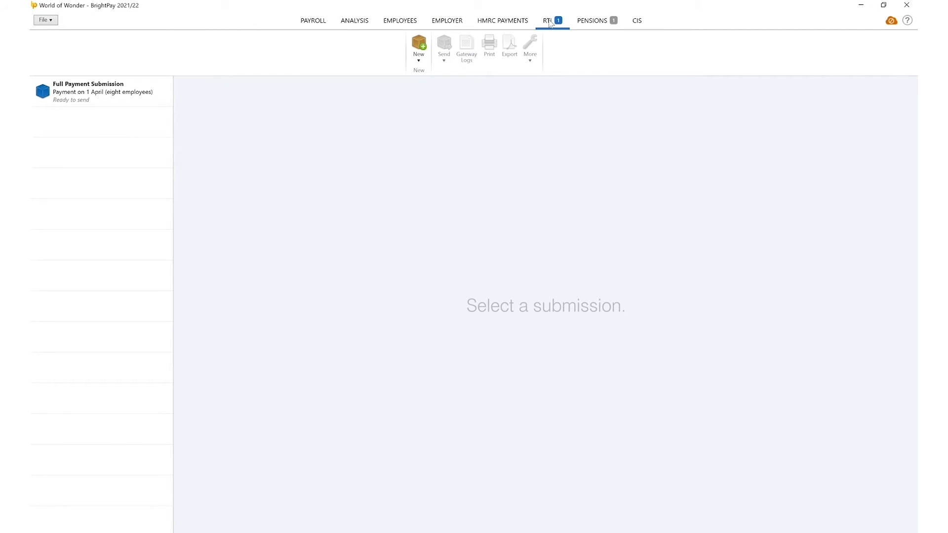
mouse_move(213, 100)
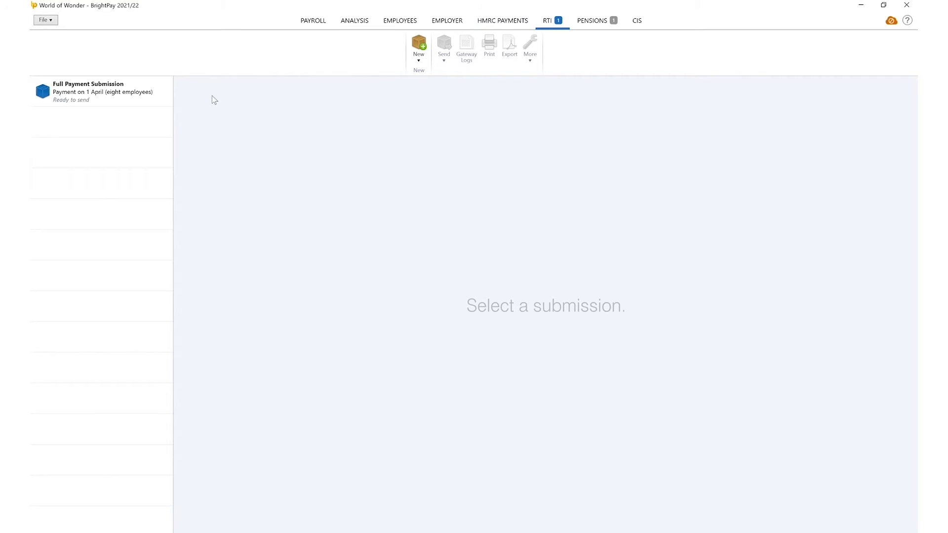
left_click(101, 92)
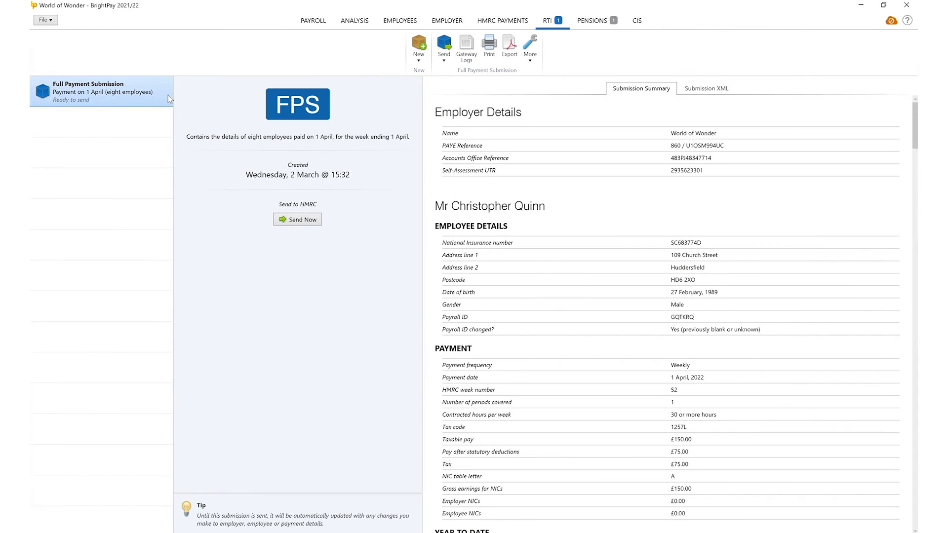
mouse_move(378, 181)
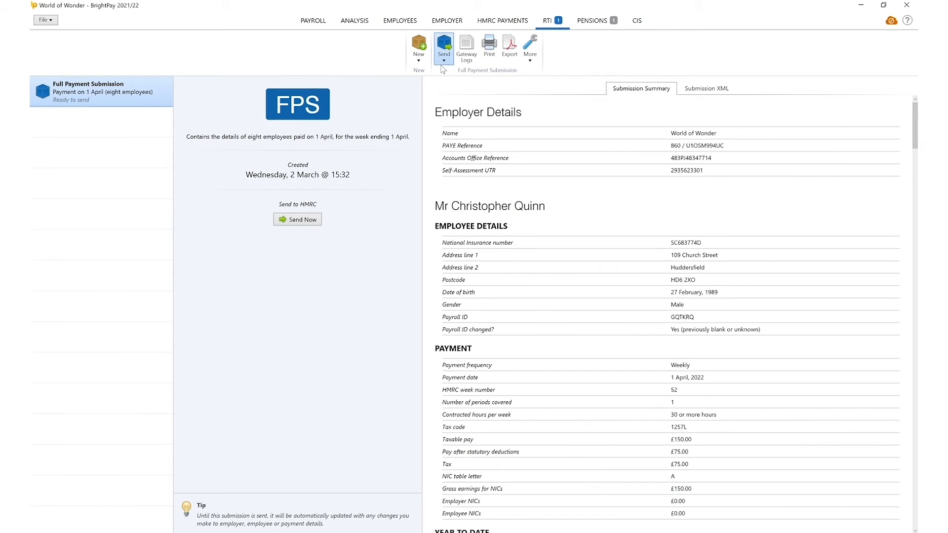
left_click(444, 47)
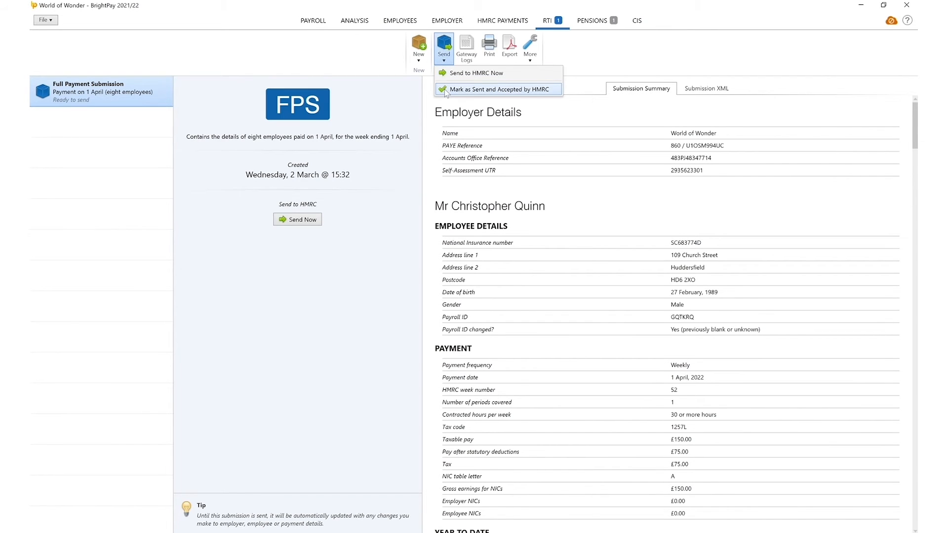
left_click(497, 89)
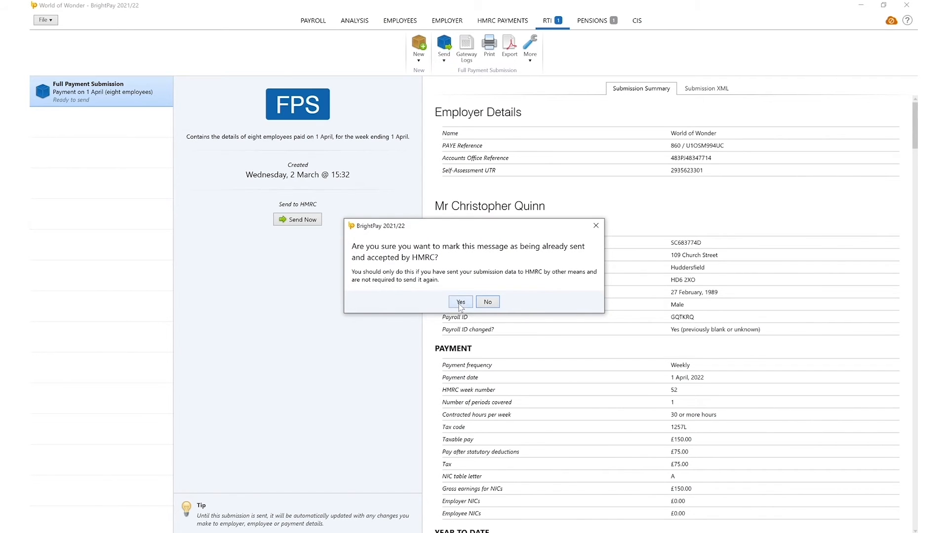
left_click(460, 302)
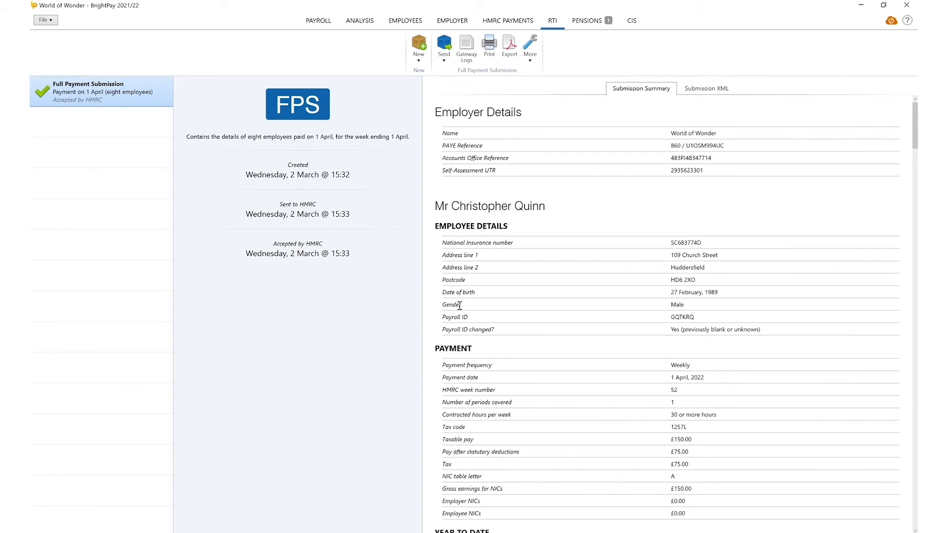
mouse_move(396, 36)
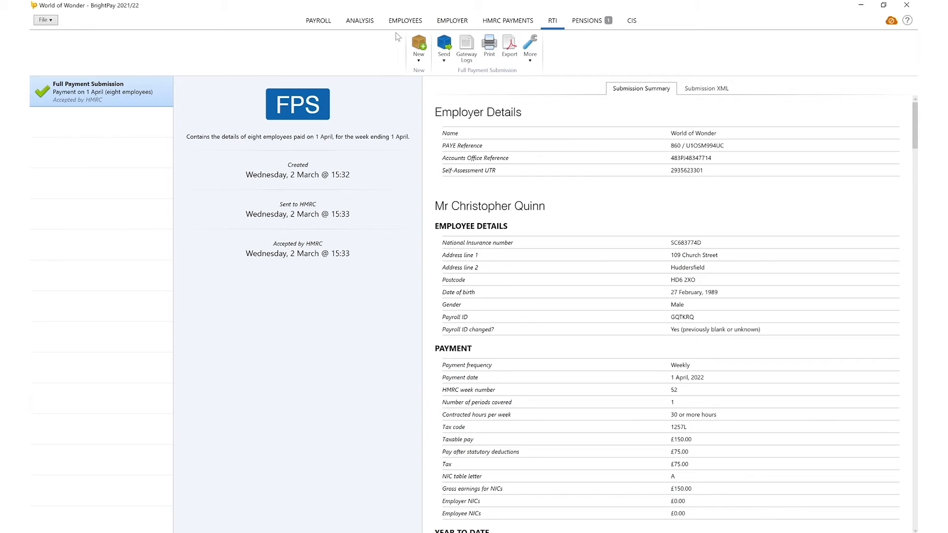
left_click(404, 20)
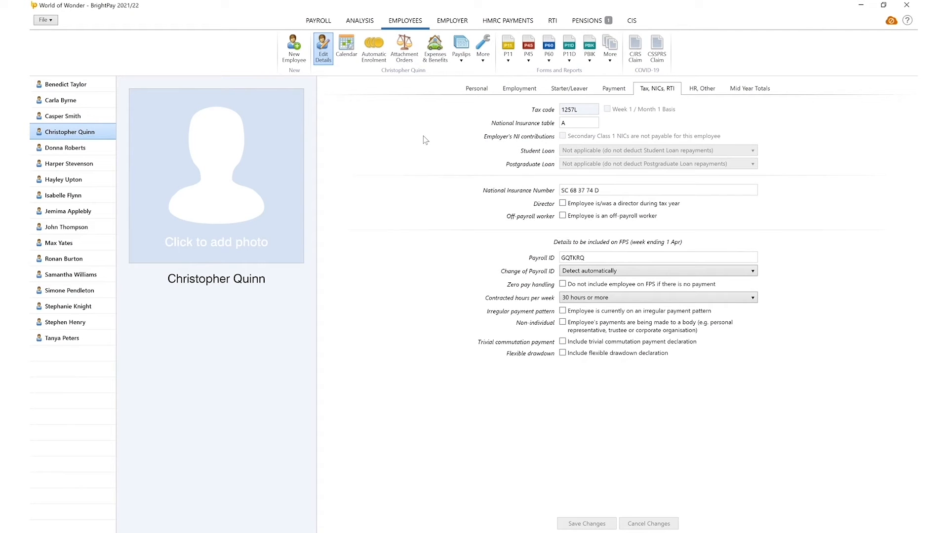
mouse_move(524, 267)
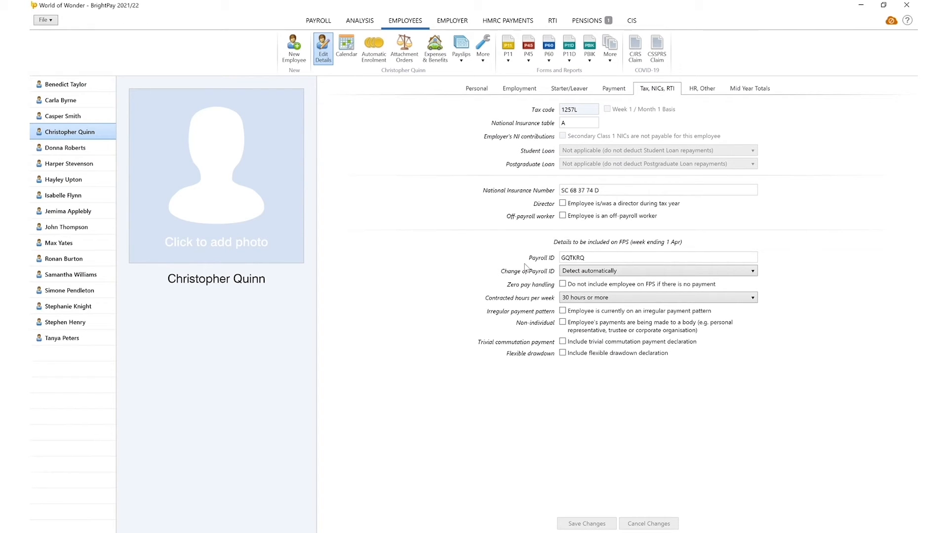
left_click(657, 270)
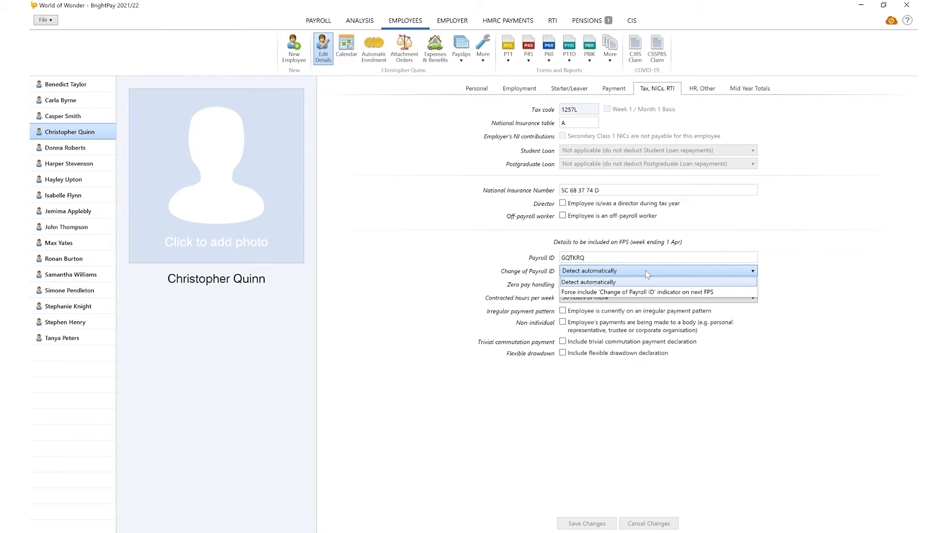
left_click(638, 292)
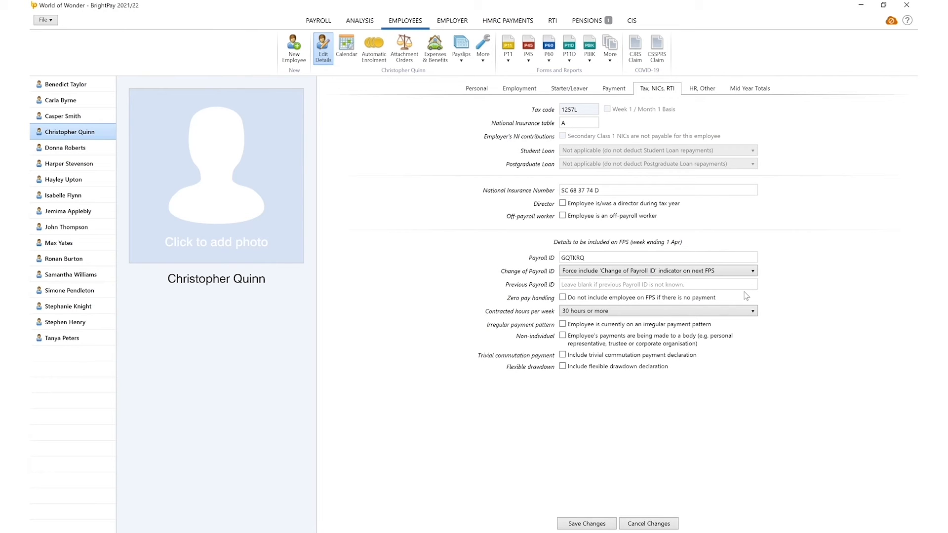
left_click(318, 20)
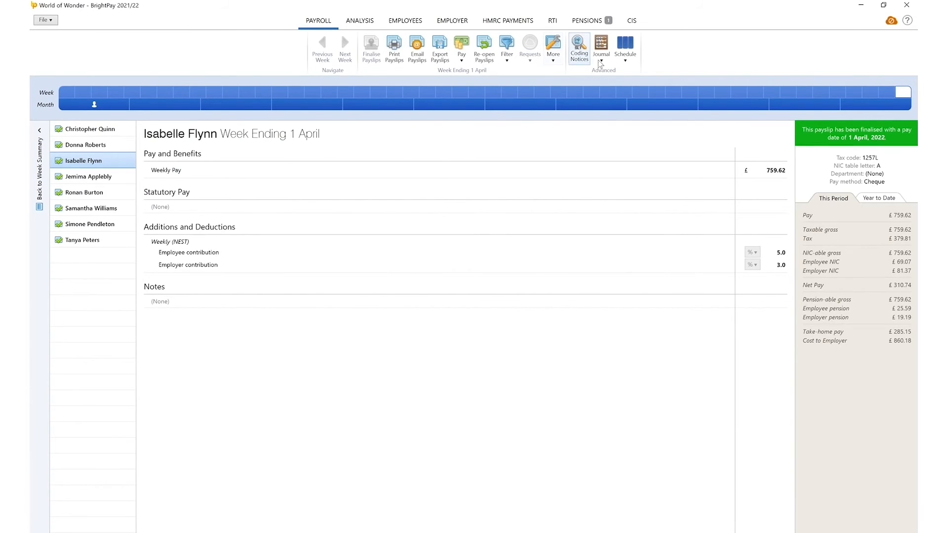
left_click(601, 47)
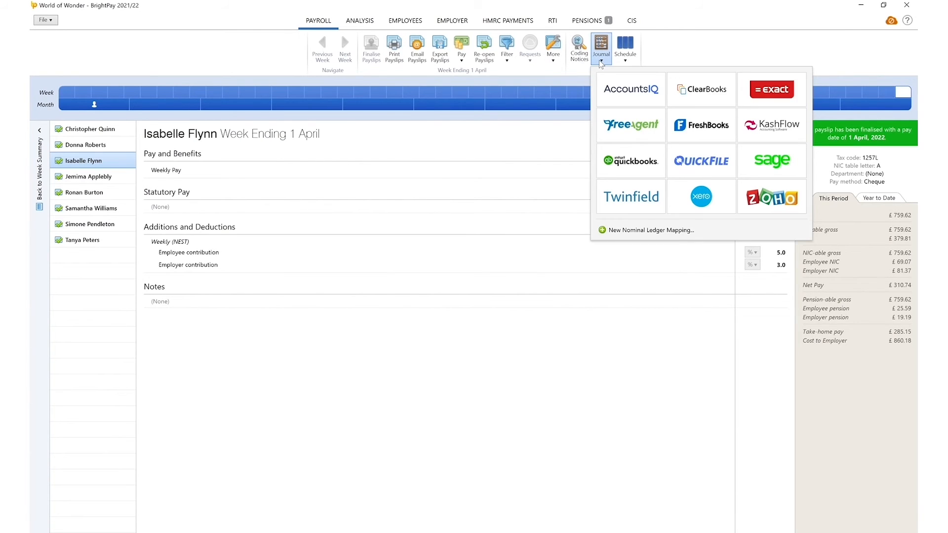
mouse_move(463, 65)
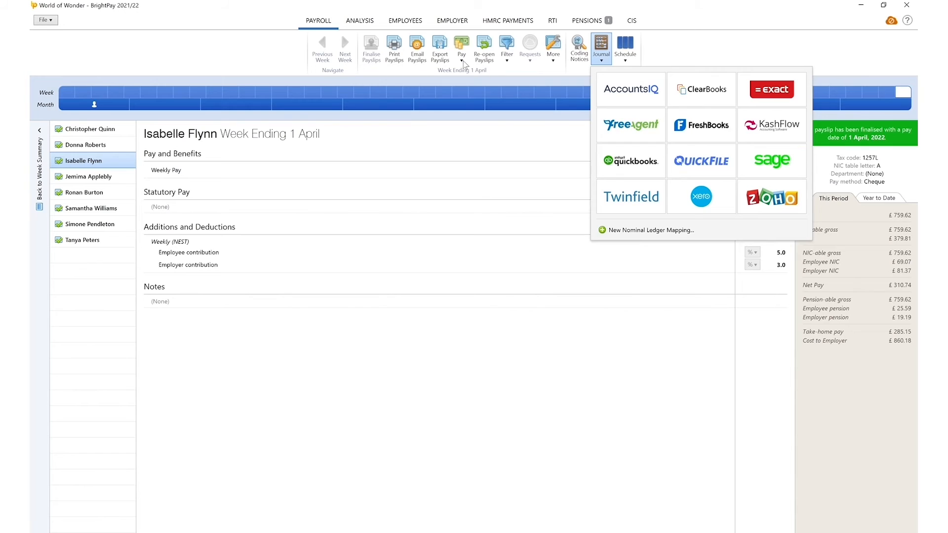
left_click(461, 48)
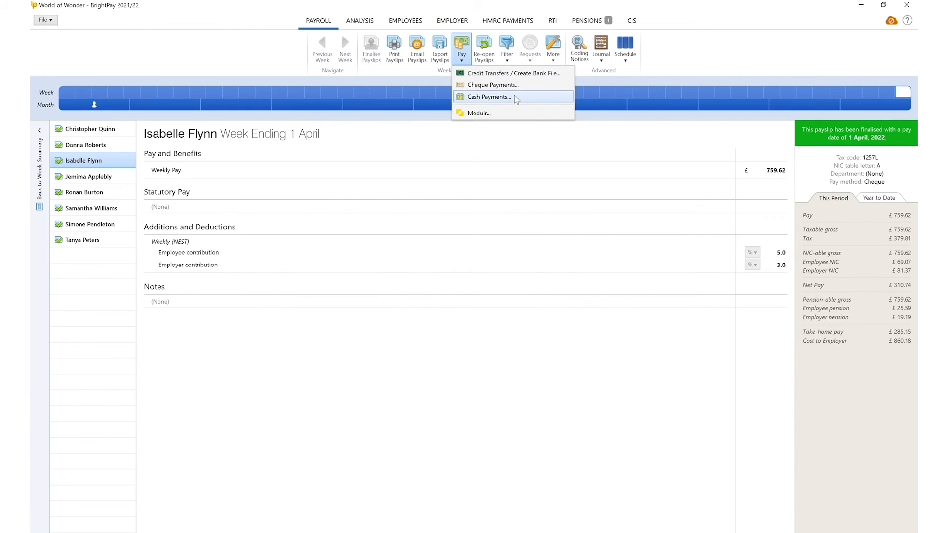
mouse_move(531, 115)
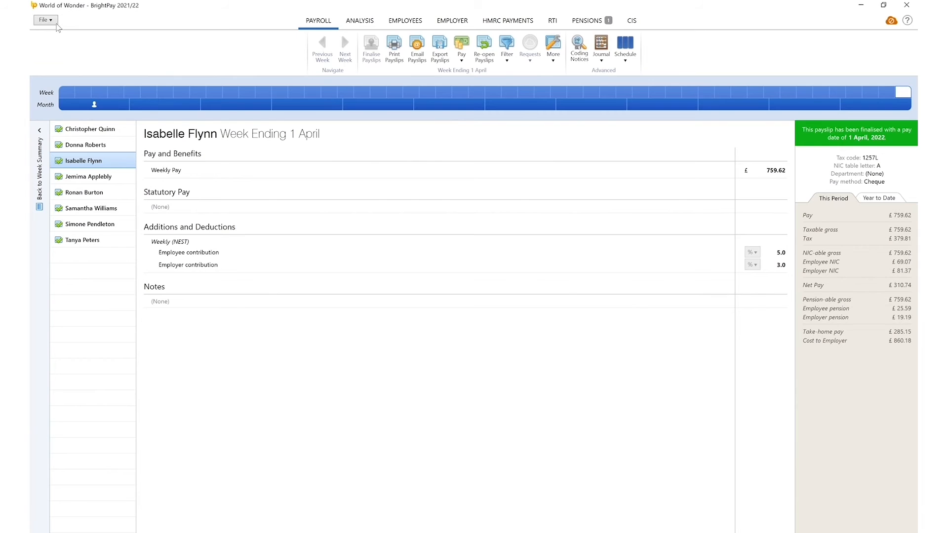
Step: Close the World of Wonder employer file and reopen it from the employer list
left_click(45, 20)
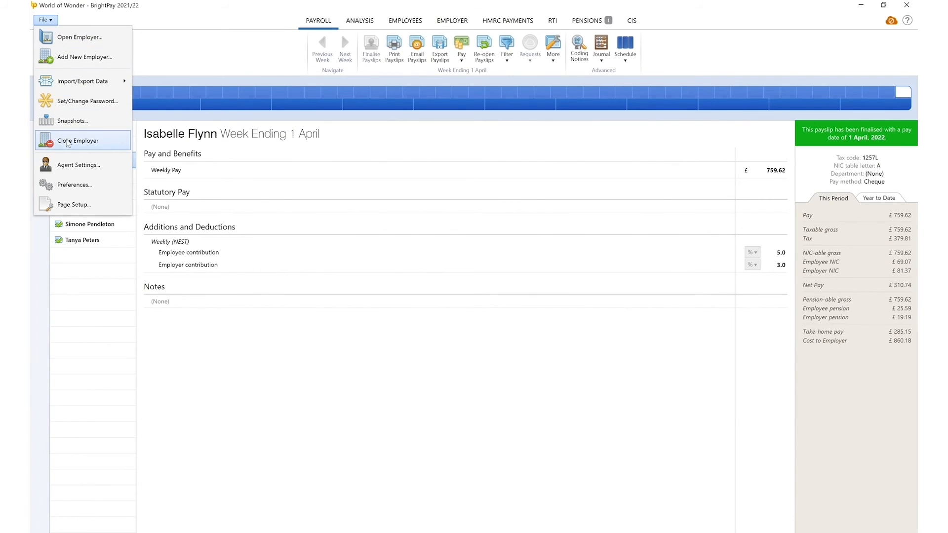
left_click(78, 140)
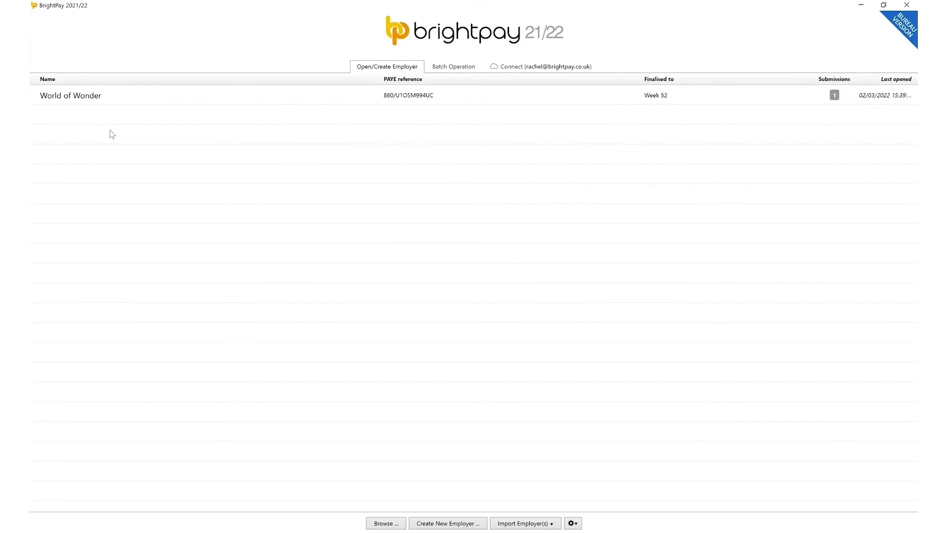
left_click(452, 67)
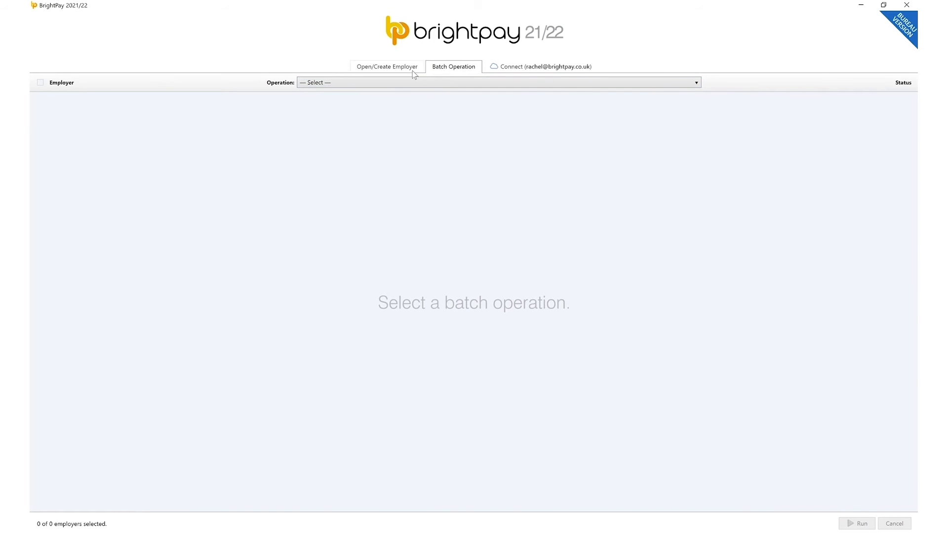
left_click(386, 66)
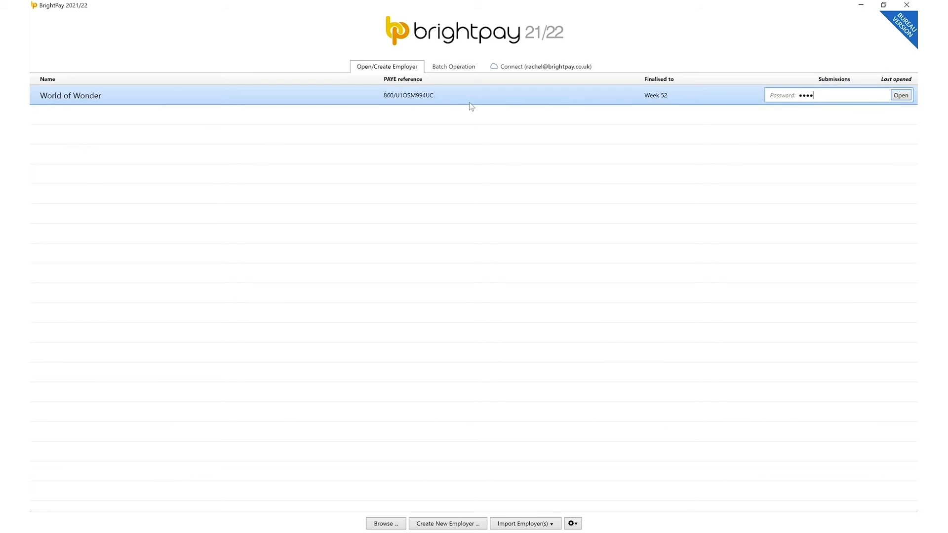
left_click(900, 95)
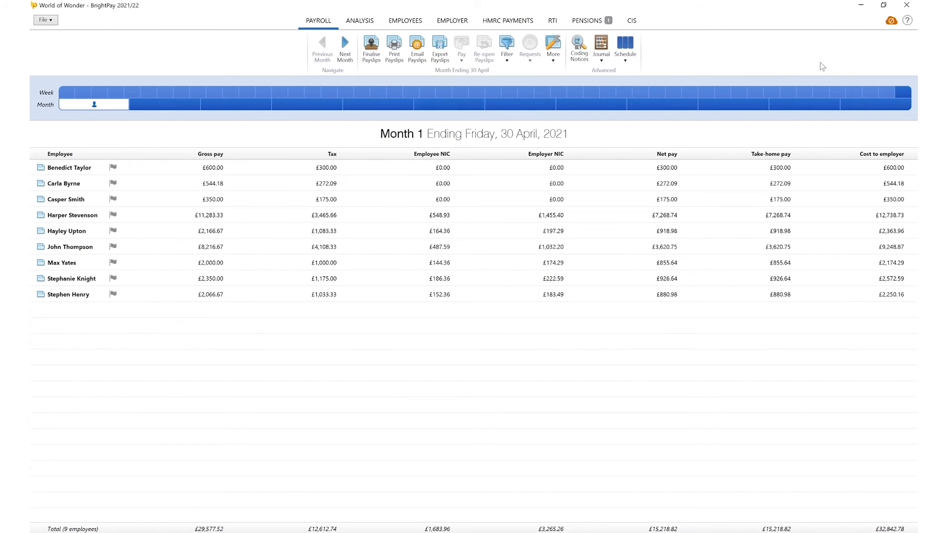
Step: Start linking to BrightPay Connect, making payslips available one day before the pay date
left_click(891, 20)
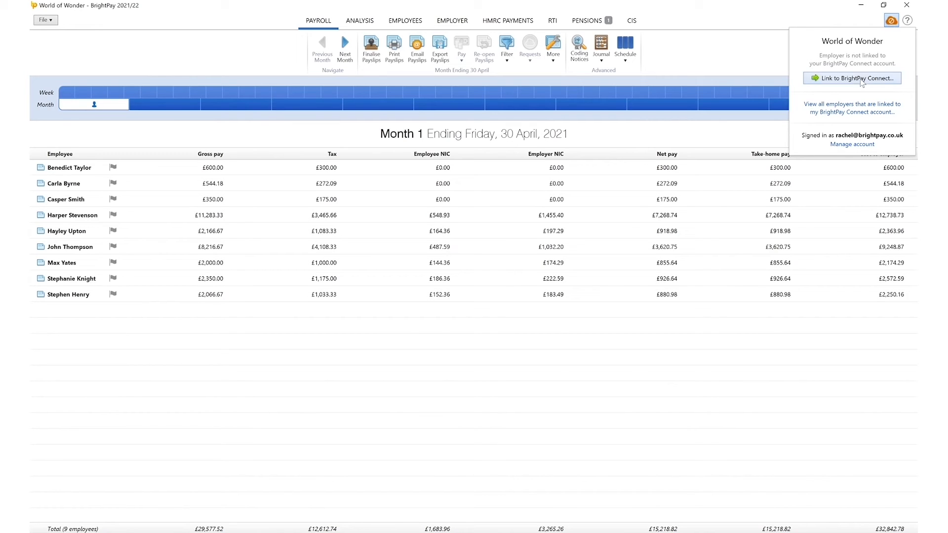
mouse_move(851, 143)
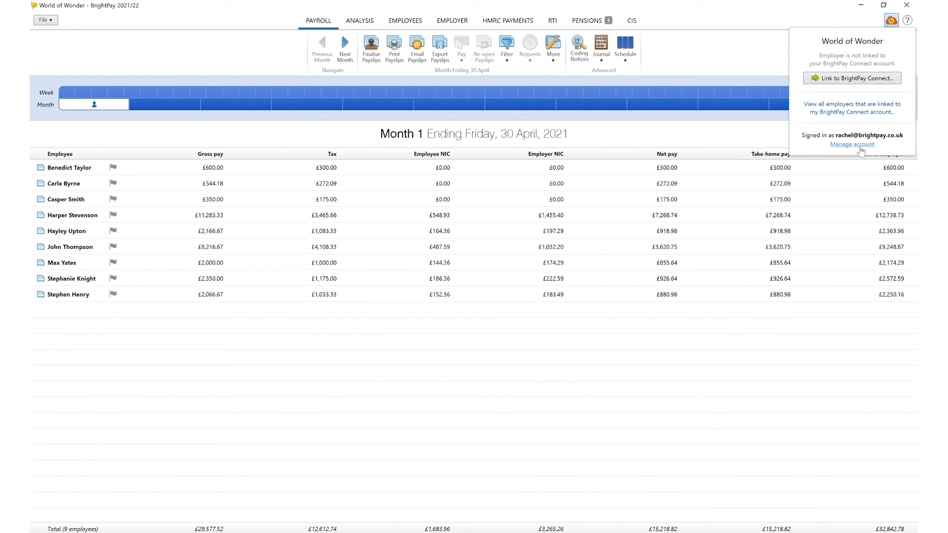
left_click(851, 78)
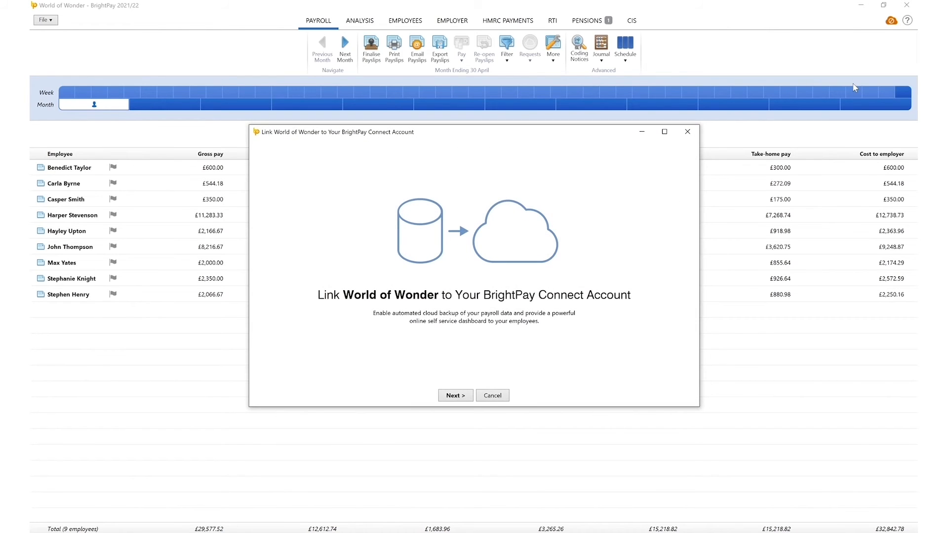
mouse_move(455, 395)
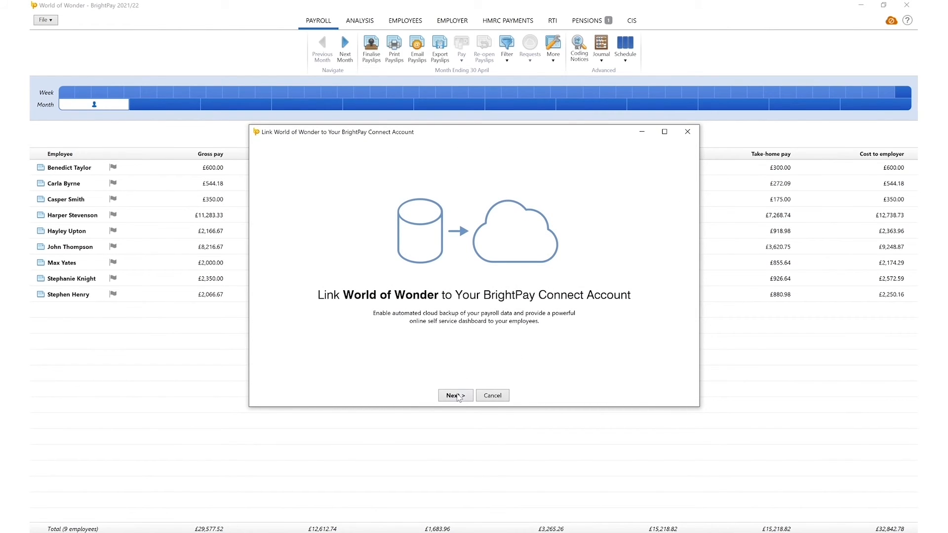
left_click(455, 395)
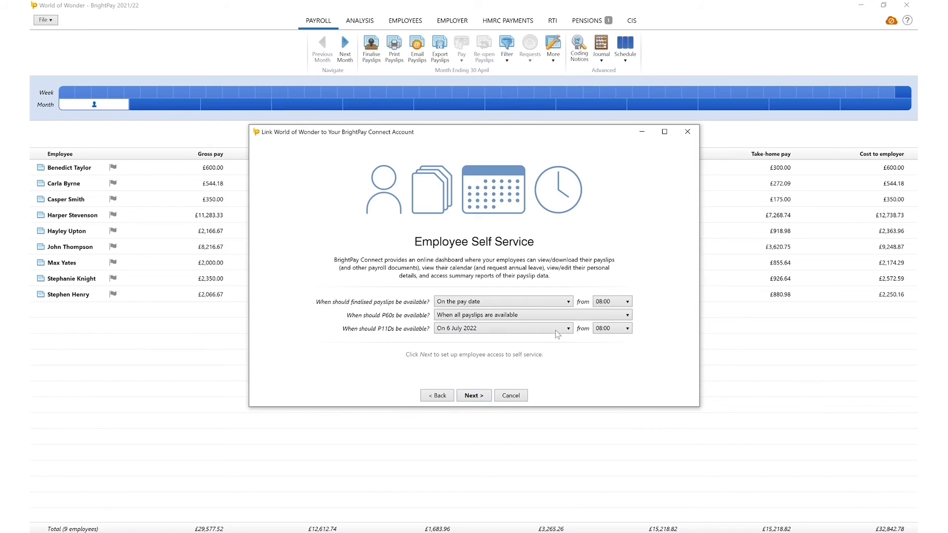
left_click(567, 301)
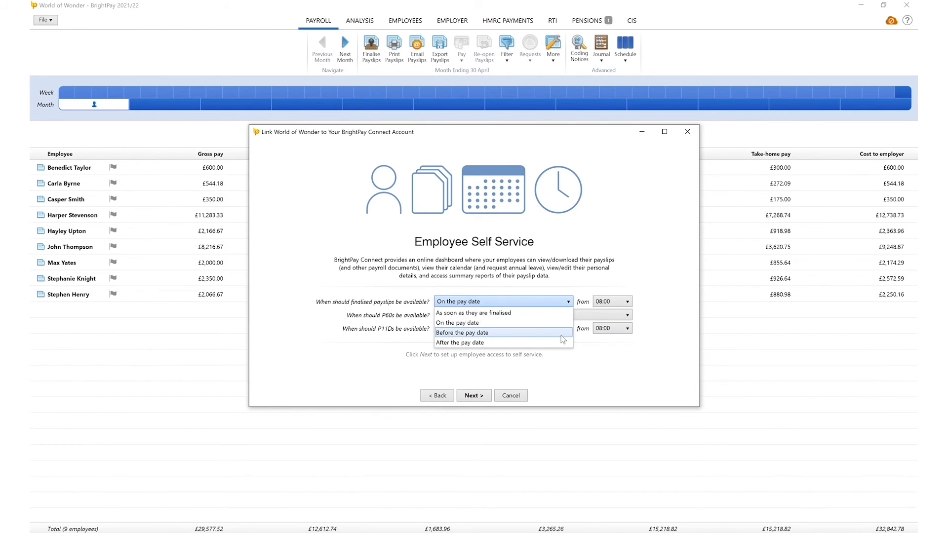
left_click(462, 332)
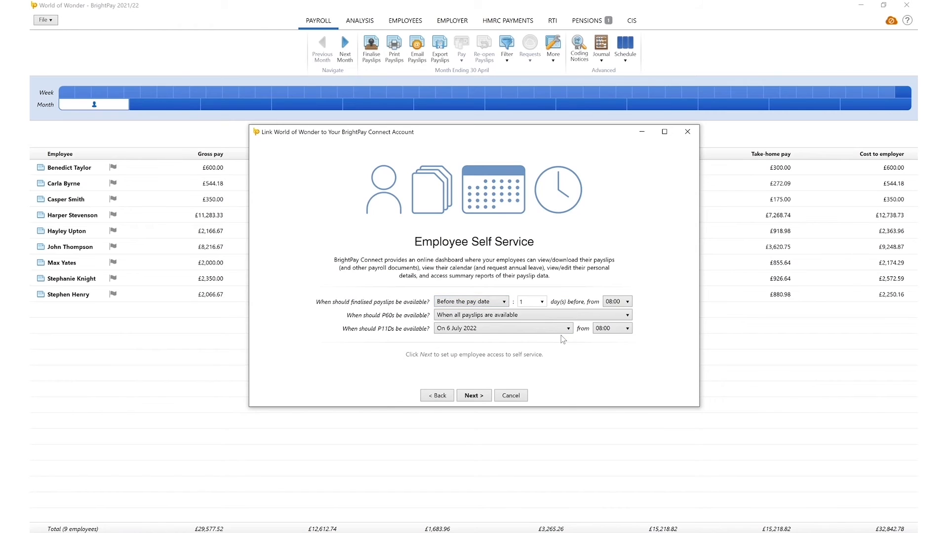
left_click(542, 302)
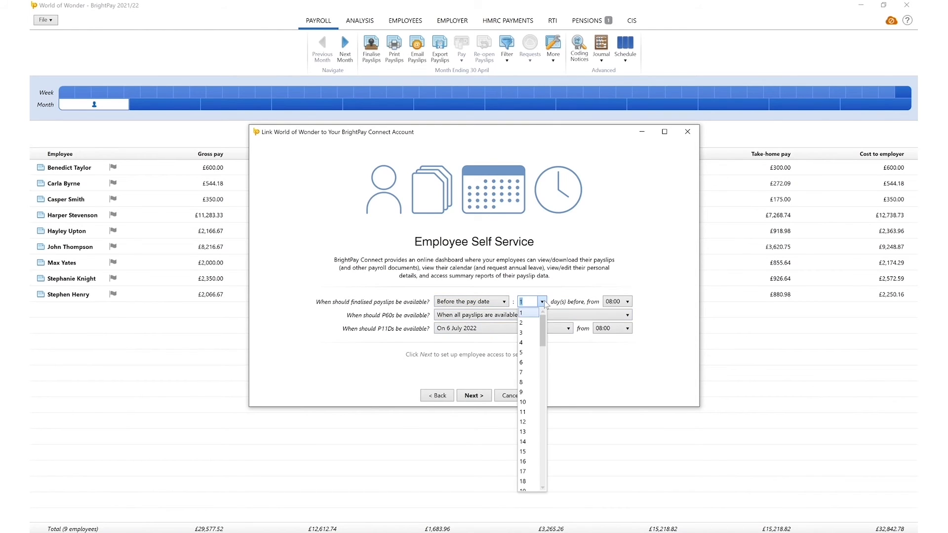
left_click(521, 312)
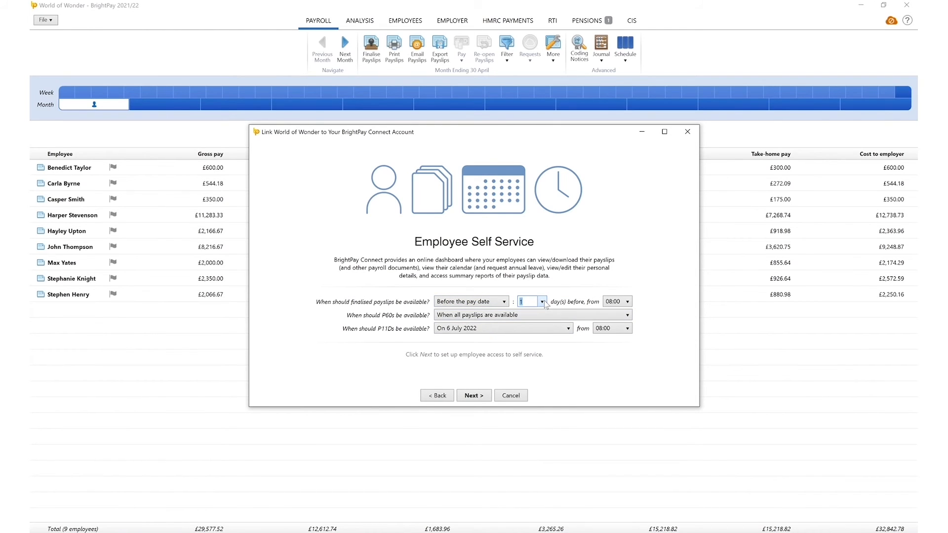
left_click(473, 396)
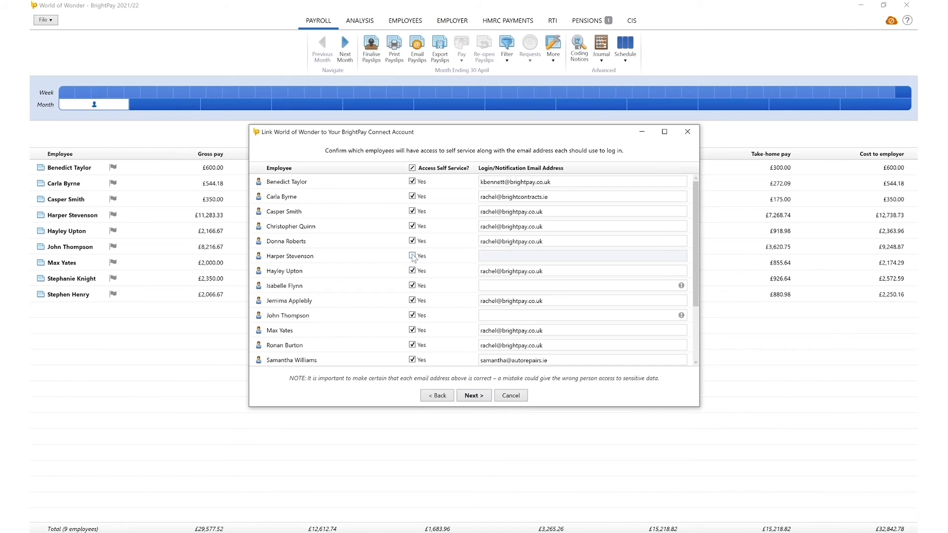
Step: Remove self-service access for the employee without an email and mark World of Wonder confidential
left_click(412, 256)
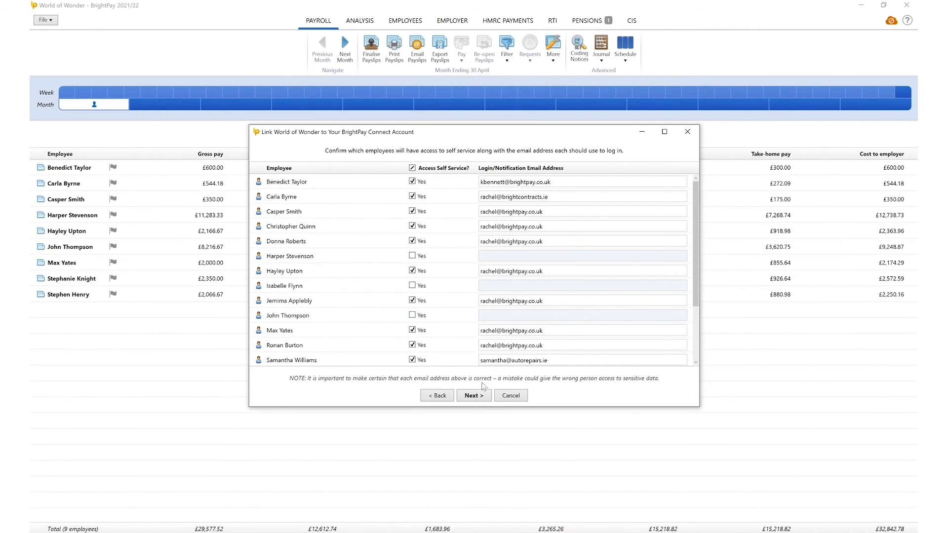
left_click(474, 395)
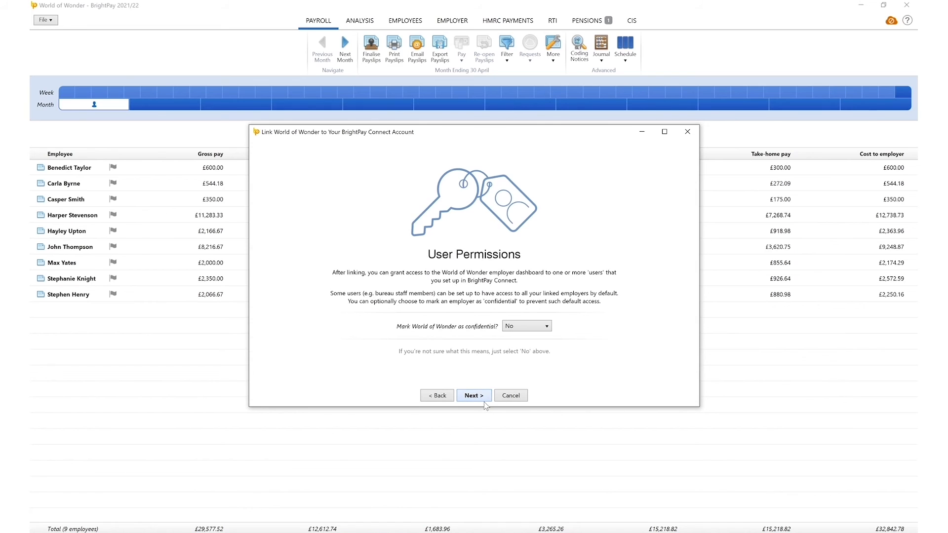
left_click(547, 325)
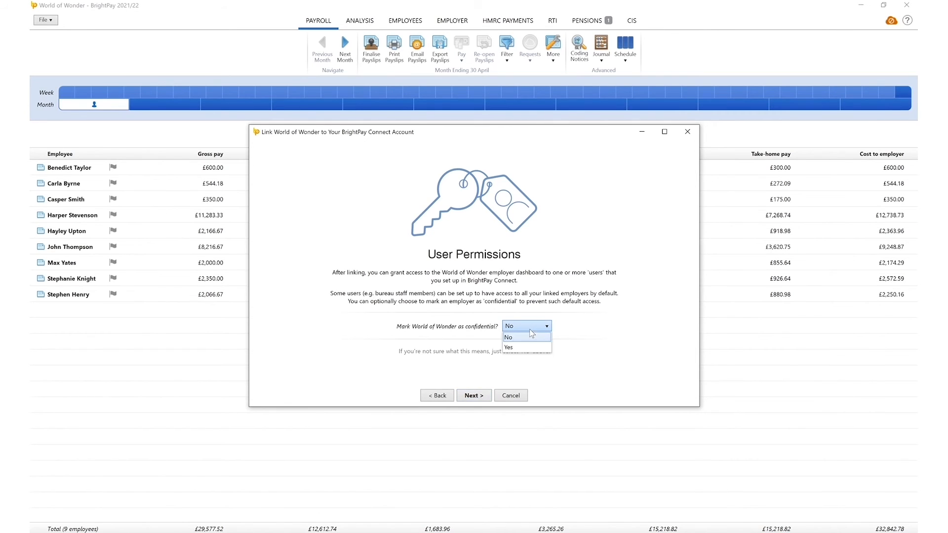
mouse_move(530, 348)
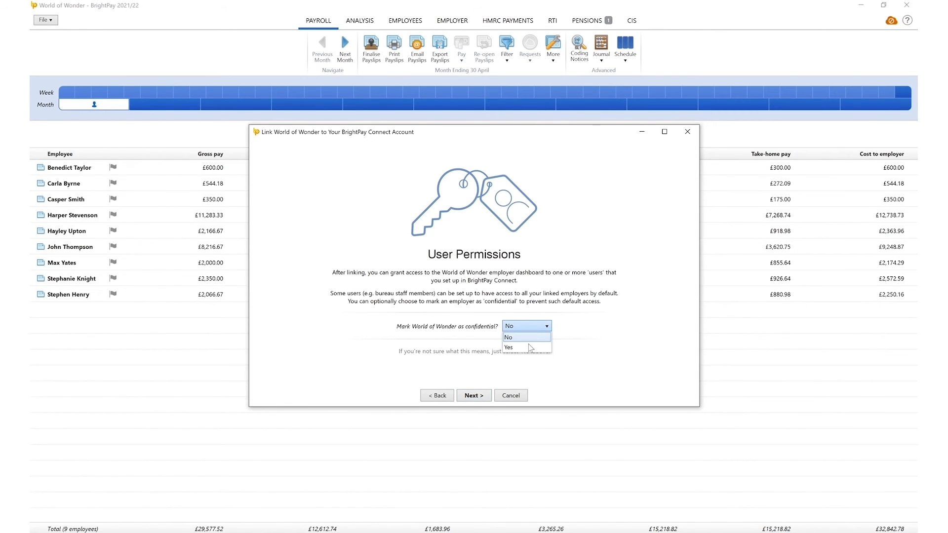
mouse_move(526, 347)
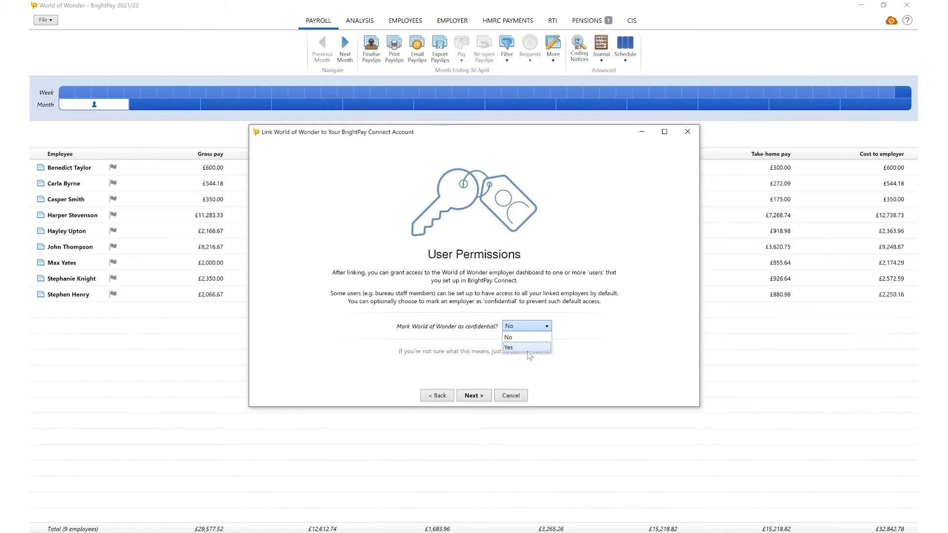
left_click(508, 346)
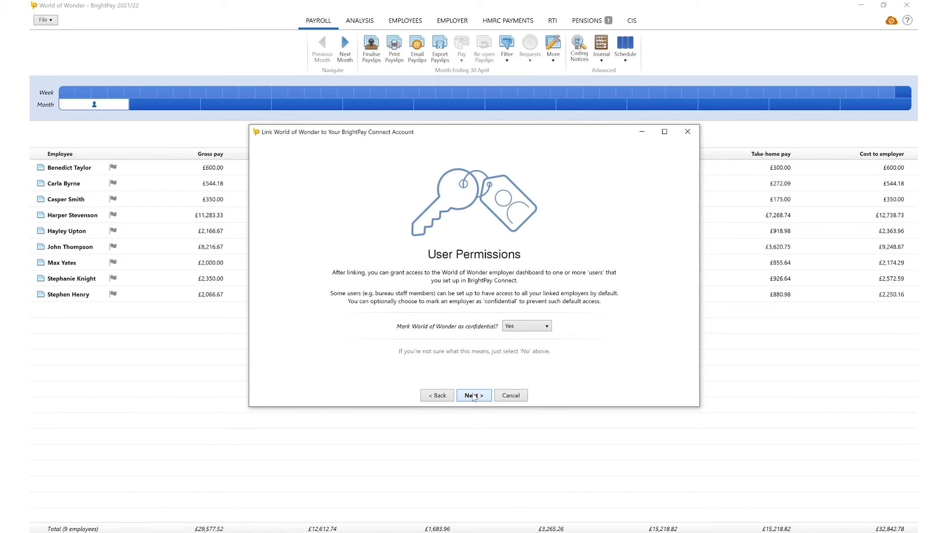
Step: Complete the link to the Connect account and close the All Done confirmation
left_click(473, 395)
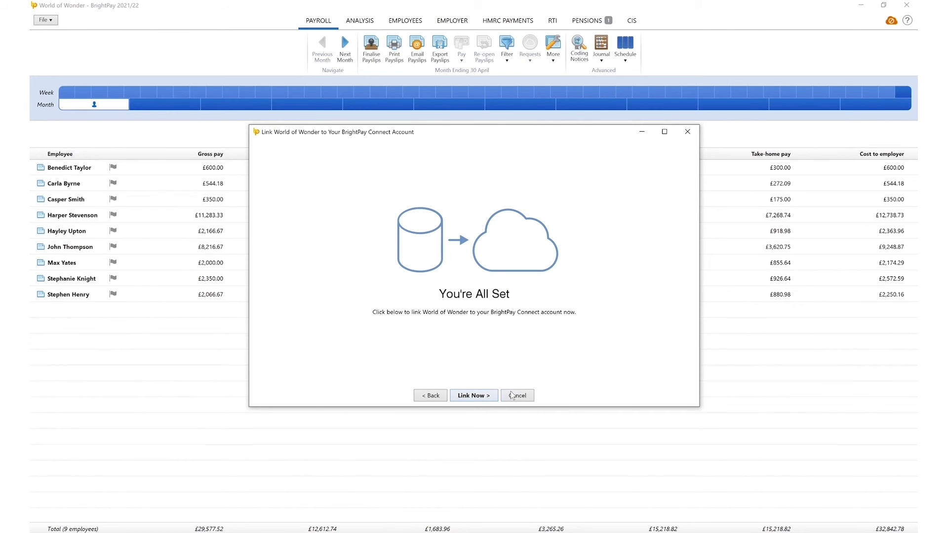
left_click(473, 395)
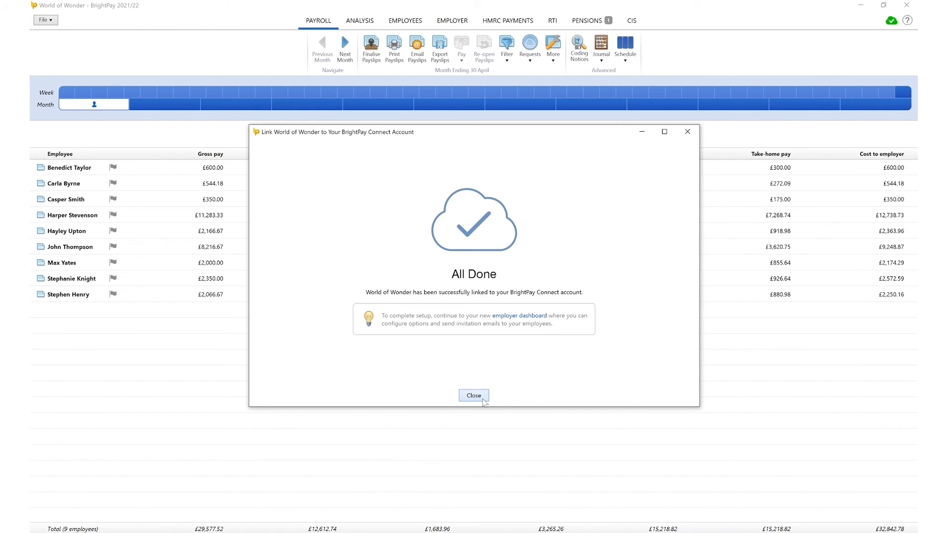
left_click(474, 396)
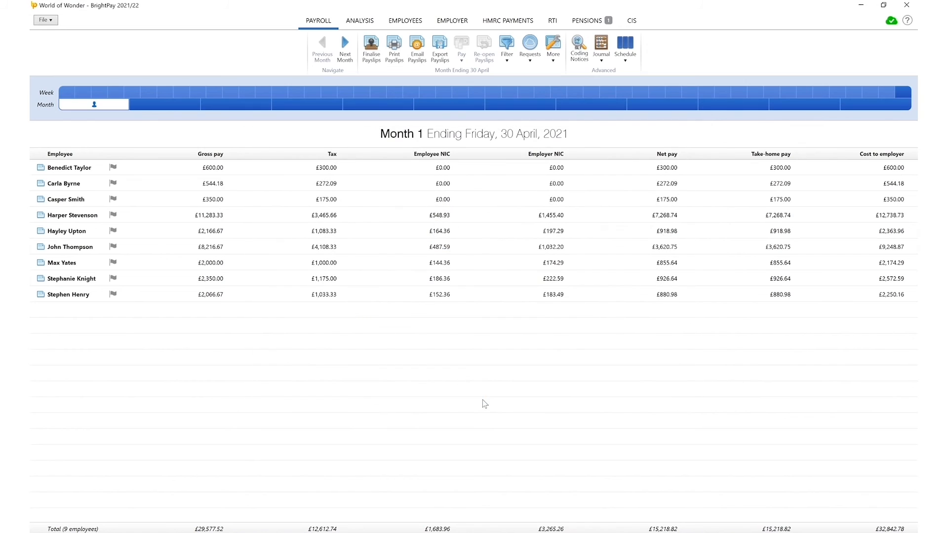
mouse_move(851, 53)
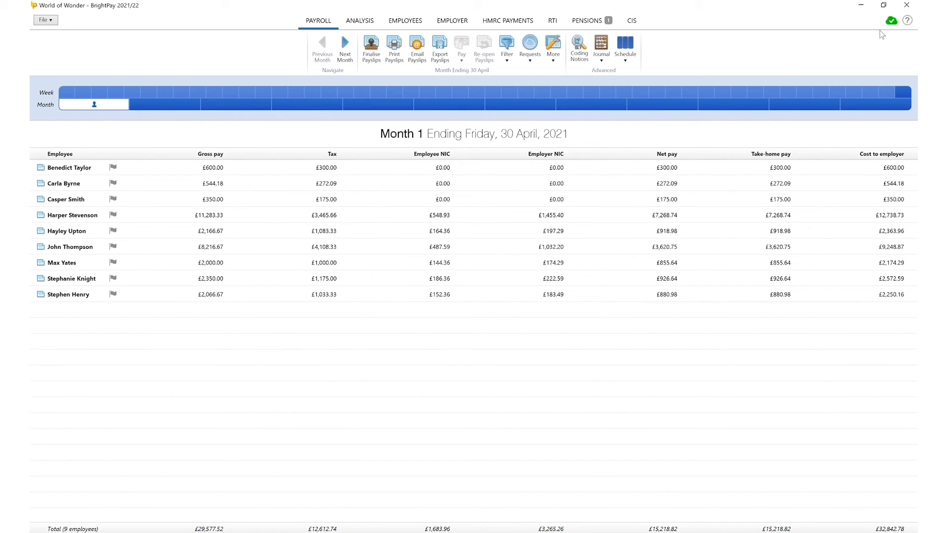
Step: Check the Connect sync status (last synchronised 2 March 2022), then show the File options
left_click(891, 20)
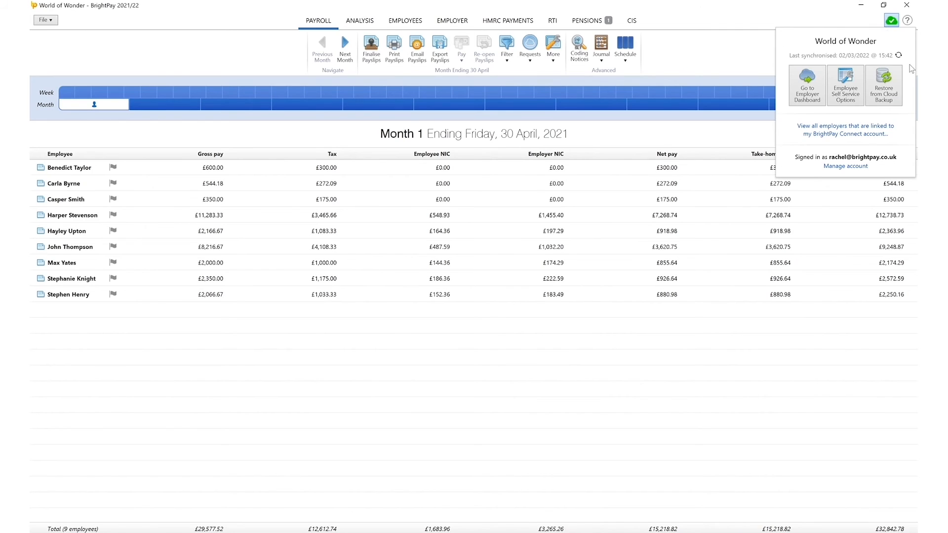
mouse_move(898, 55)
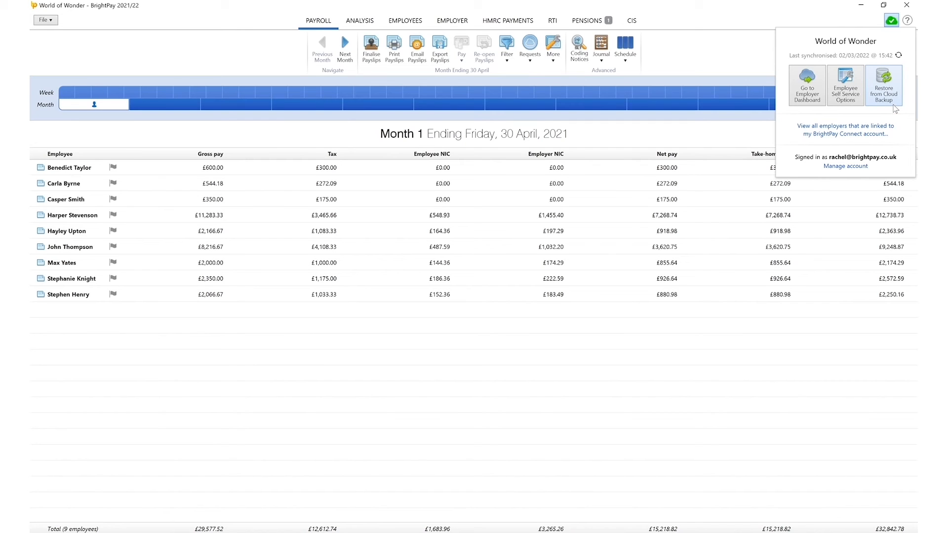
left_click(891, 20)
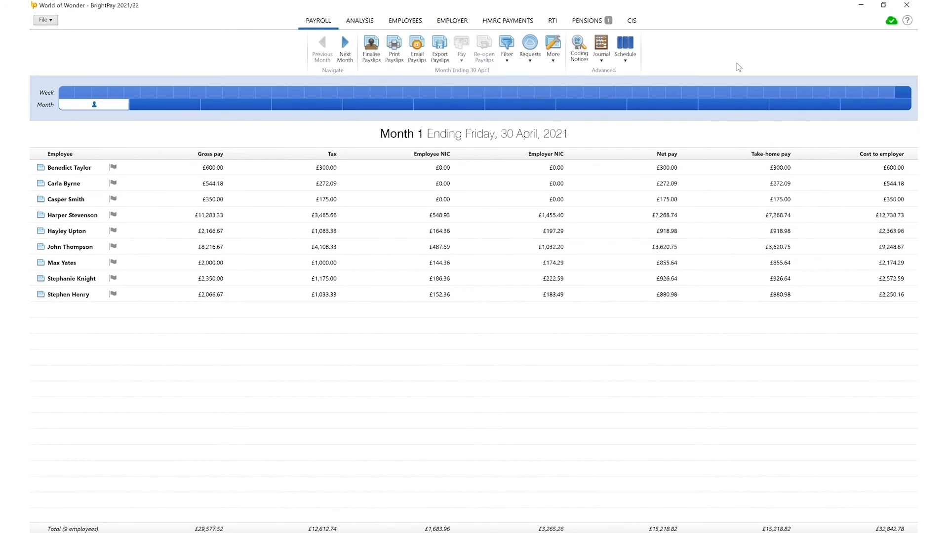
mouse_move(98, 61)
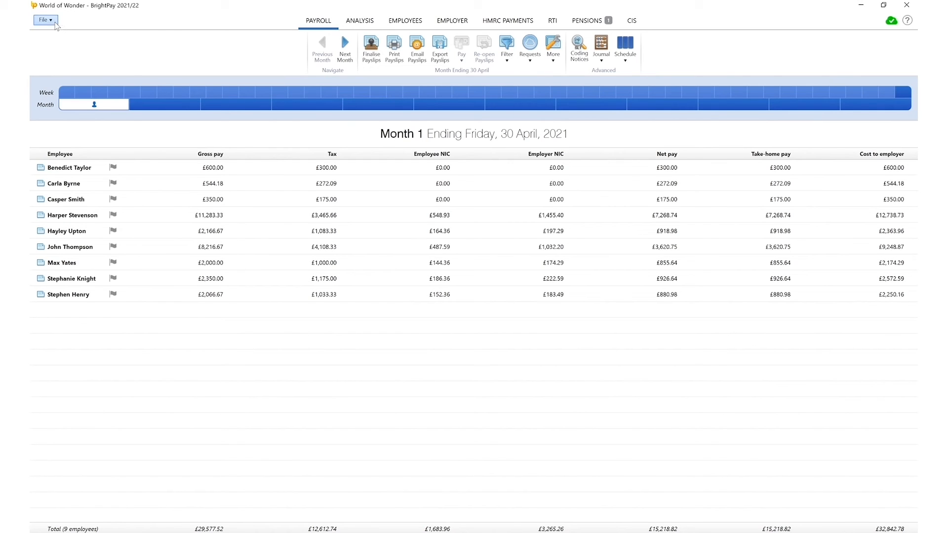
left_click(44, 20)
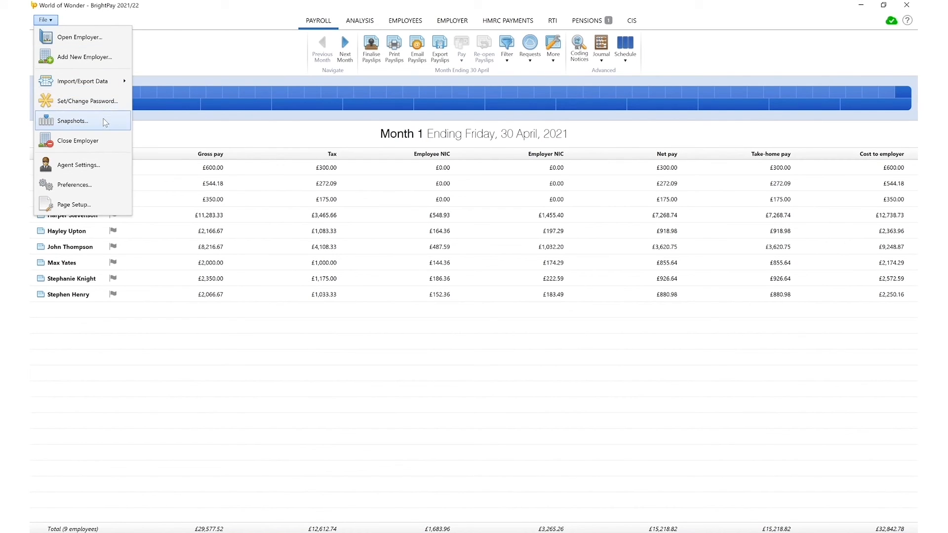
Step: Create a snapshot of the World of Wonder data file and close the Snapshots window
left_click(73, 121)
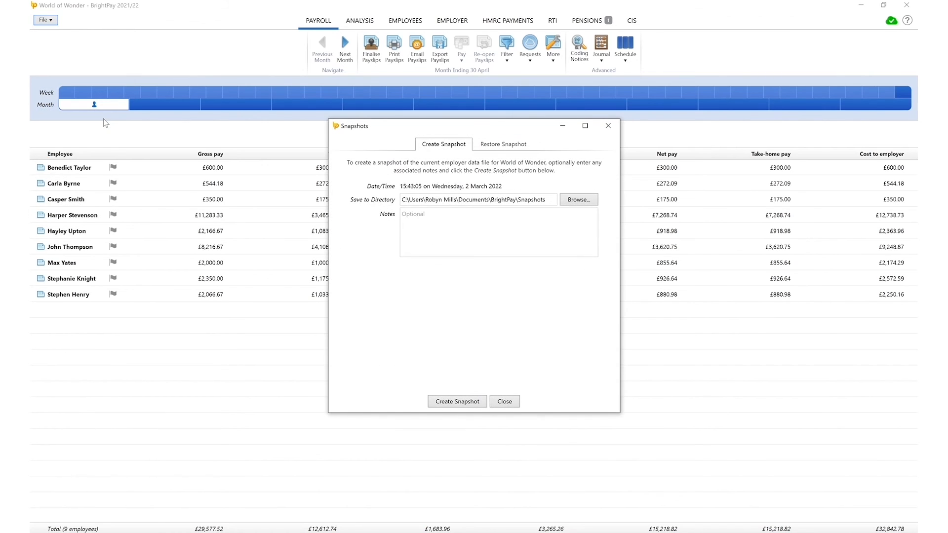
mouse_move(385, 301)
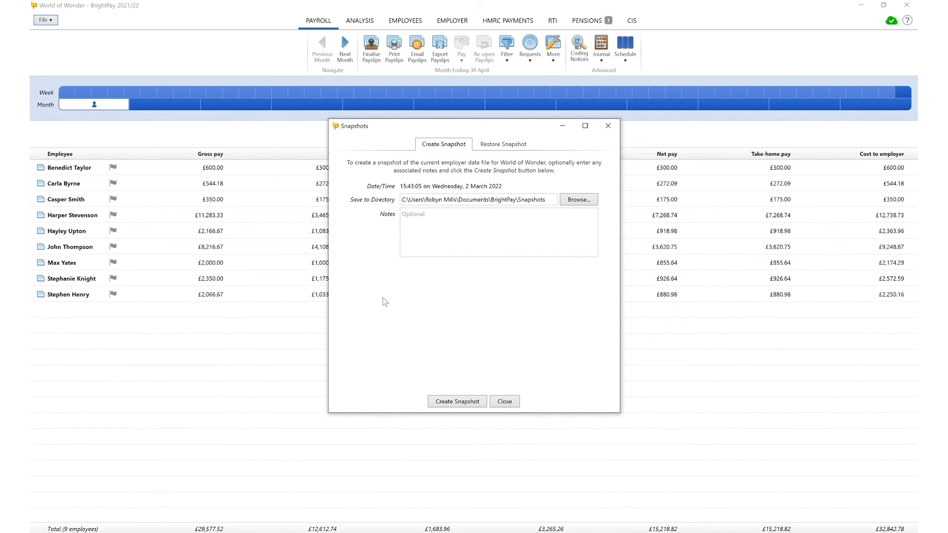
mouse_move(415, 328)
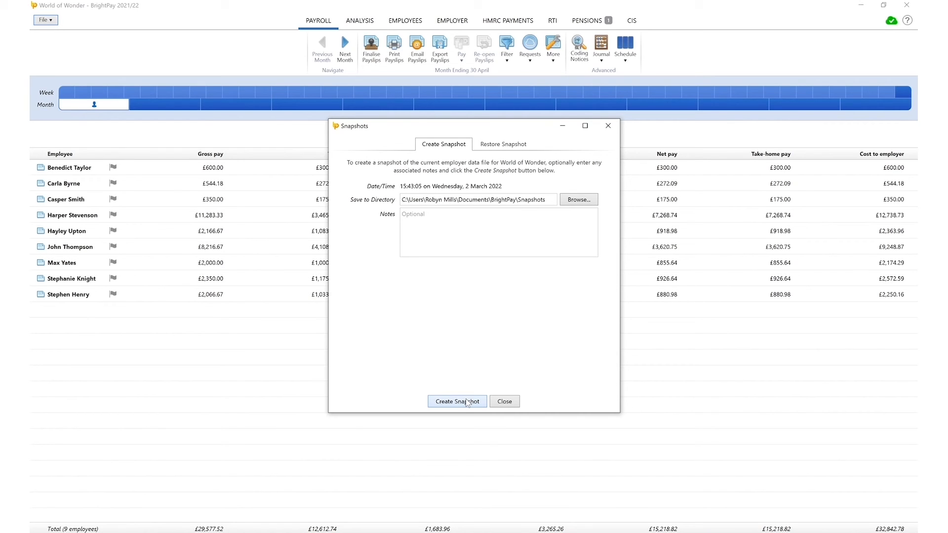
left_click(456, 401)
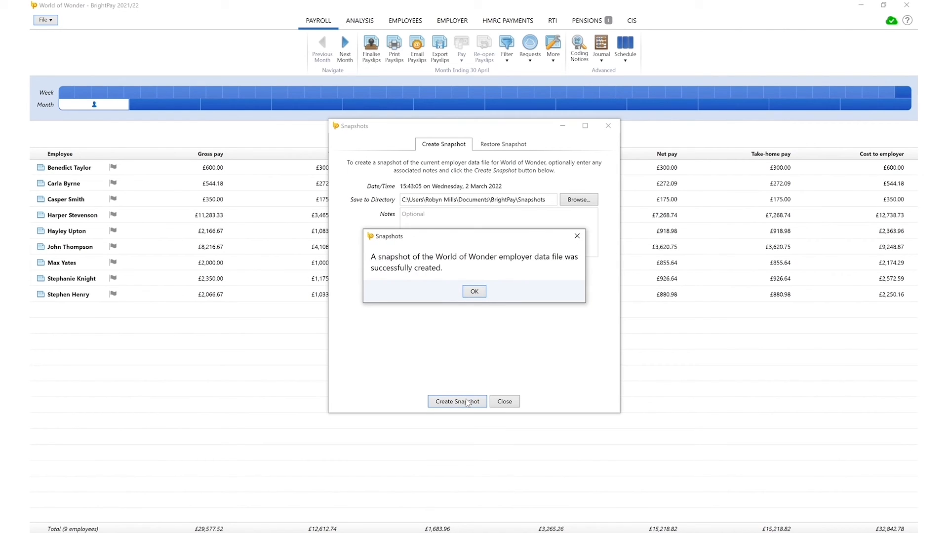
left_click(474, 291)
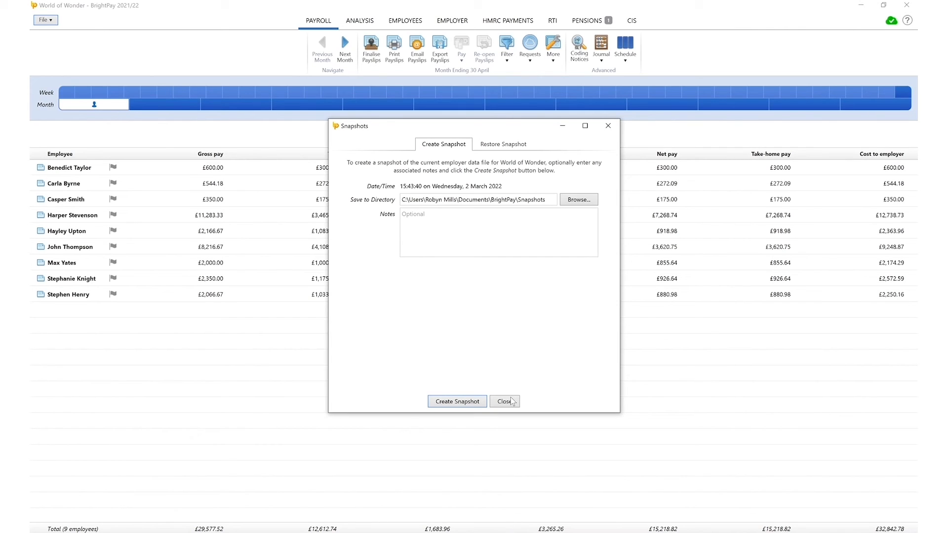
left_click(504, 400)
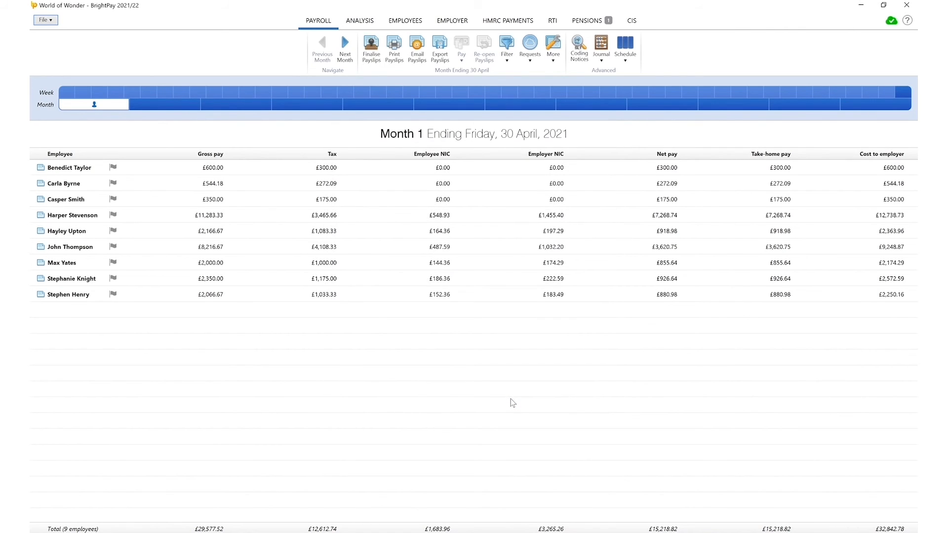
mouse_move(836, 79)
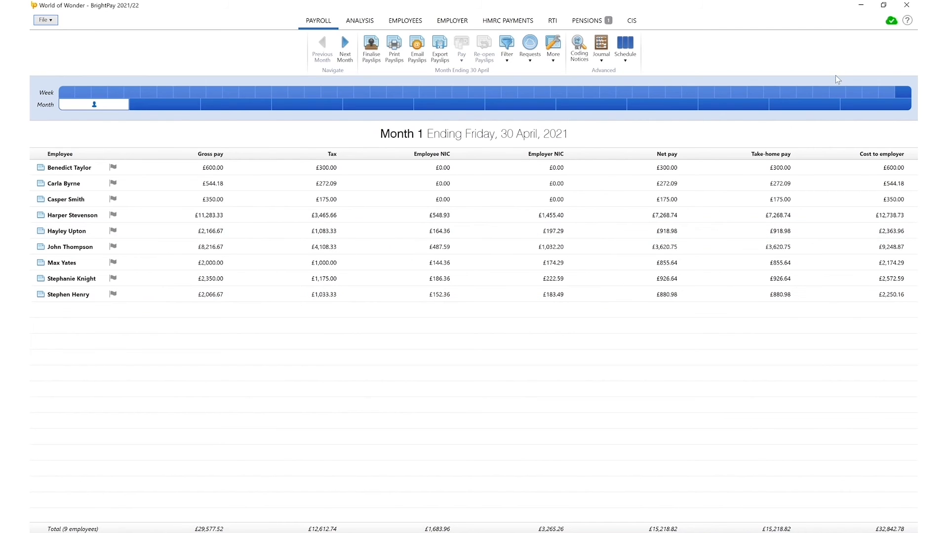
Step: Go to World of Wonder's online Employer Dashboard via the Connect icon and view employees
left_click(890, 19)
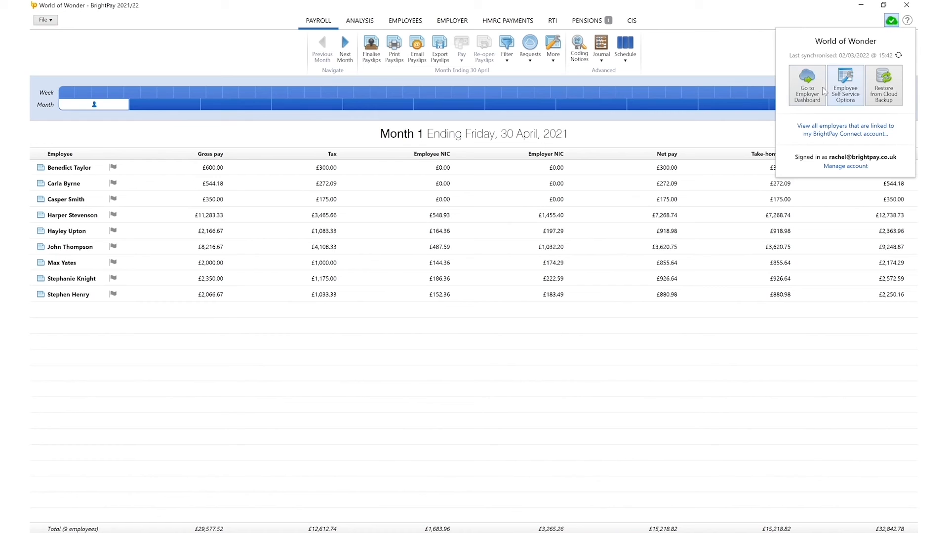
left_click(806, 85)
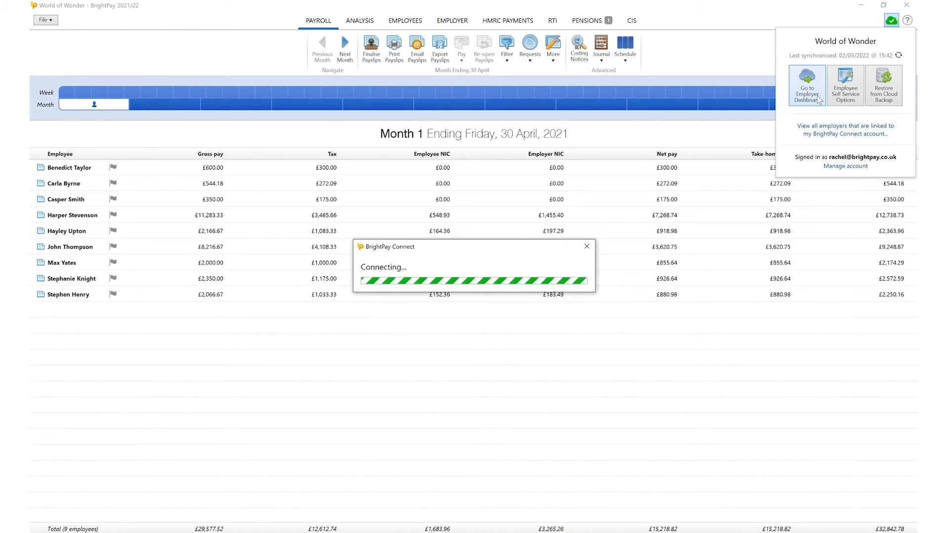
left_click(806, 84)
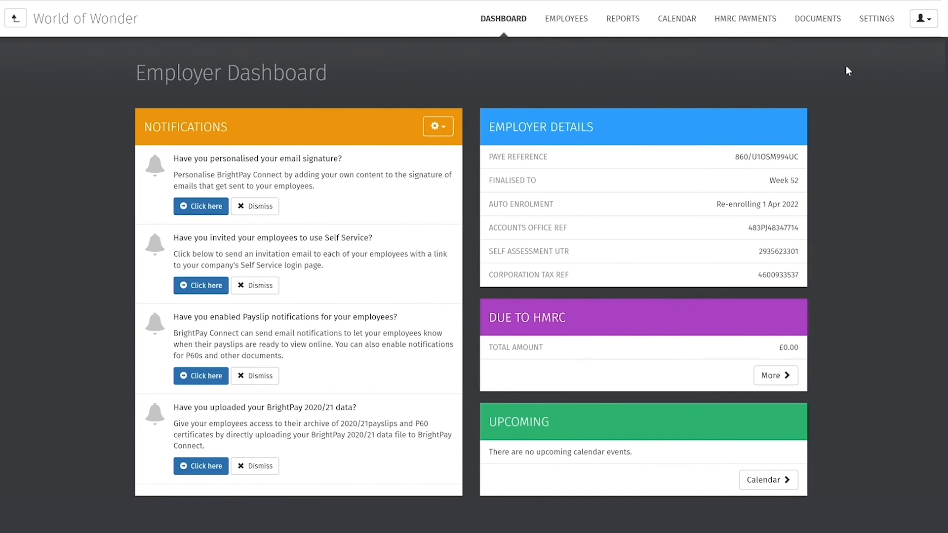
mouse_move(686, 146)
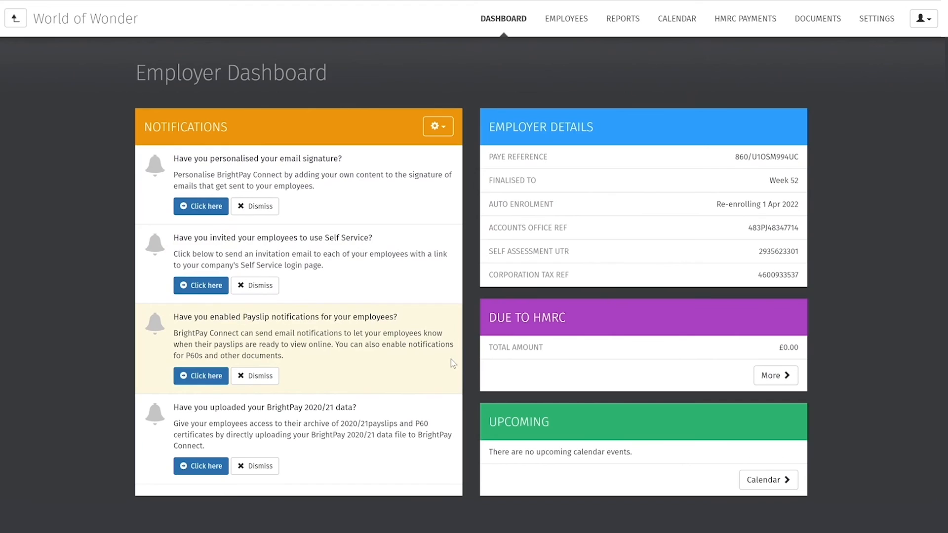
mouse_move(453, 263)
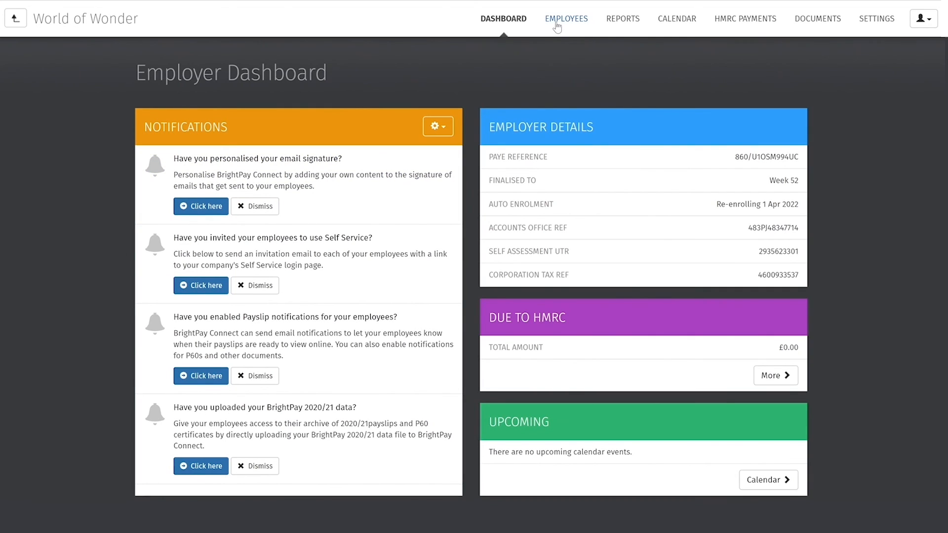
left_click(566, 18)
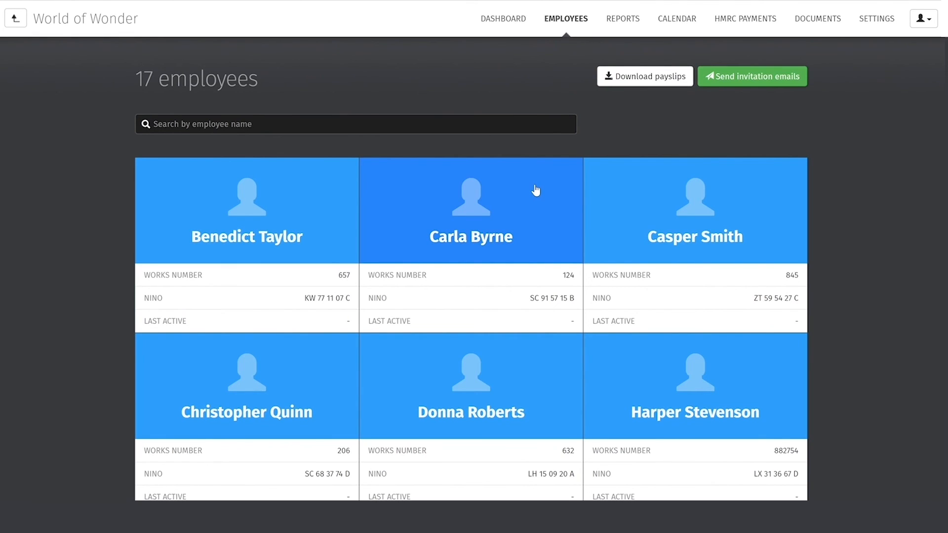
Step: View one employee's online details, then move to the employer reports page
left_click(471, 210)
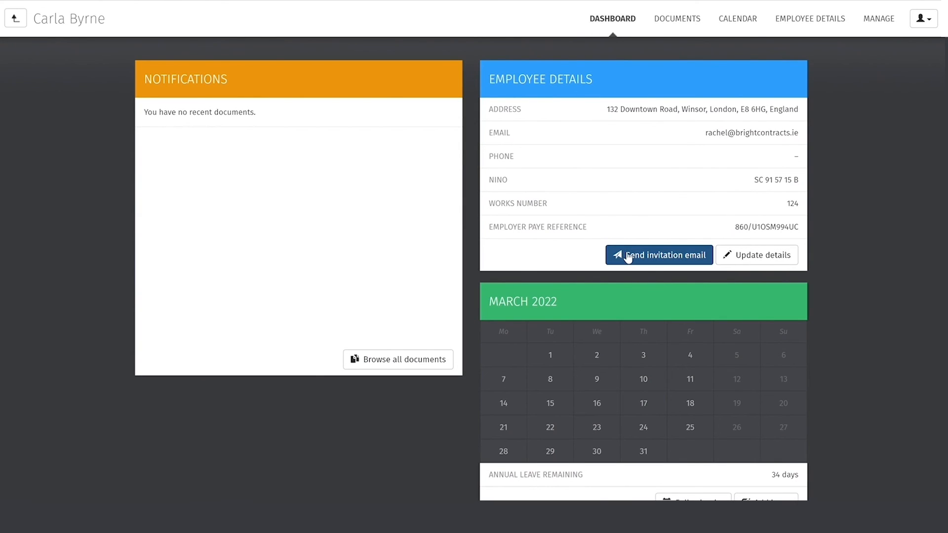
mouse_move(254, 216)
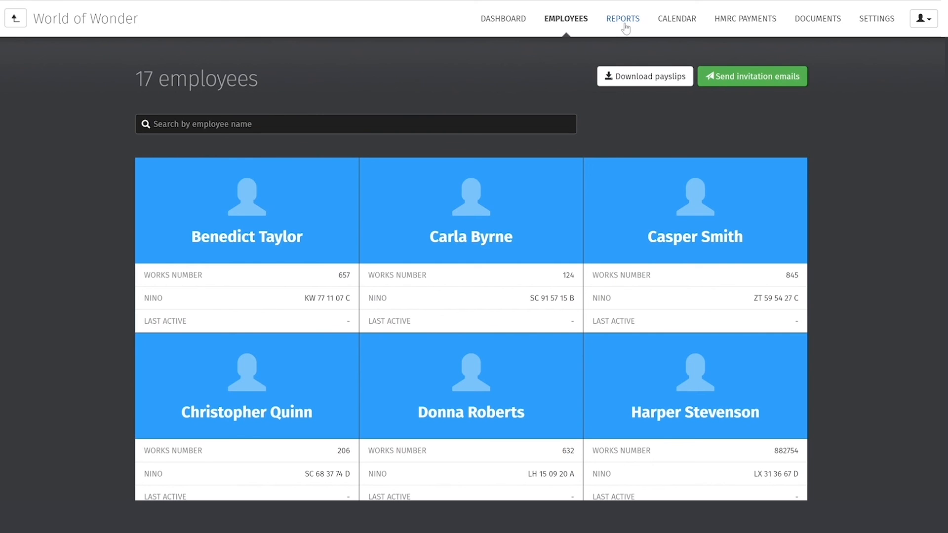
left_click(621, 18)
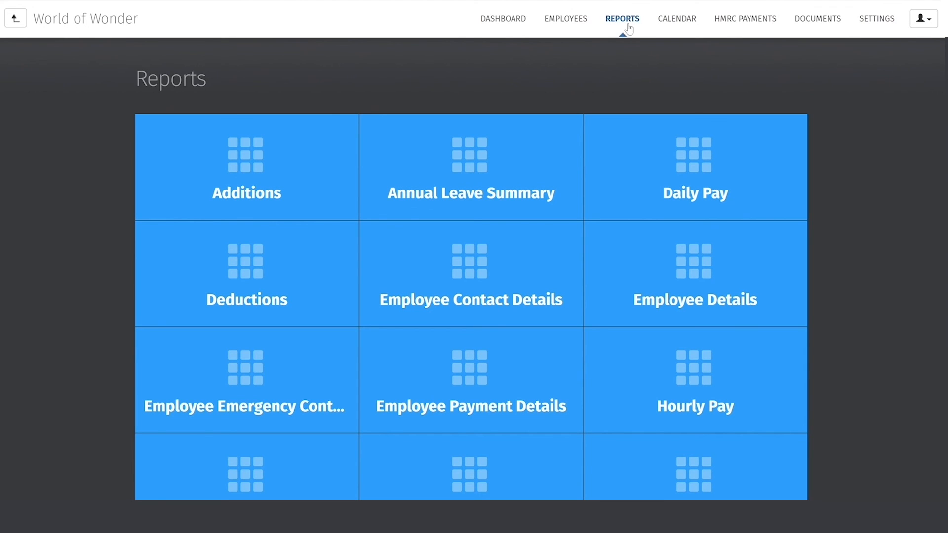
mouse_move(661, 29)
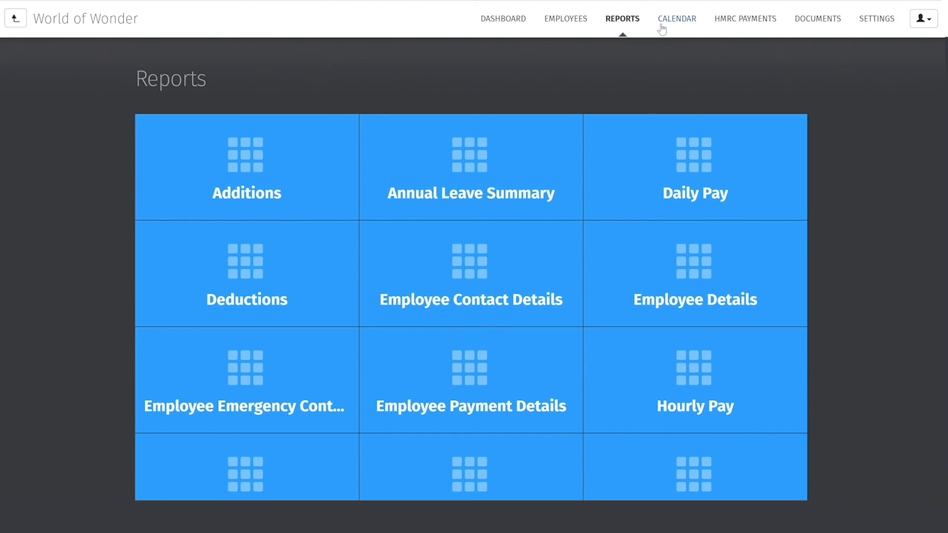
Step: Tour the Calendar and HMRC Payments pages, then open Documents and its Add New Resource form
left_click(675, 19)
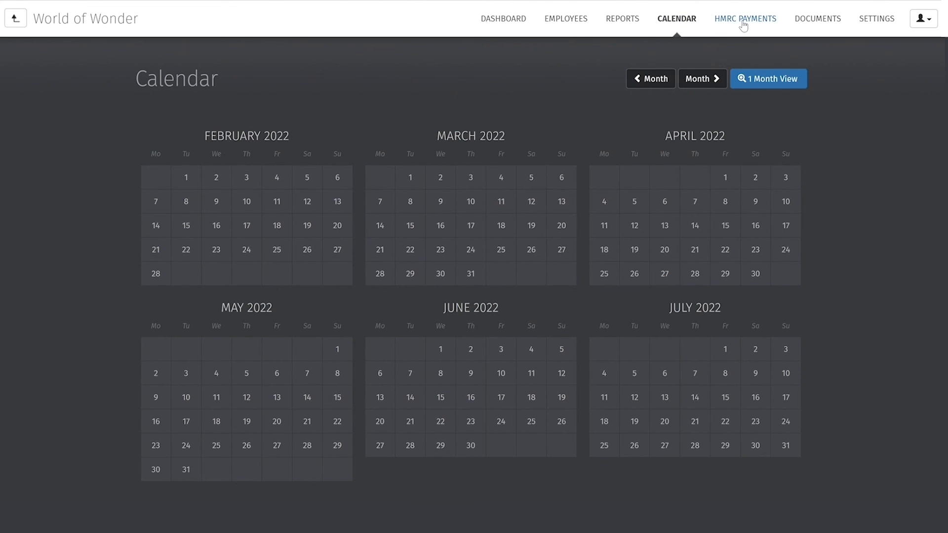
left_click(745, 18)
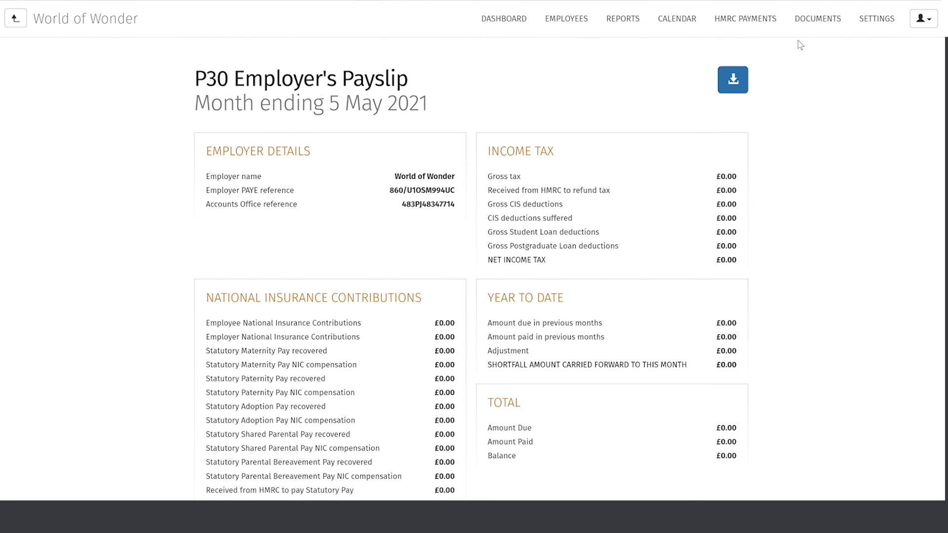
left_click(827, 18)
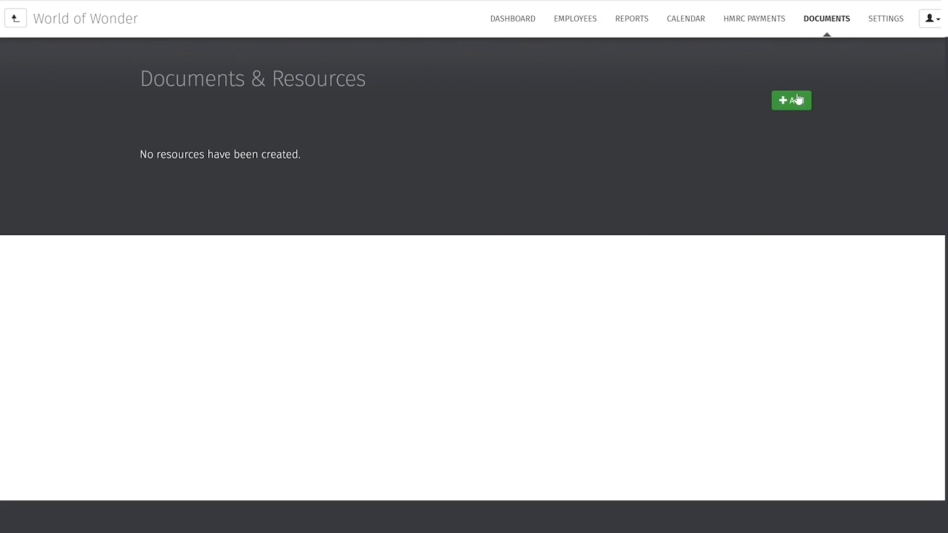
left_click(790, 100)
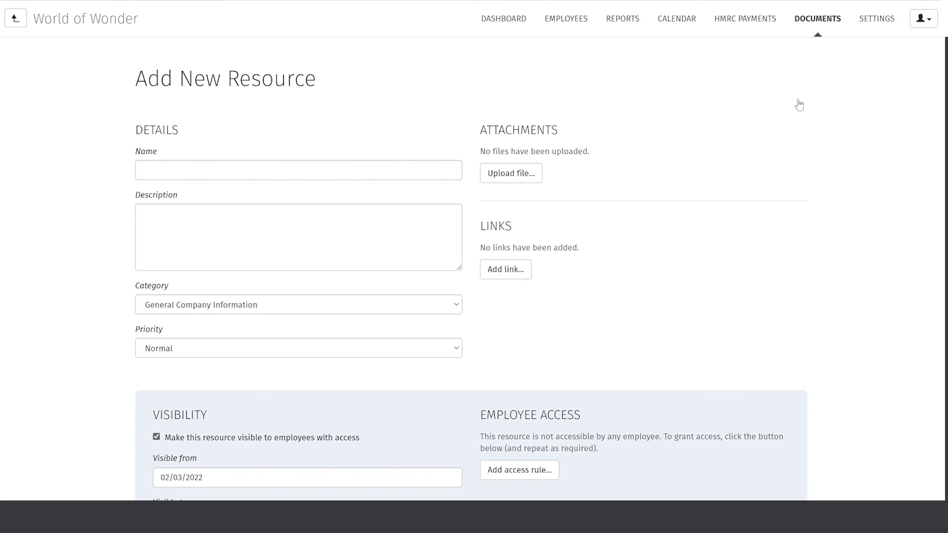
Step: Open the employer Settings page in BrightPay Connect
left_click(876, 18)
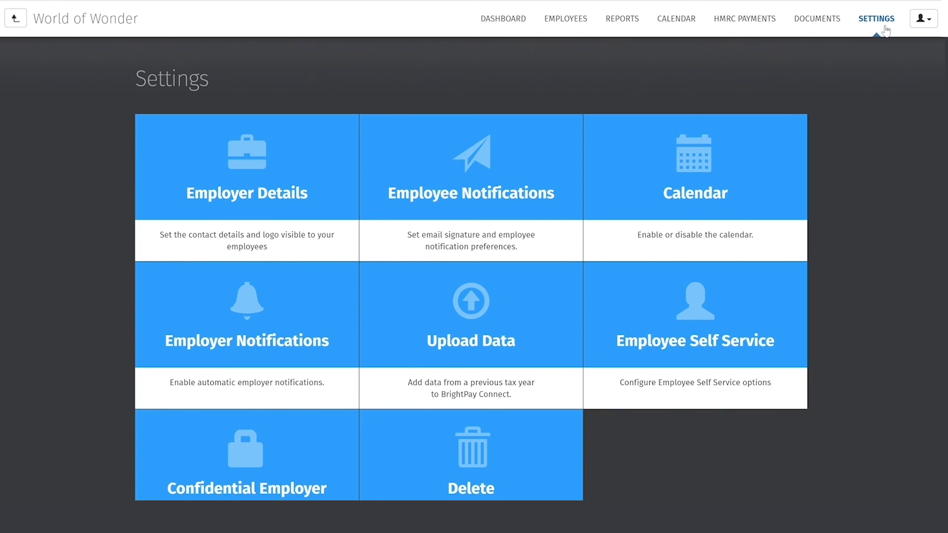
left_click(923, 19)
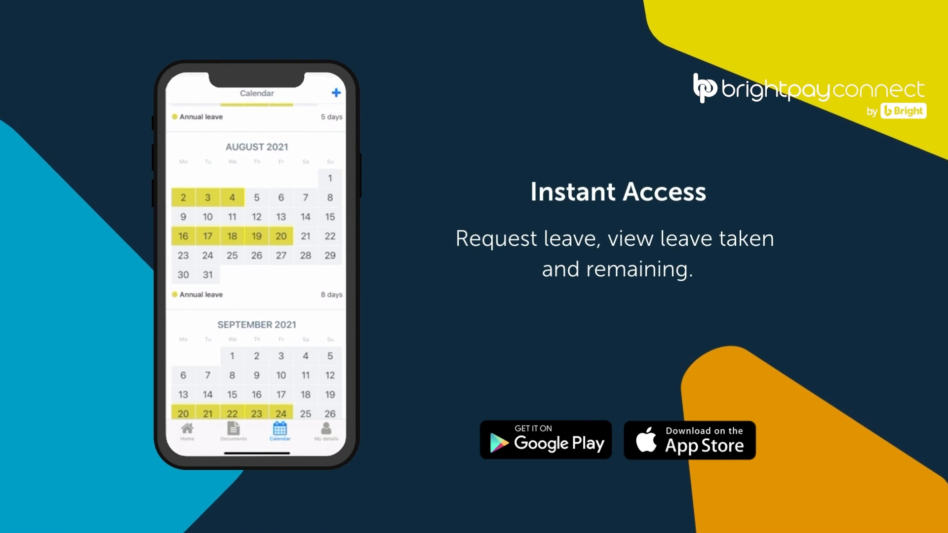
left_click(234, 433)
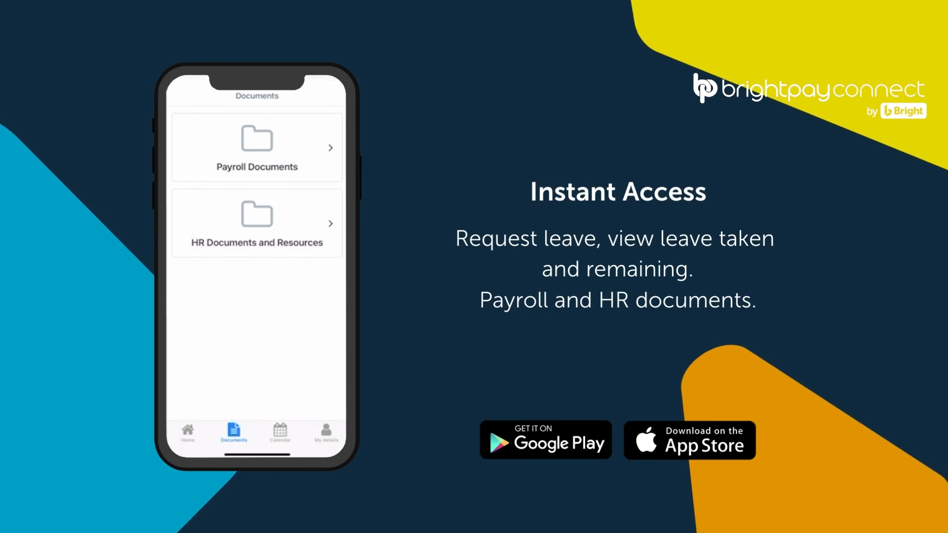